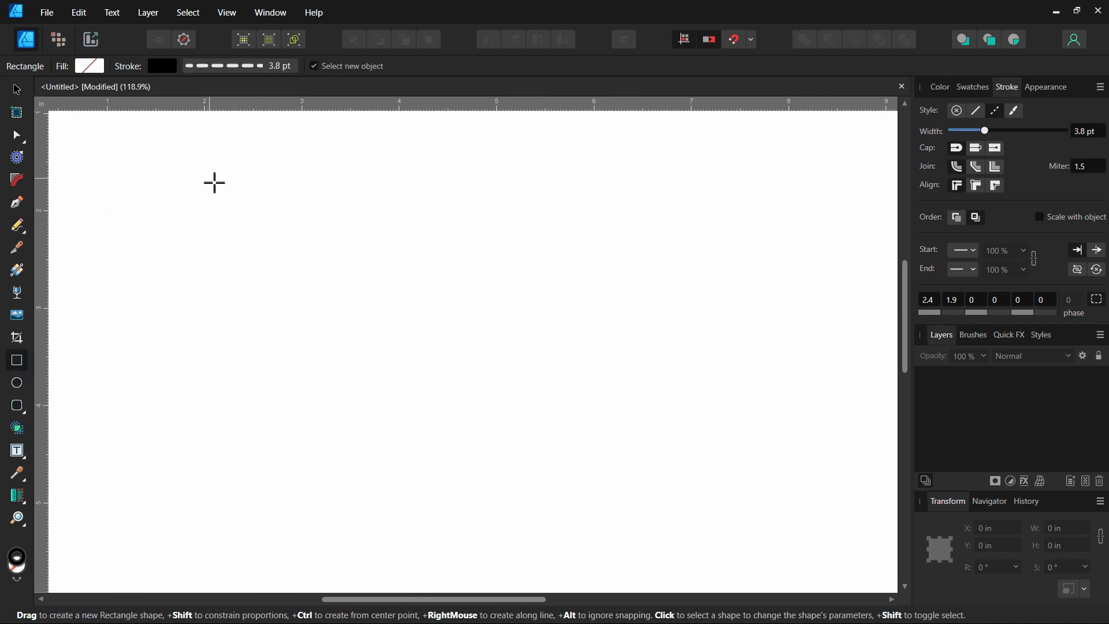
Draw a large rectangle, make its outline dashed, and drag the dash sliders longer.
{"action": "left_click_drag", "start_coordinate": [214, 182], "coordinate": [665, 410]}
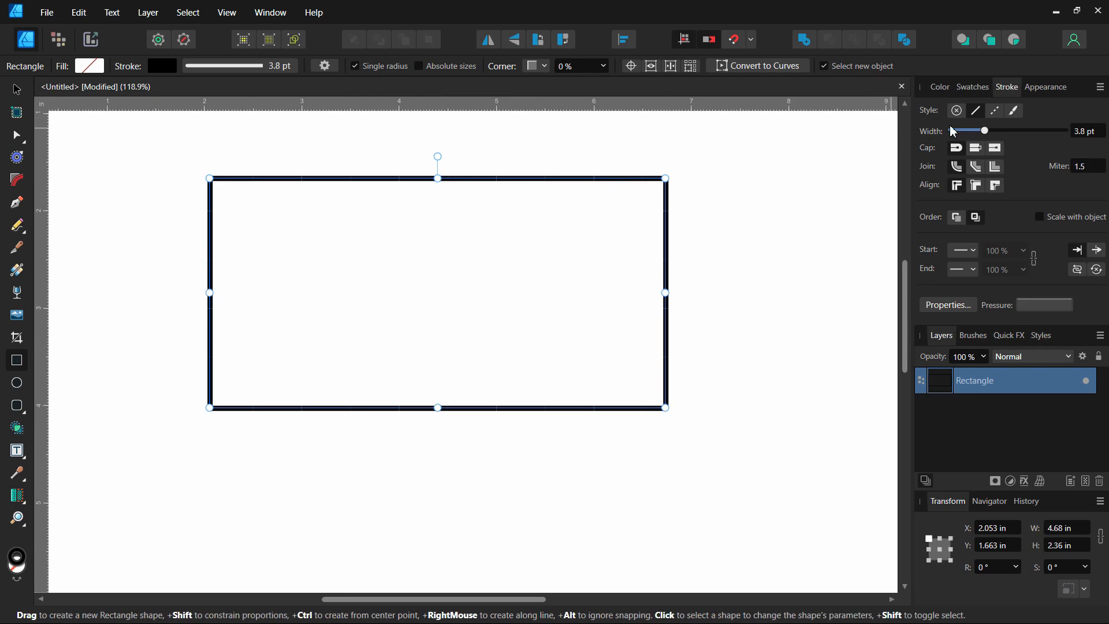
{"action": "left_click", "coordinate": [975, 110]}
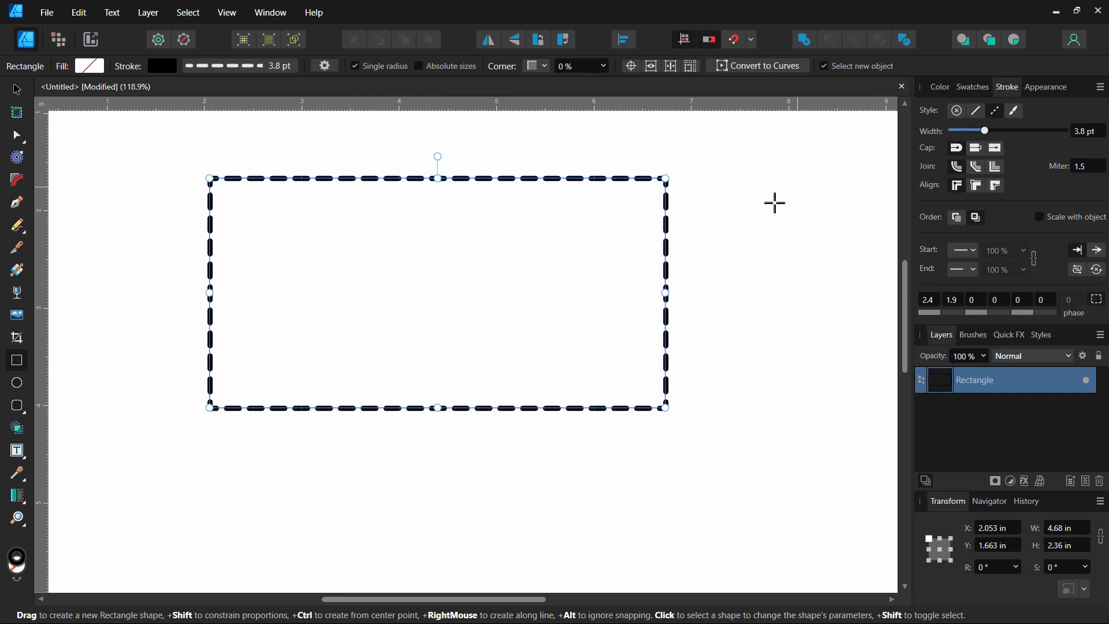
{"action": "mouse_move", "coordinate": [781, 409]}
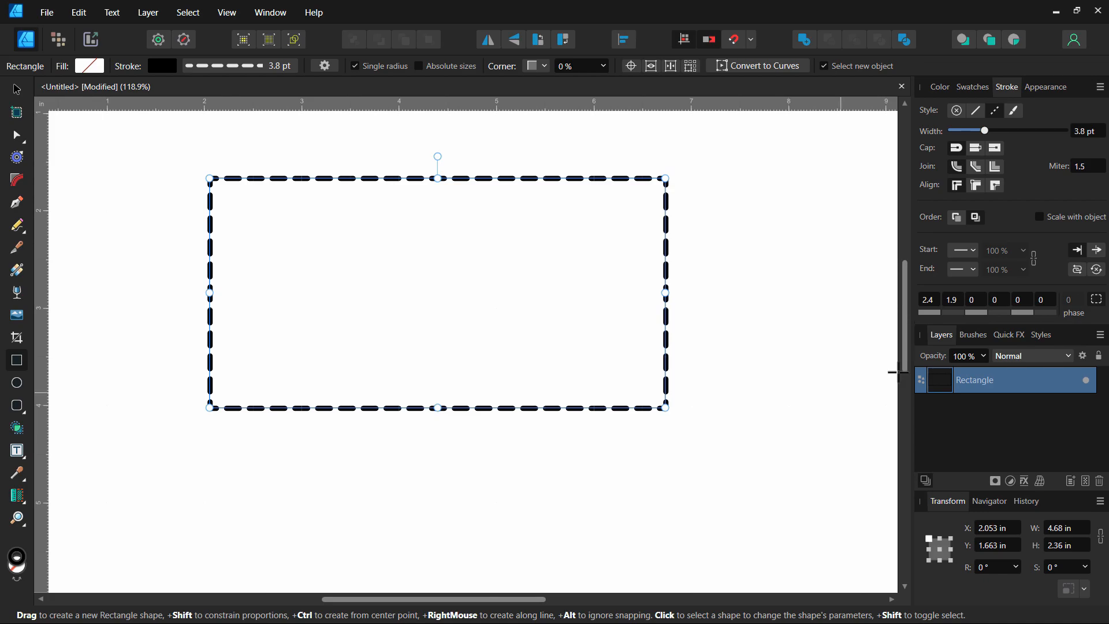
{"action": "mouse_move", "coordinate": [637, 201]}
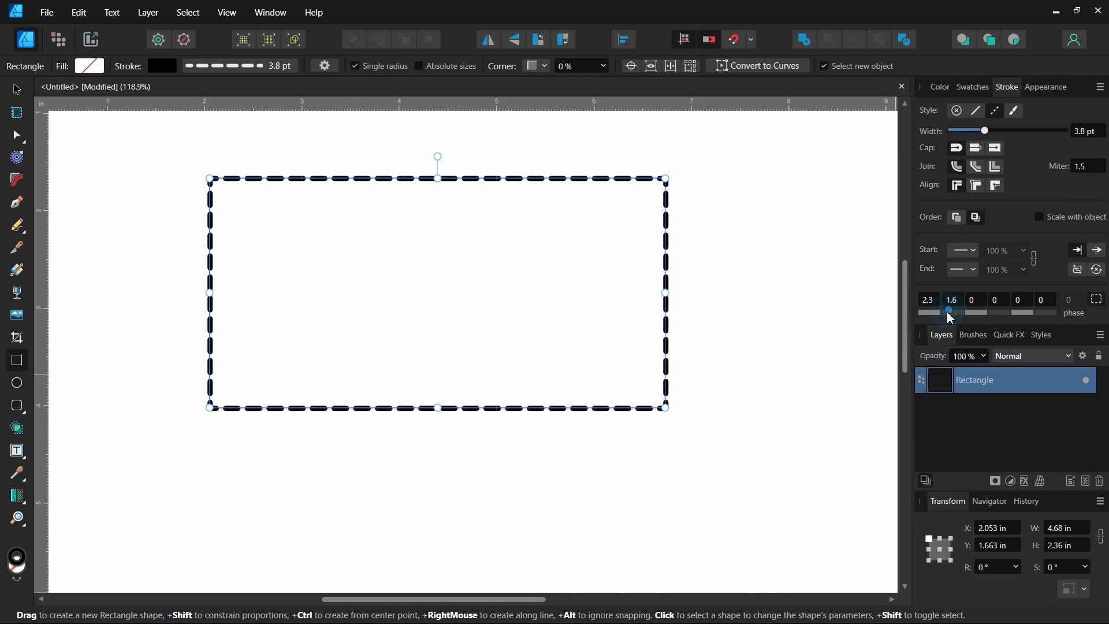
{"action": "left_click_drag", "start_coordinate": [949, 312], "coordinate": [958, 311]}
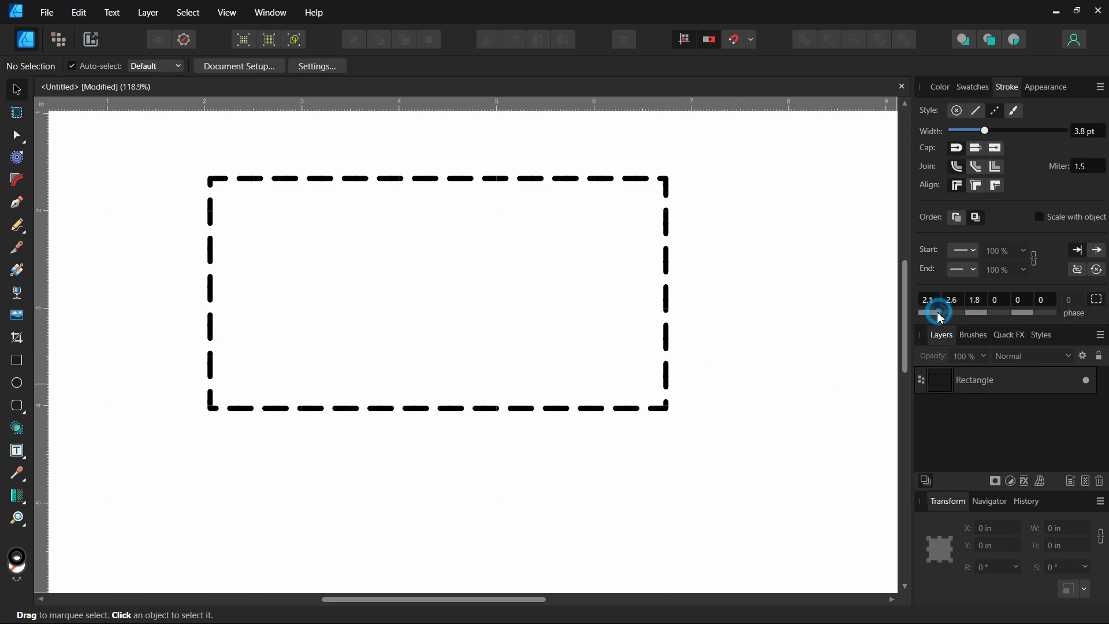
{"action": "left_click_drag", "start_coordinate": [937, 312], "coordinate": [933, 312]}
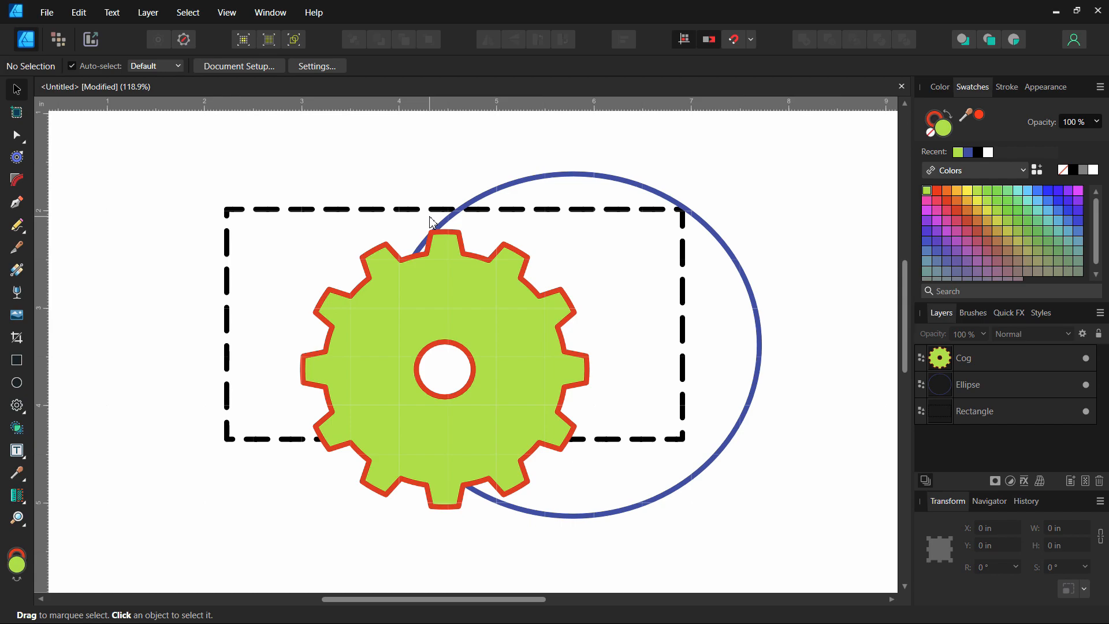
Select the blue ellipse and dashed rectangle and group them with Ctrl+G.
{"action": "left_click", "coordinate": [463, 207]}
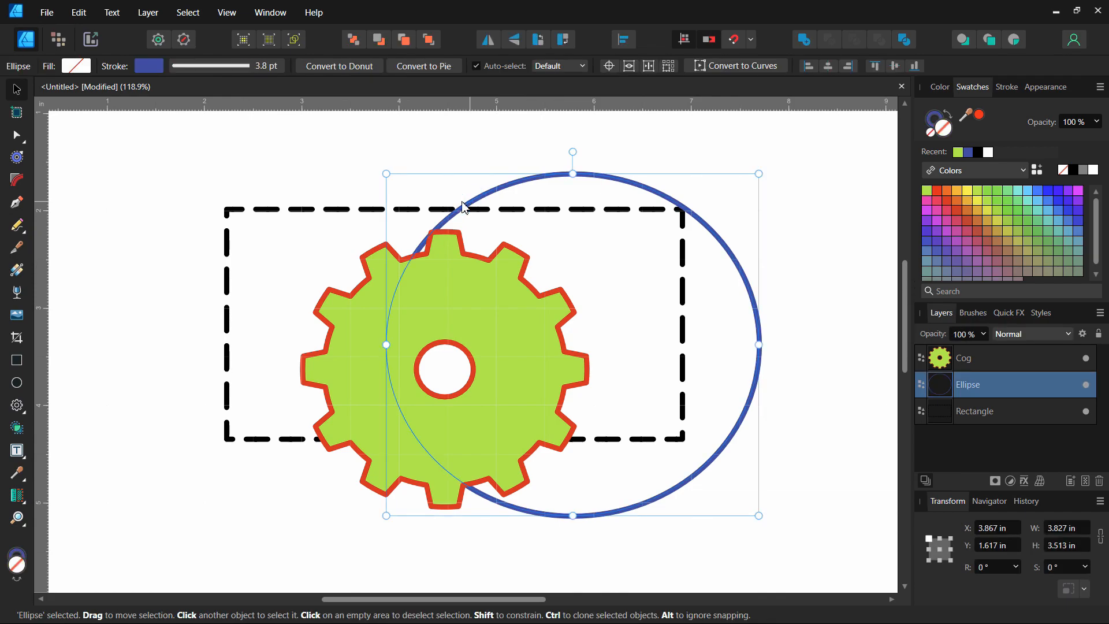
{"action": "mouse_move", "coordinate": [316, 216]}
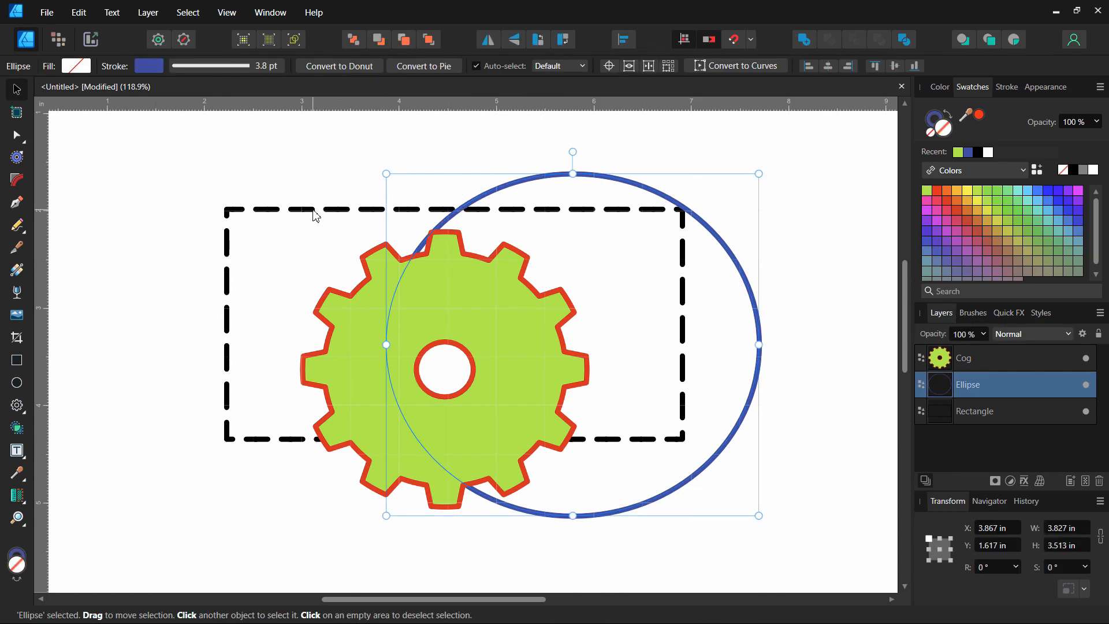
{"action": "left_click", "coordinate": [974, 411]}
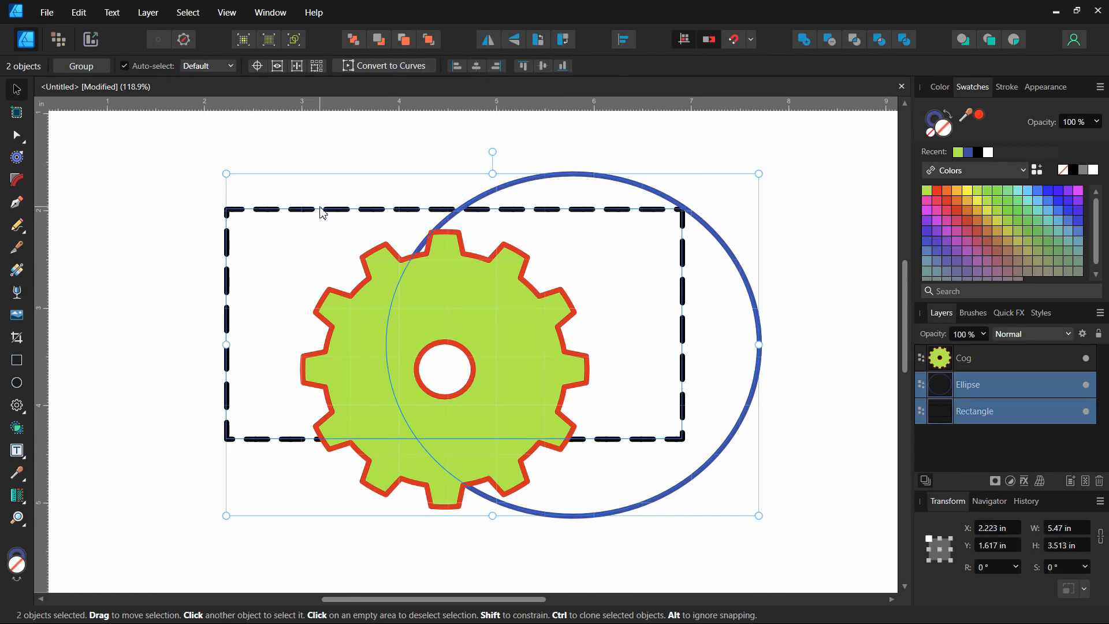
{"action": "key", "text": "ctrl"}
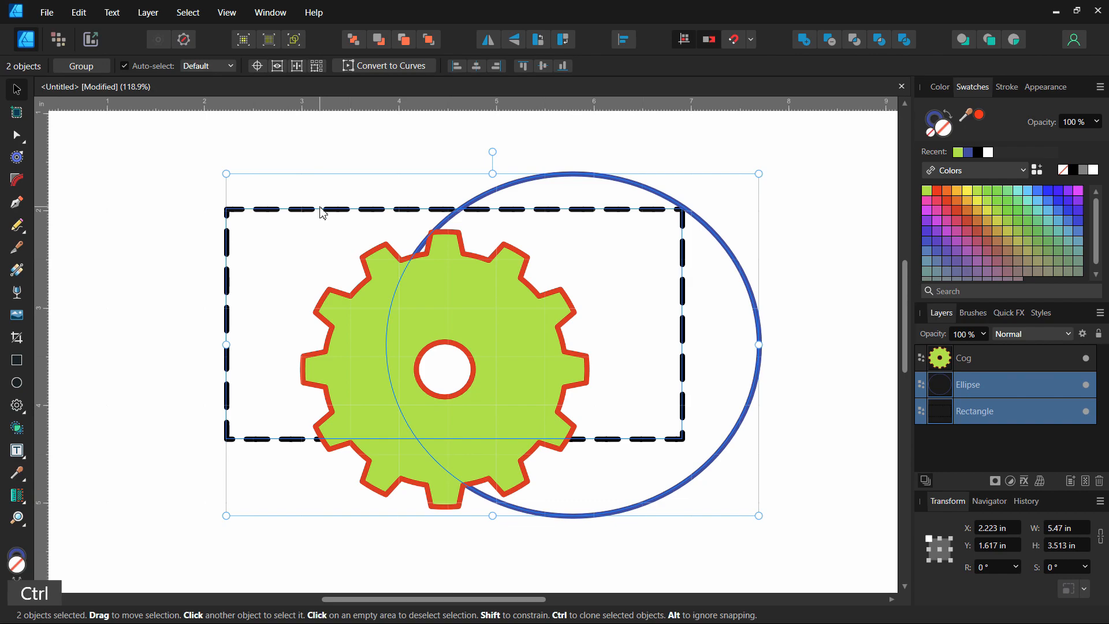
{"action": "key", "text": "ctrl+g"}
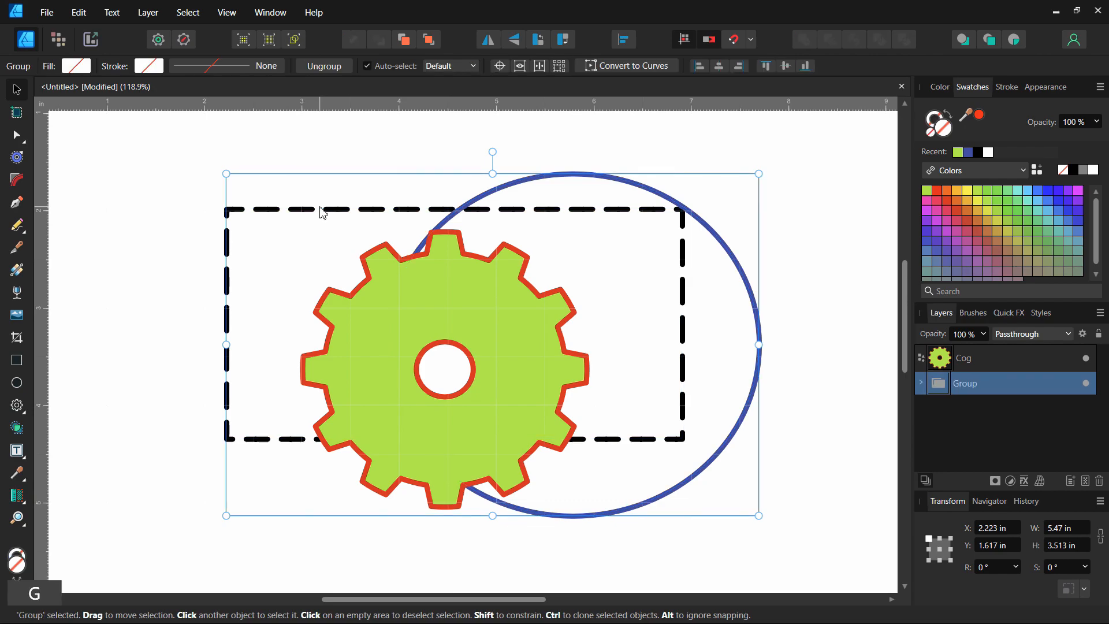
{"action": "mouse_move", "coordinate": [422, 193]}
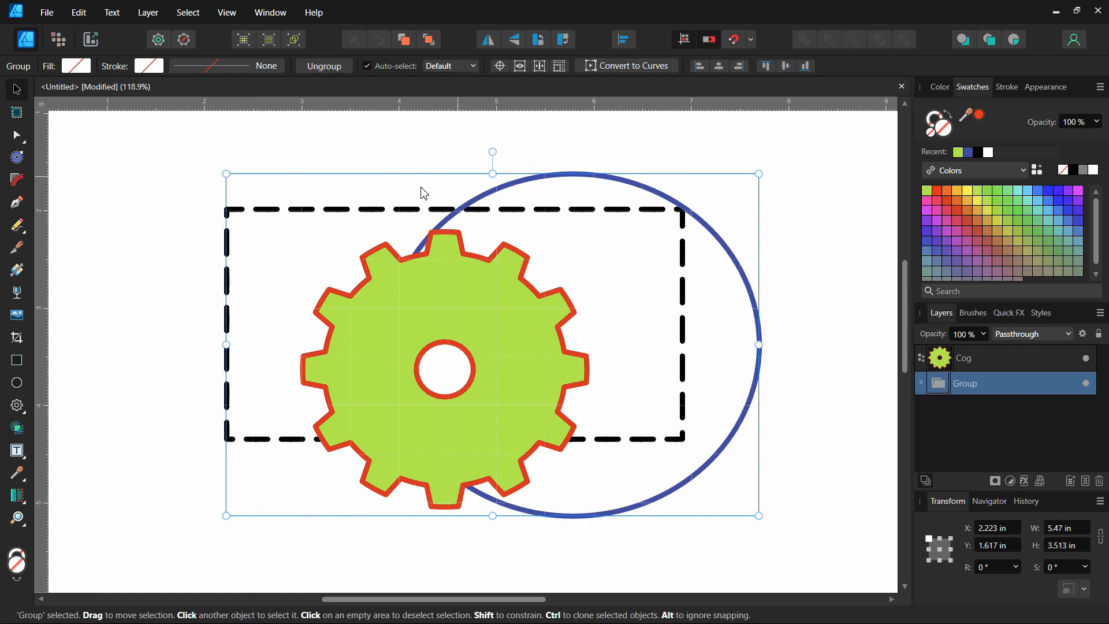
Deselect, click the rectangle to pick its group, and turn auto-select back on.
{"action": "left_click", "coordinate": [151, 168]}
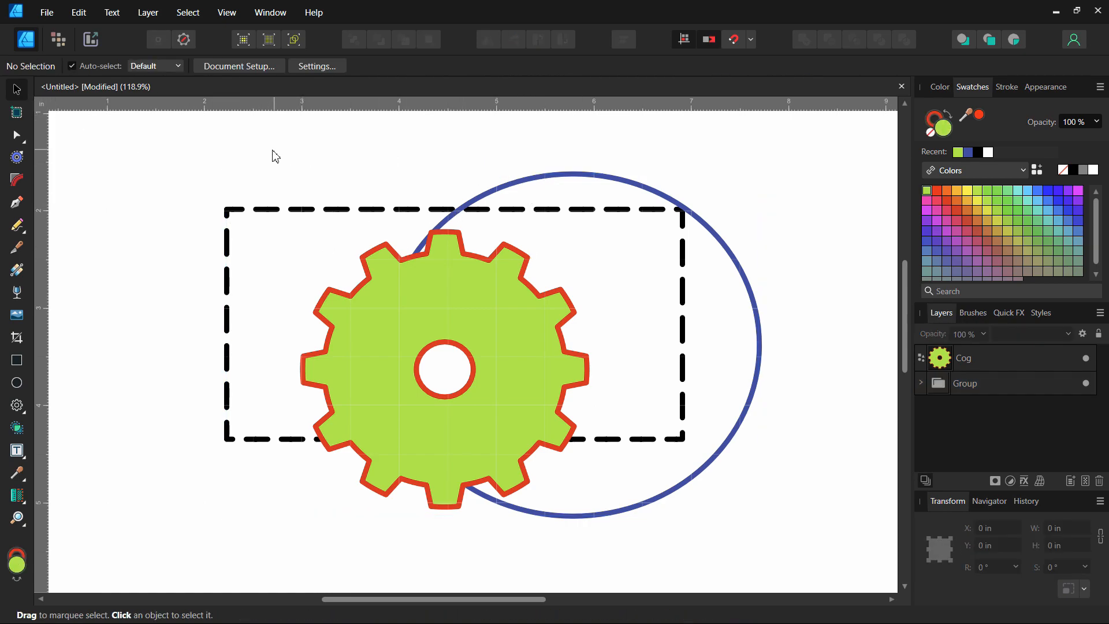
{"action": "left_click", "coordinate": [965, 383]}
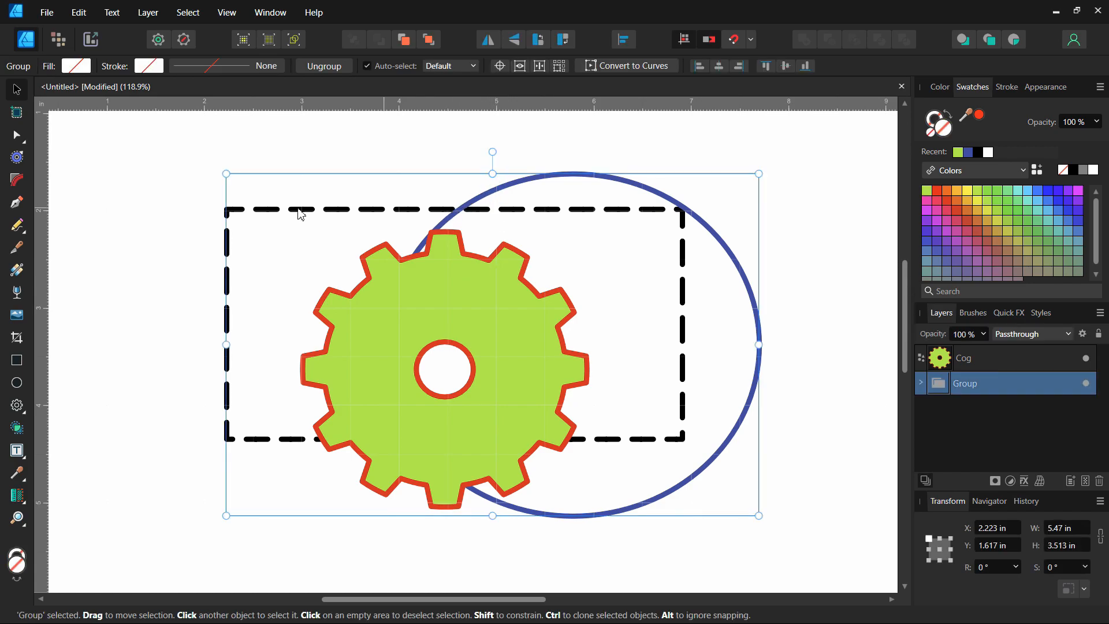
{"action": "mouse_move", "coordinate": [395, 278]}
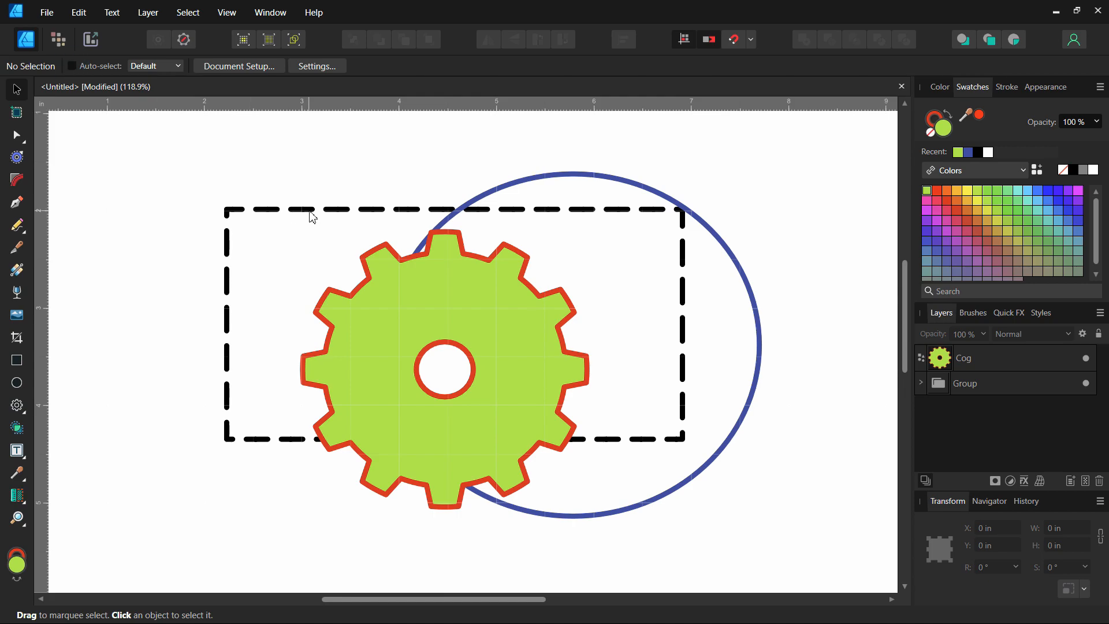
{"action": "left_click", "coordinate": [413, 293]}
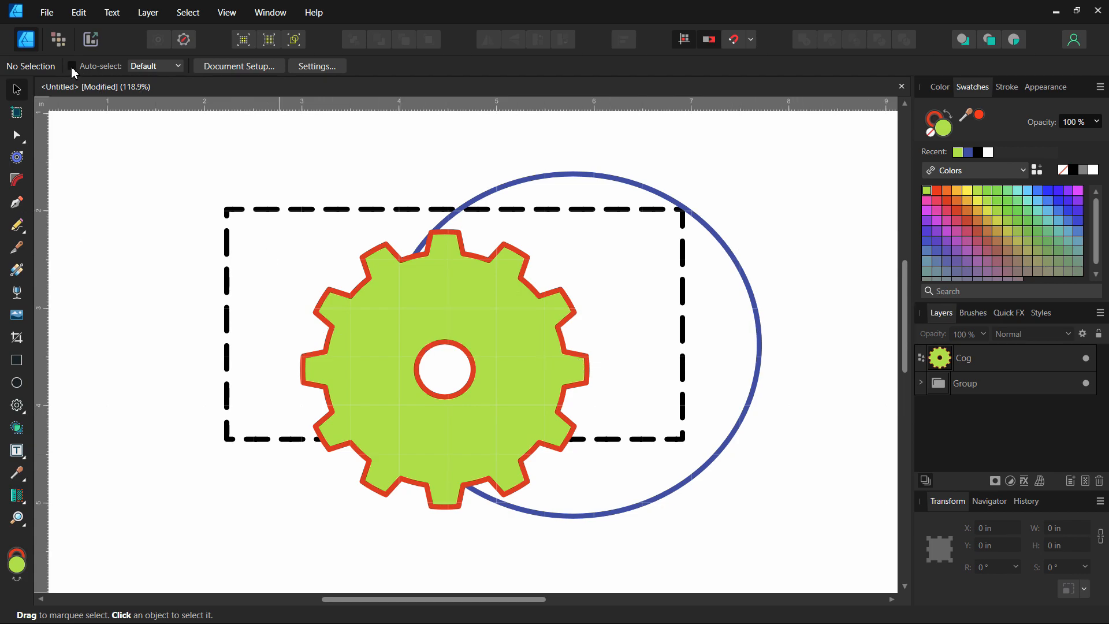
{"action": "left_click", "coordinate": [71, 66]}
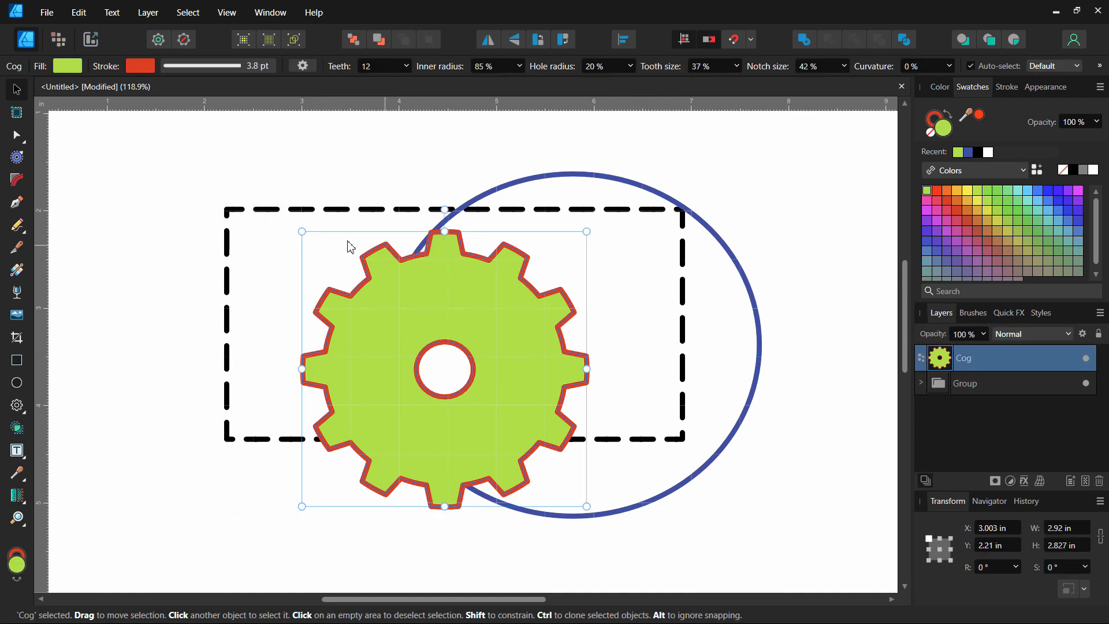
{"action": "mouse_move", "coordinate": [257, 176]}
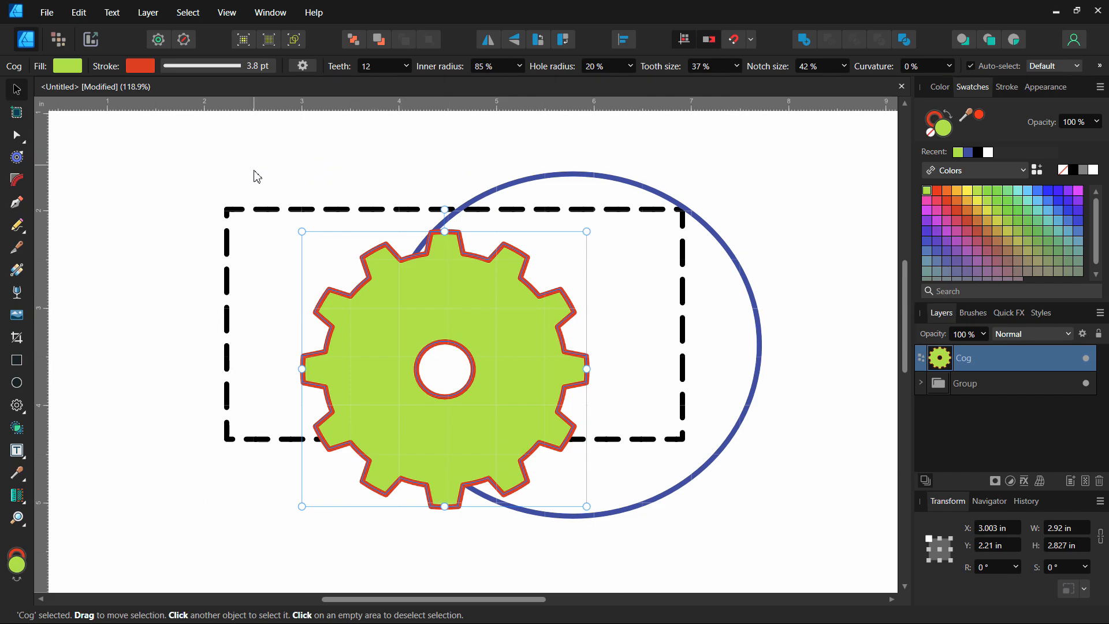
{"action": "mouse_move", "coordinate": [293, 233]}
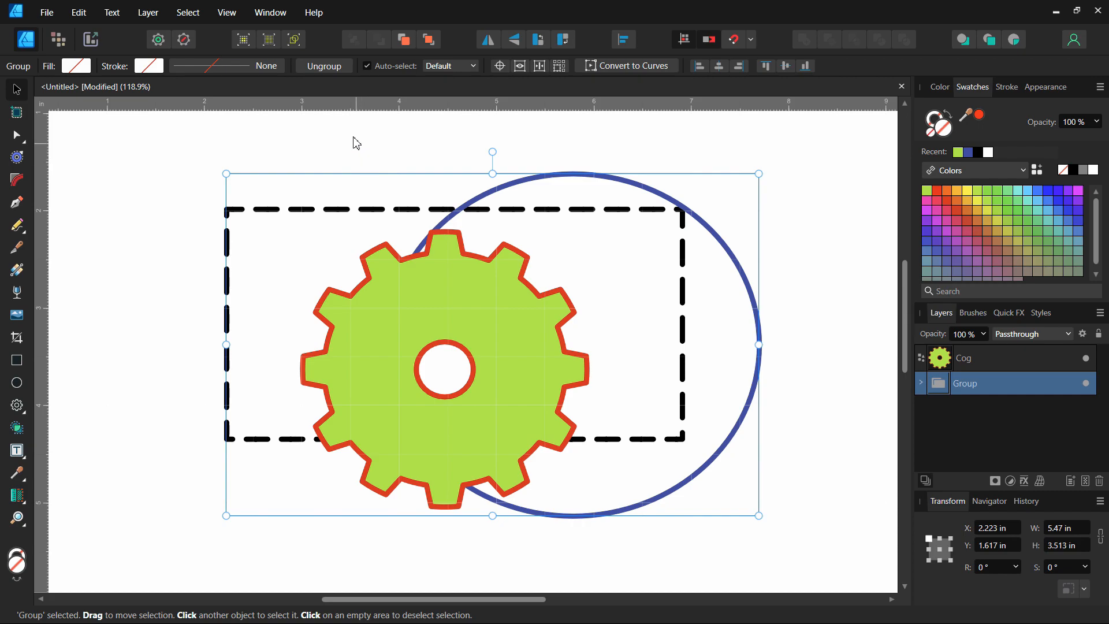
Set the Move Tool's Auto-select mode to Groups.
{"action": "left_click", "coordinate": [152, 65]}
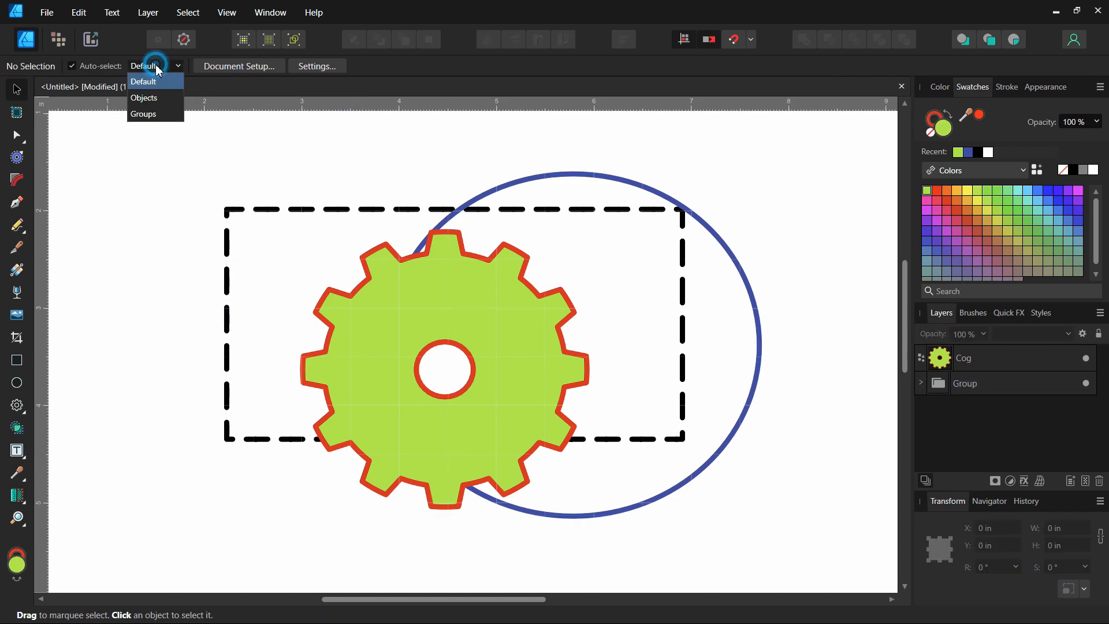
{"action": "mouse_move", "coordinate": [153, 105]}
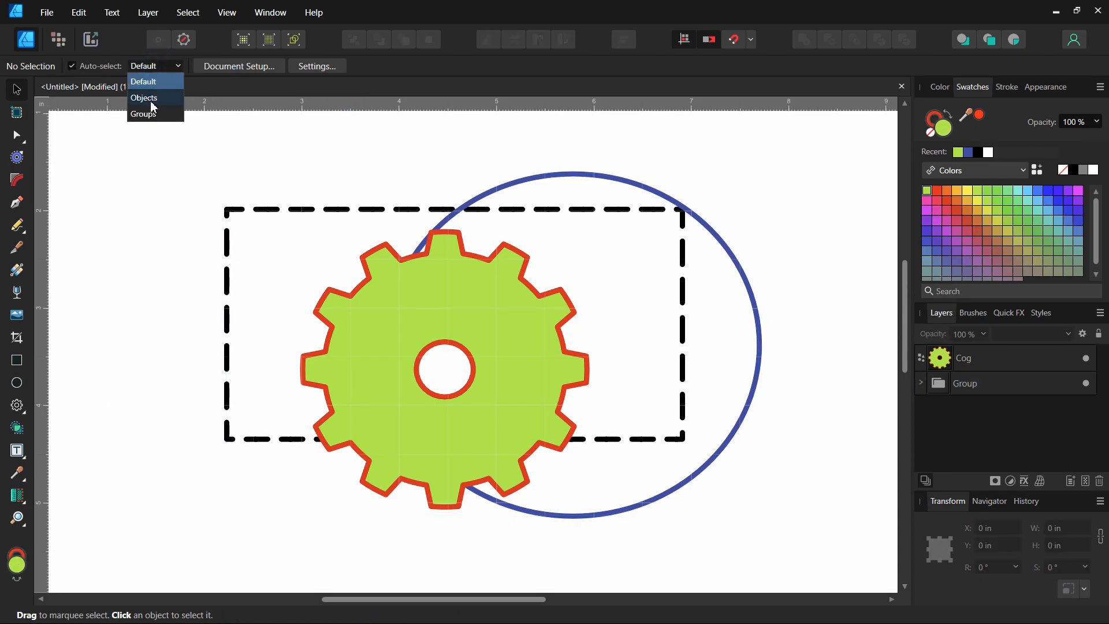
{"action": "mouse_move", "coordinate": [143, 114]}
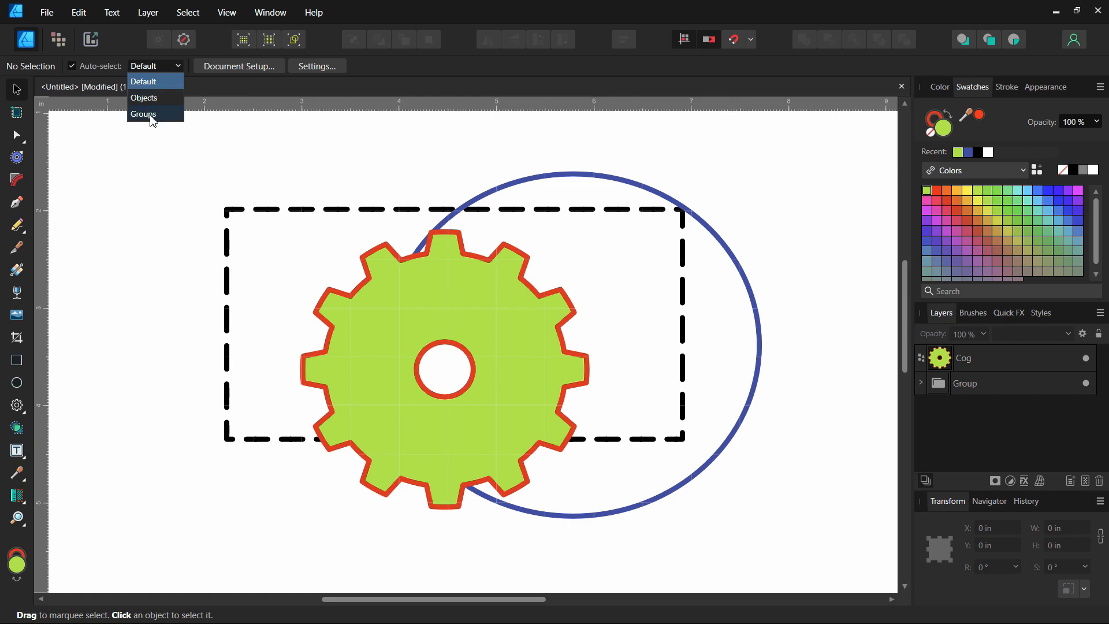
{"action": "left_click", "coordinate": [142, 113]}
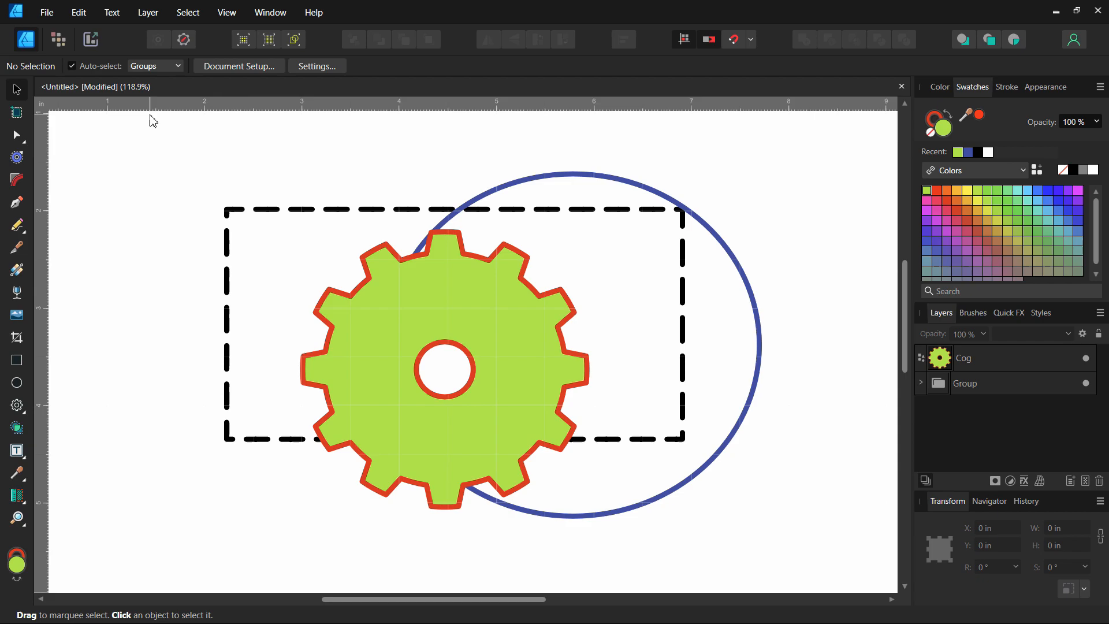
{"action": "mouse_move", "coordinate": [447, 249]}
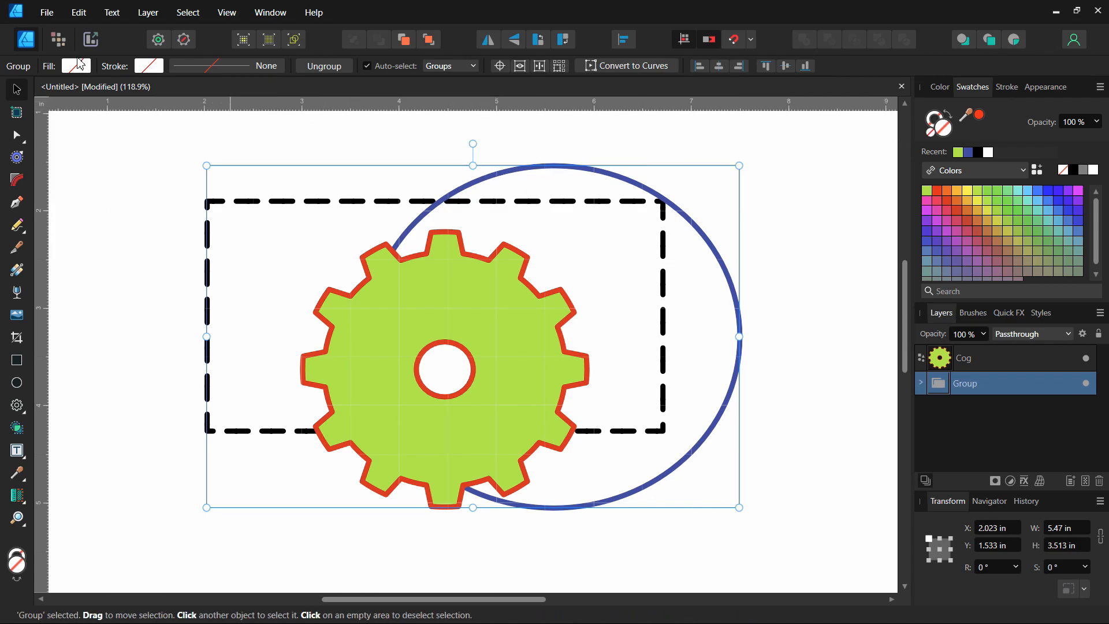
{"action": "left_click", "coordinate": [558, 86]}
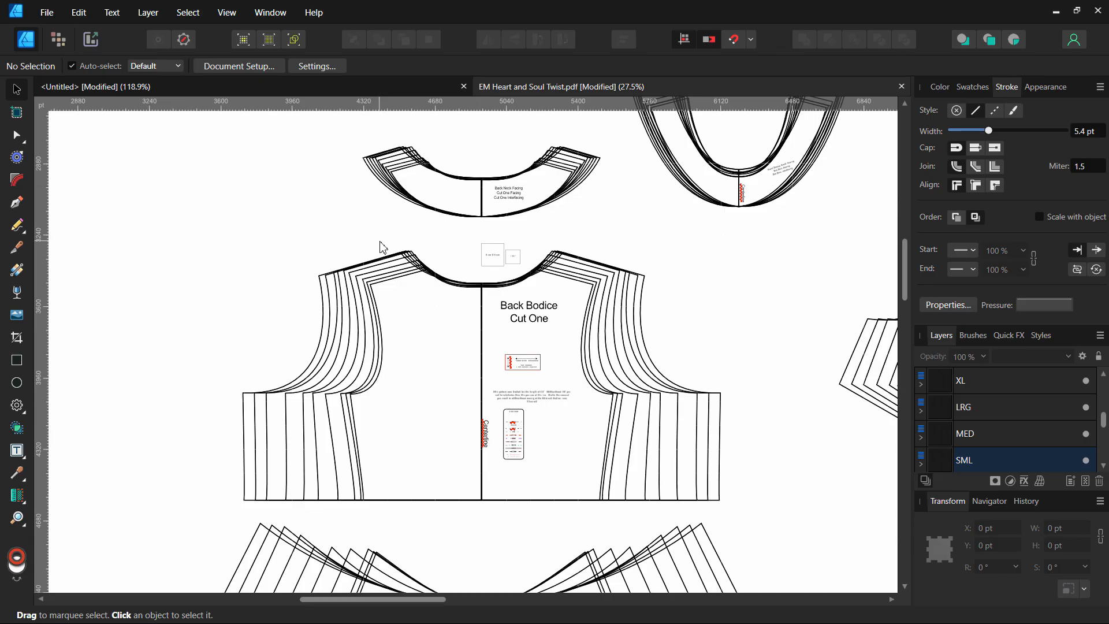
{"action": "mouse_move", "coordinate": [806, 359]}
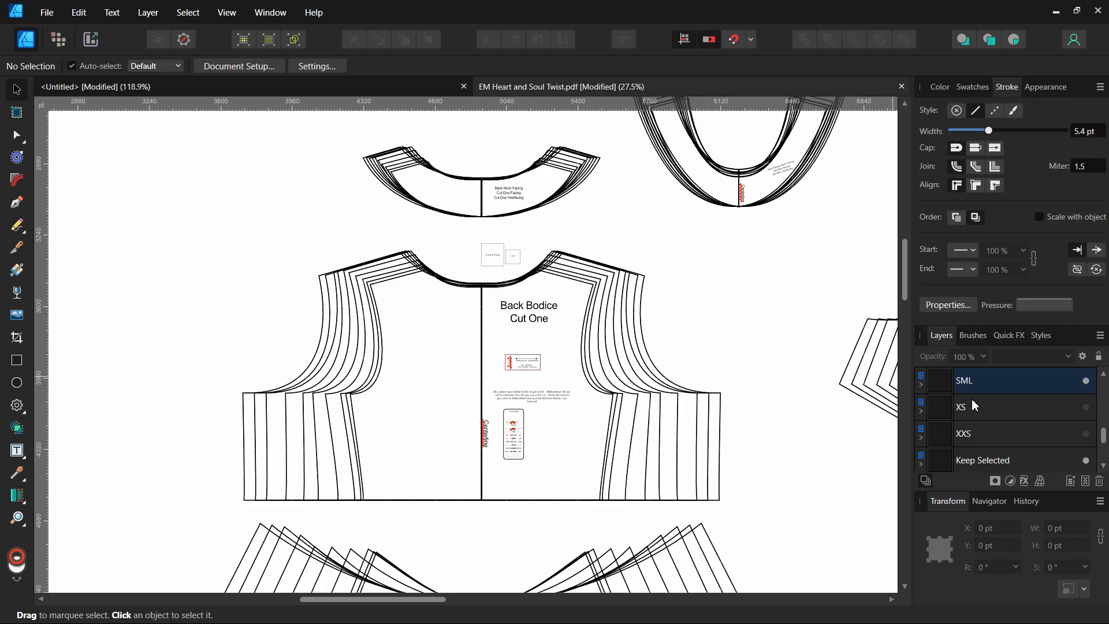
Duplicate the SML size layer from its right-click menu.
{"action": "left_click", "coordinate": [963, 380]}
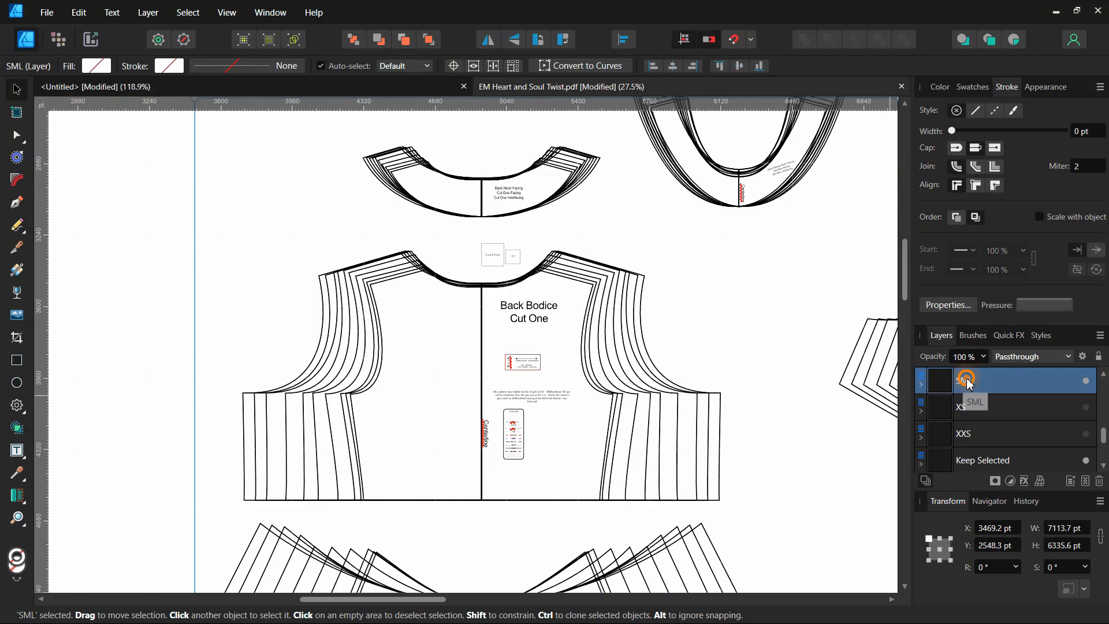
{"action": "right_click", "coordinate": [965, 380]}
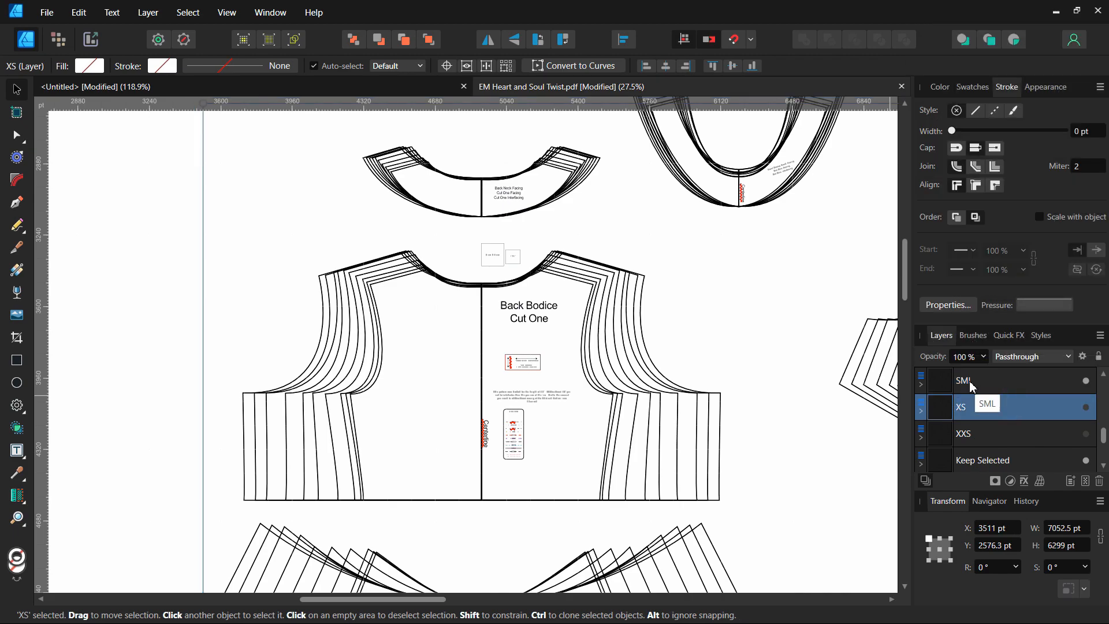
{"action": "left_click", "coordinate": [965, 381]}
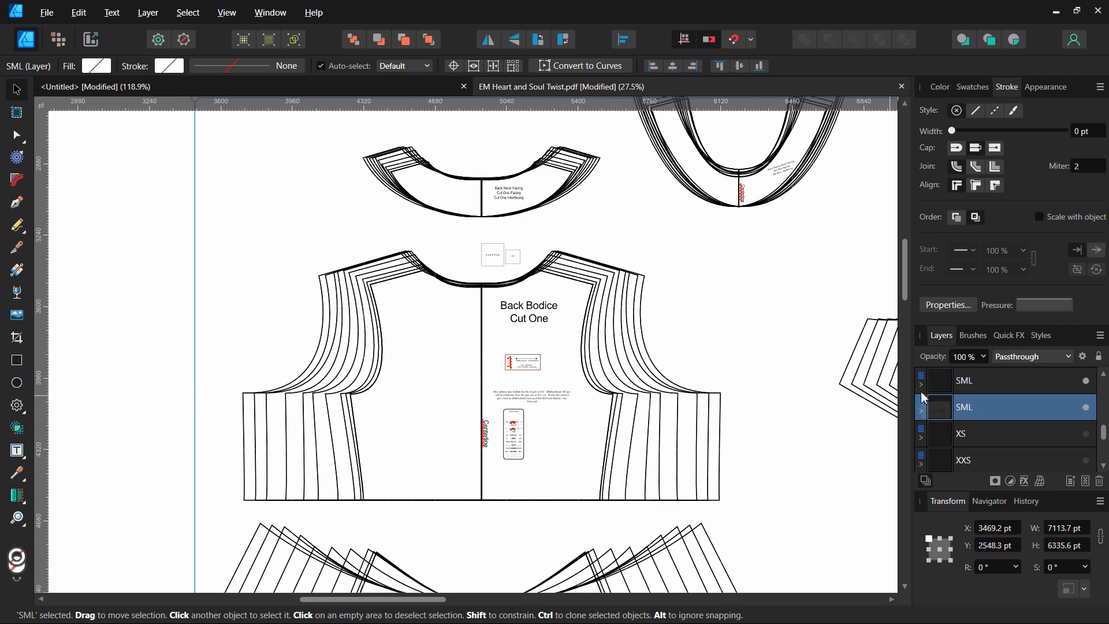
Rename the copied layer 'Small duplicate' and give its lines a 0.9 pt stroke.
{"action": "double_click", "coordinate": [964, 406]}
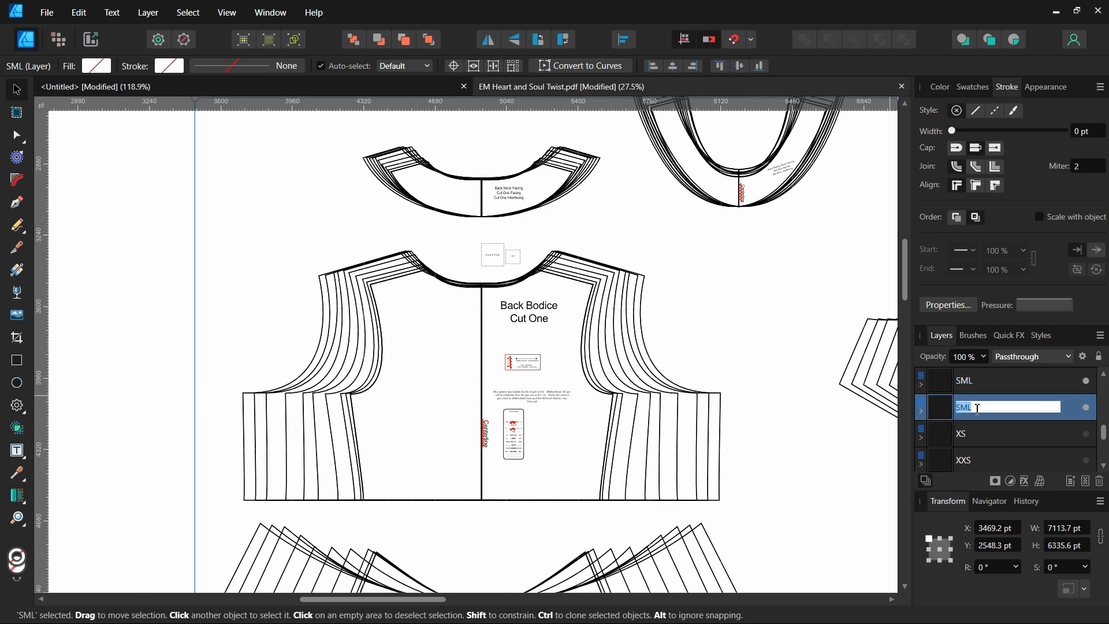
{"action": "type", "text": "Small dup"}
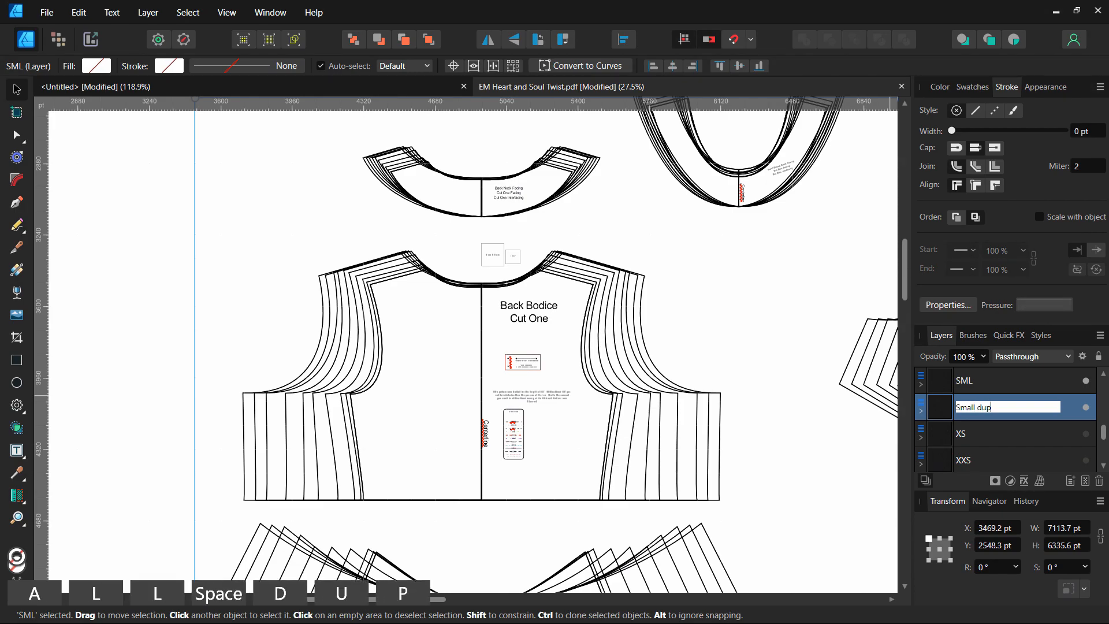
{"action": "type", "text": "licate"}
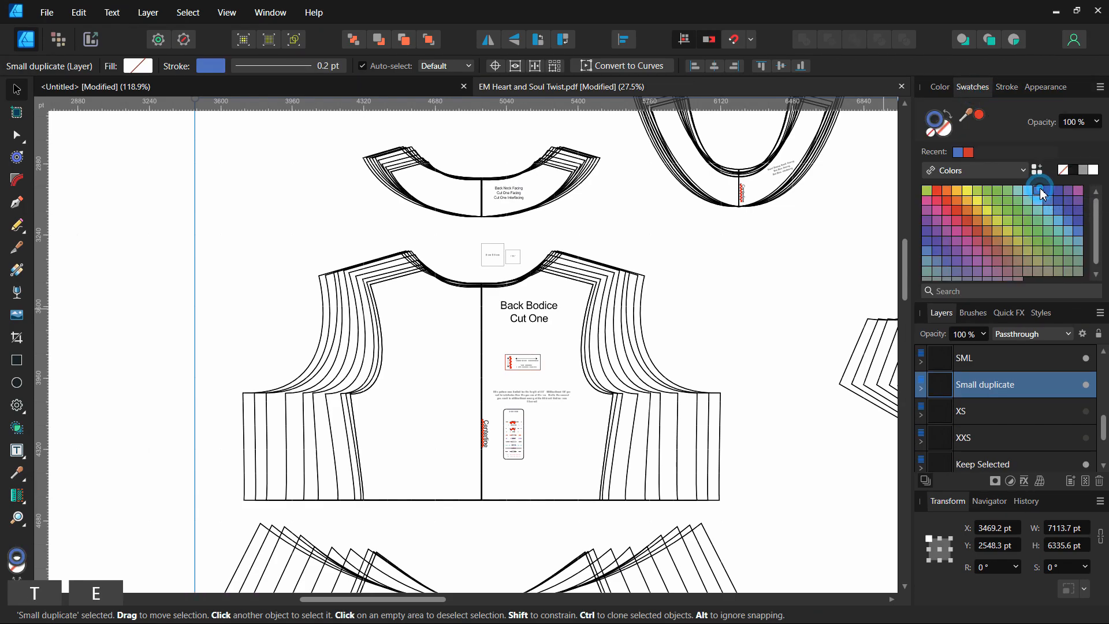
{"action": "left_click", "coordinate": [1006, 86]}
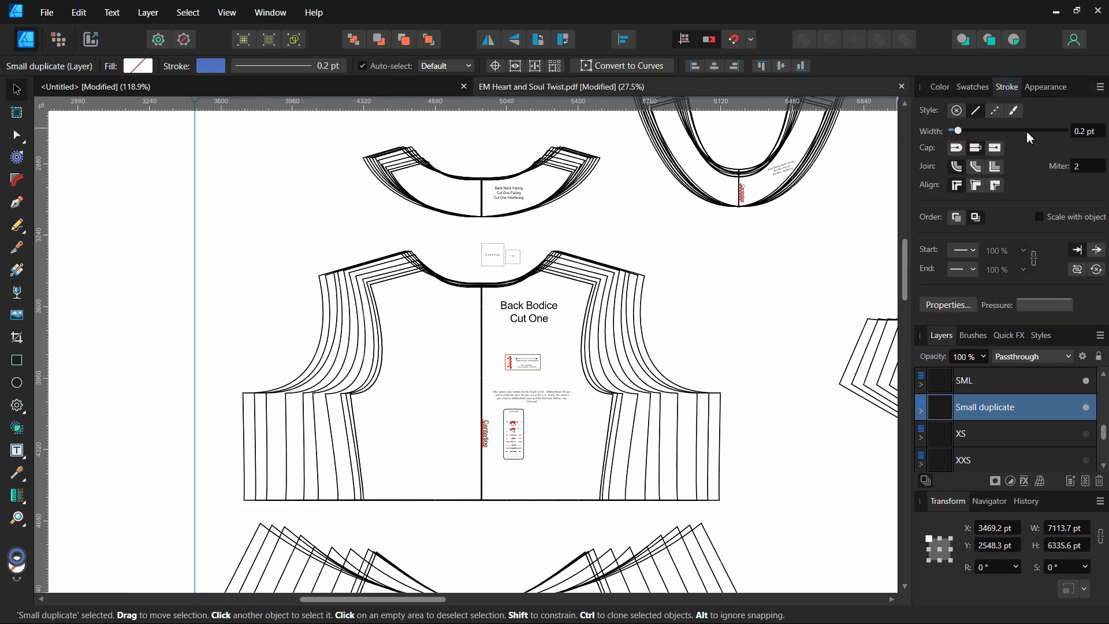
{"action": "left_click_drag", "start_coordinate": [955, 132], "coordinate": [975, 131]}
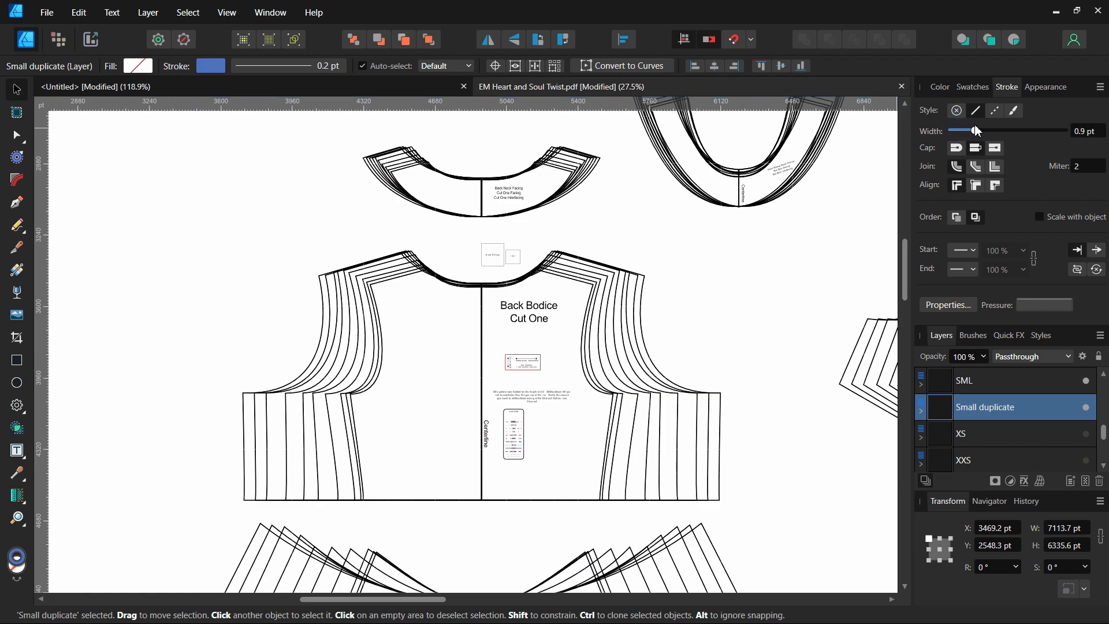
{"action": "left_click", "coordinate": [990, 433]}
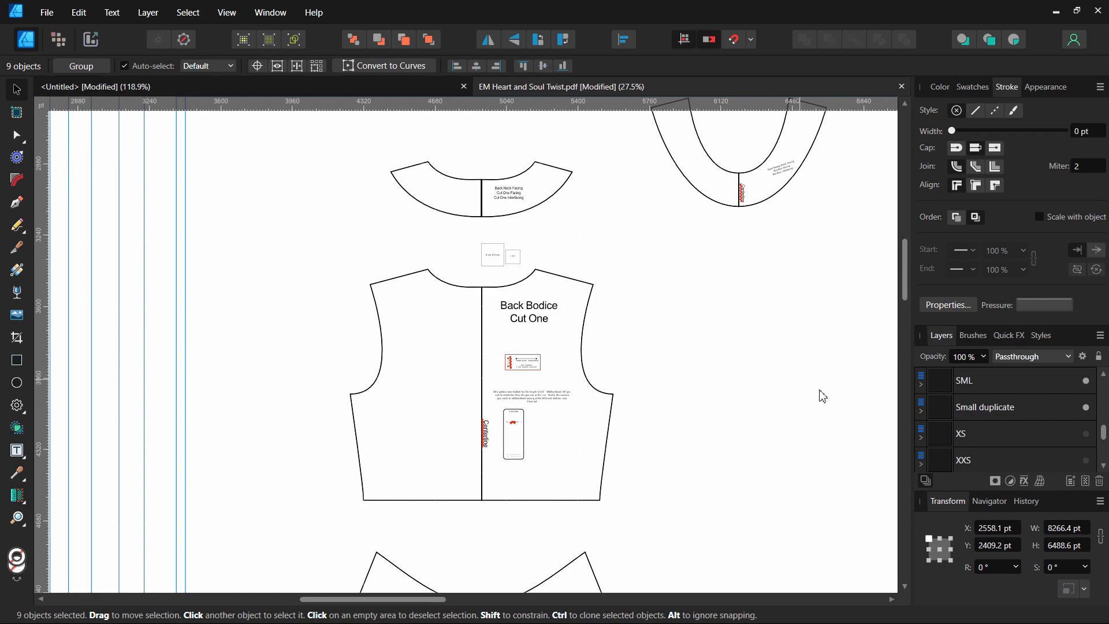
Hide the original SML layer and thicken the Small duplicate outline to 6.5 pt.
{"action": "left_click", "coordinate": [990, 381]}
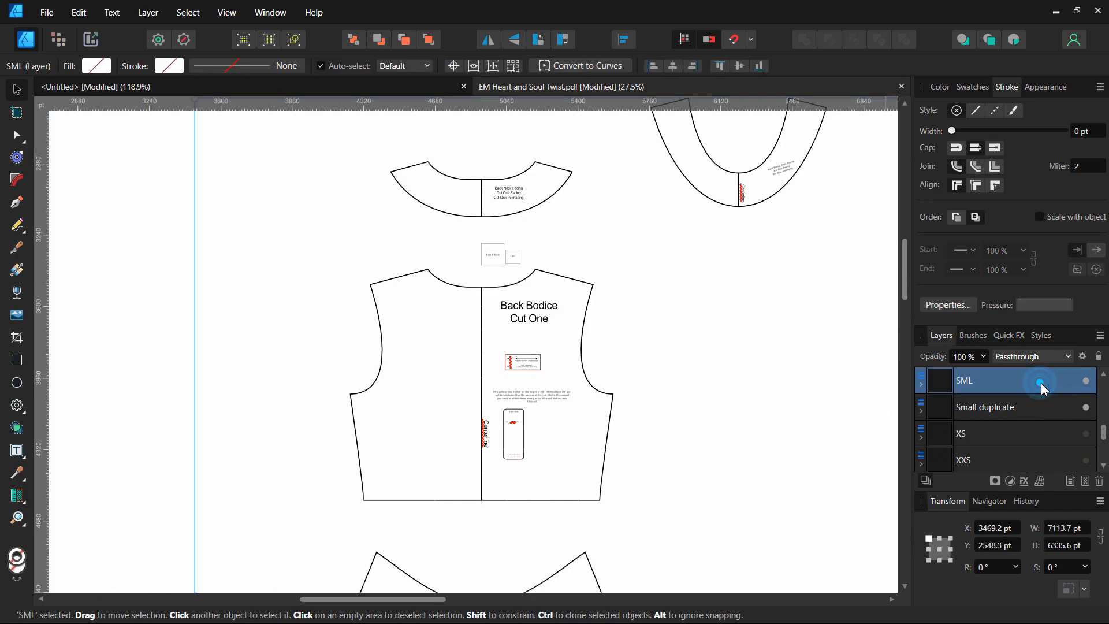
{"action": "left_click", "coordinate": [1086, 381]}
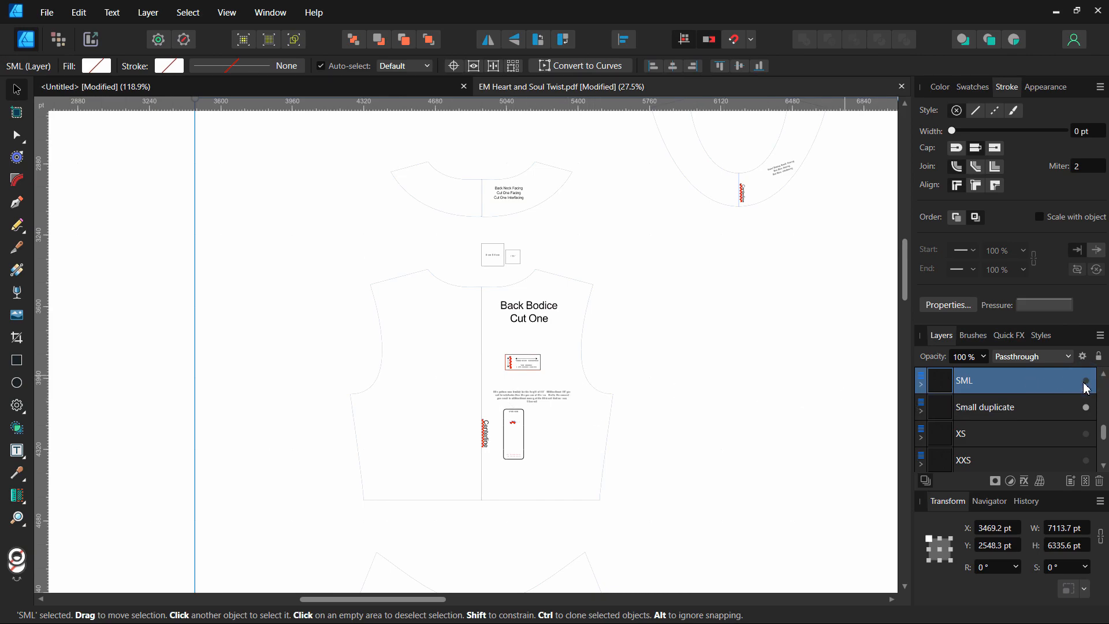
{"action": "left_click", "coordinate": [985, 407]}
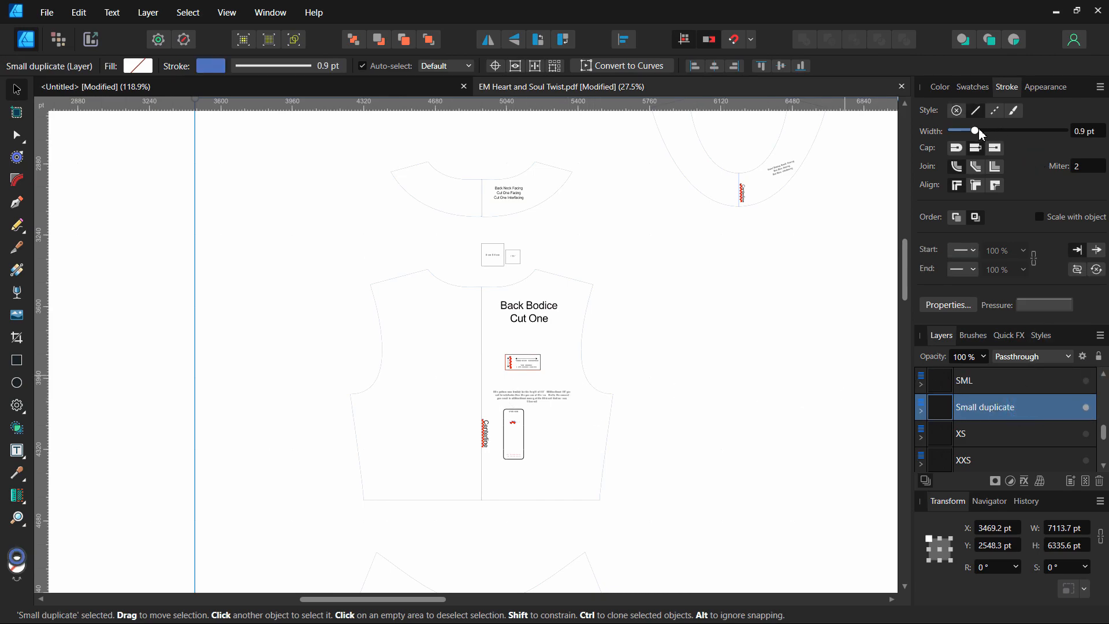
{"action": "left_click_drag", "start_coordinate": [976, 131], "coordinate": [989, 131]}
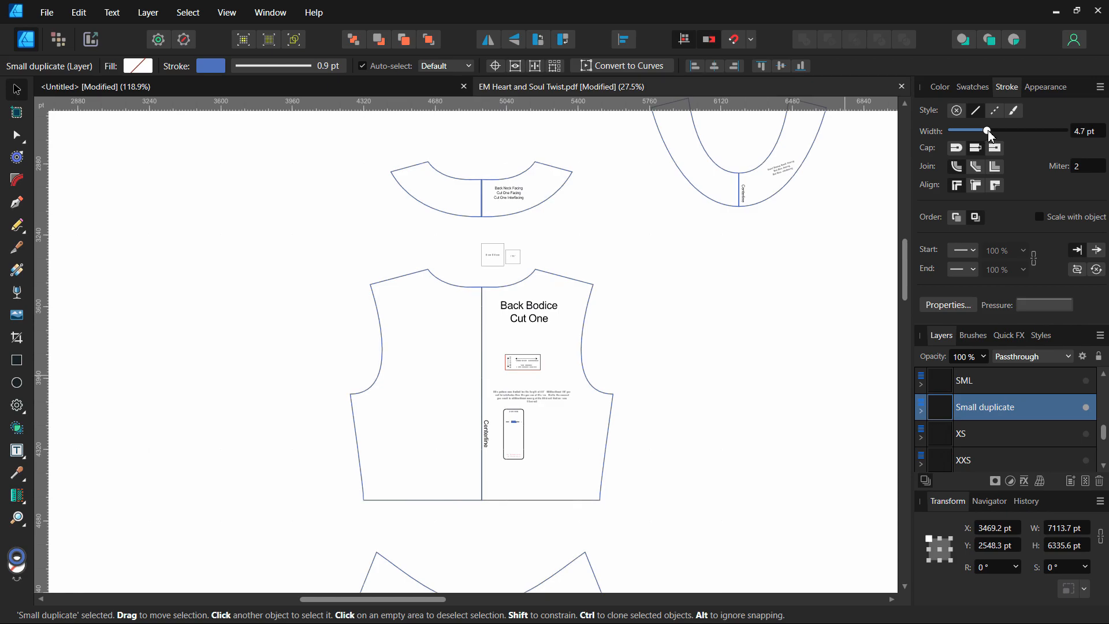
{"action": "left_click_drag", "start_coordinate": [988, 129], "coordinate": [992, 130]}
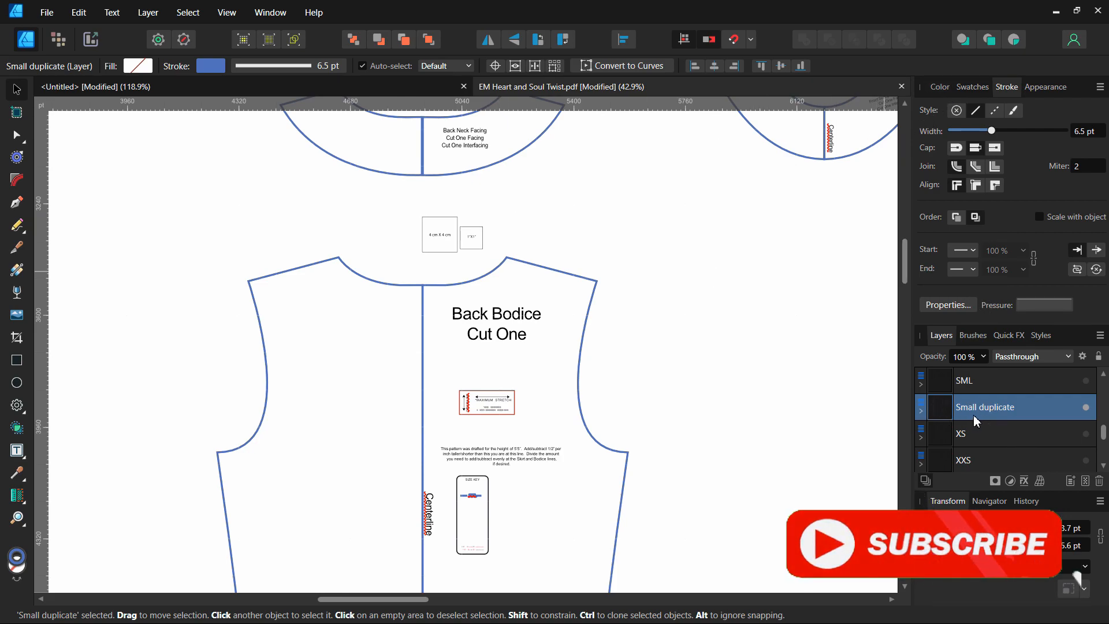
{"action": "mouse_move", "coordinate": [976, 418]}
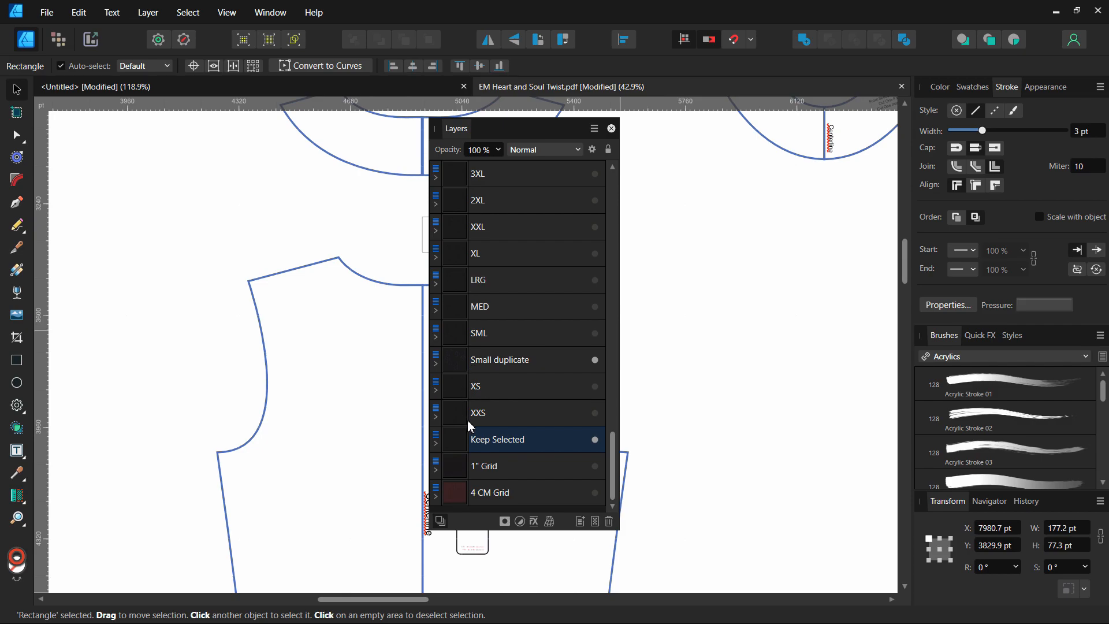
{"action": "mouse_move", "coordinate": [479, 409]}
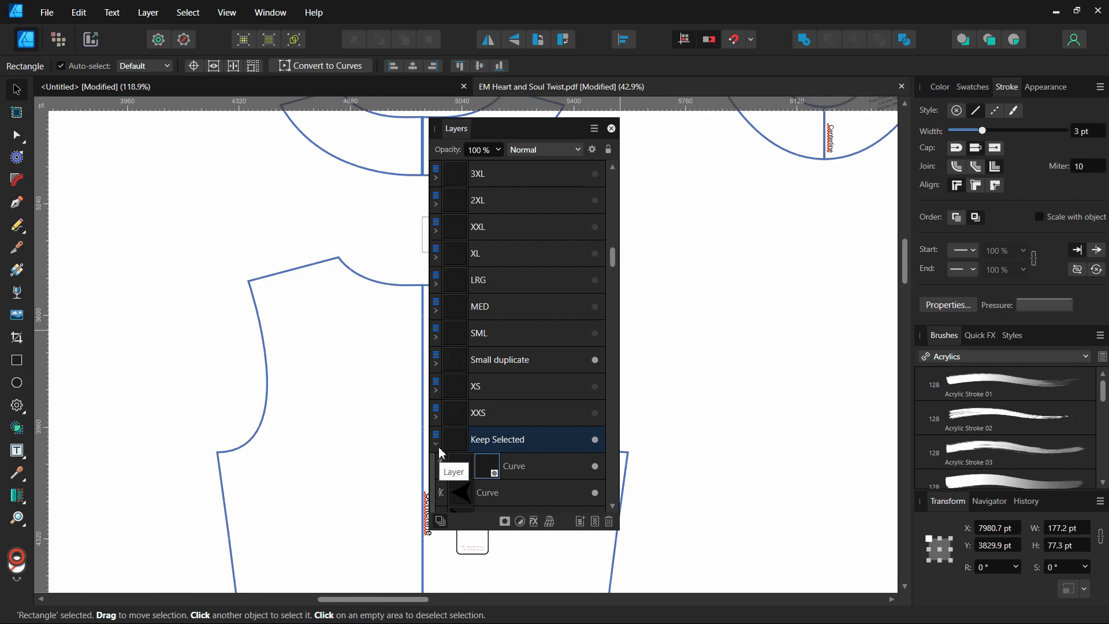
Alt-expand Keep Selected to show its nested rectangle and curves.
{"action": "scroll", "scroll_direction": "down", "scroll_amount": 3}
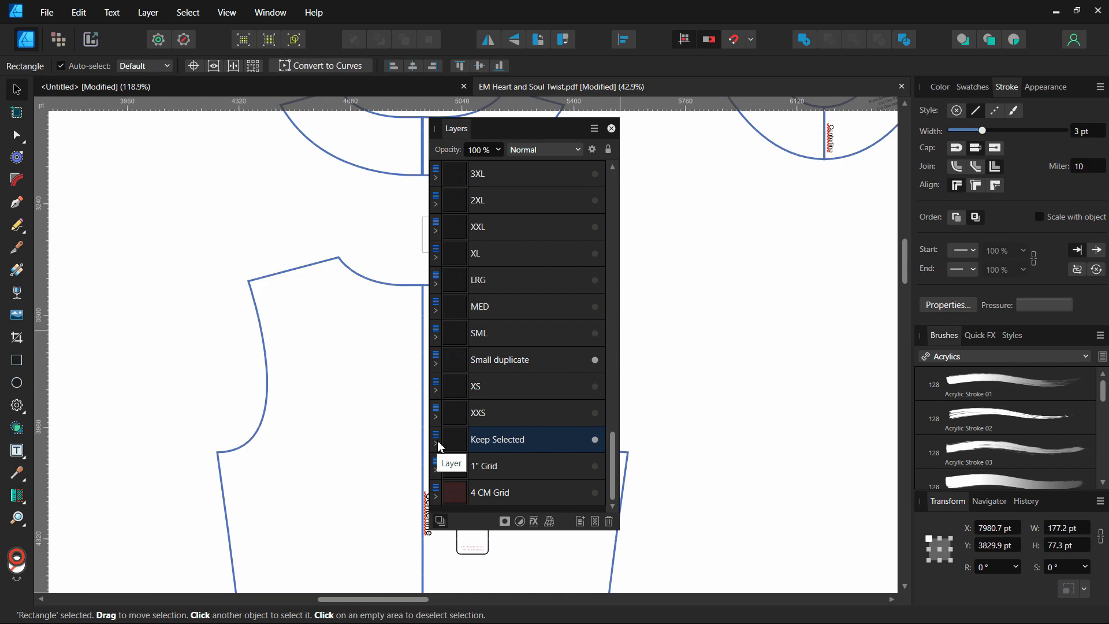
{"action": "key", "text": "alt"}
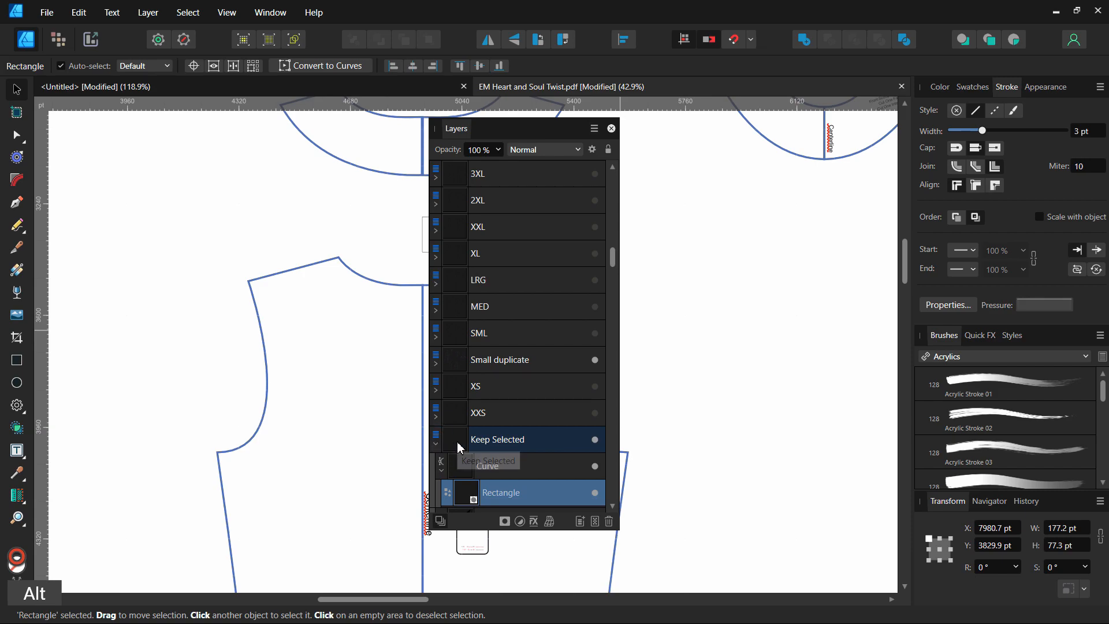
{"action": "scroll", "scroll_direction": "down", "scroll_amount": 3}
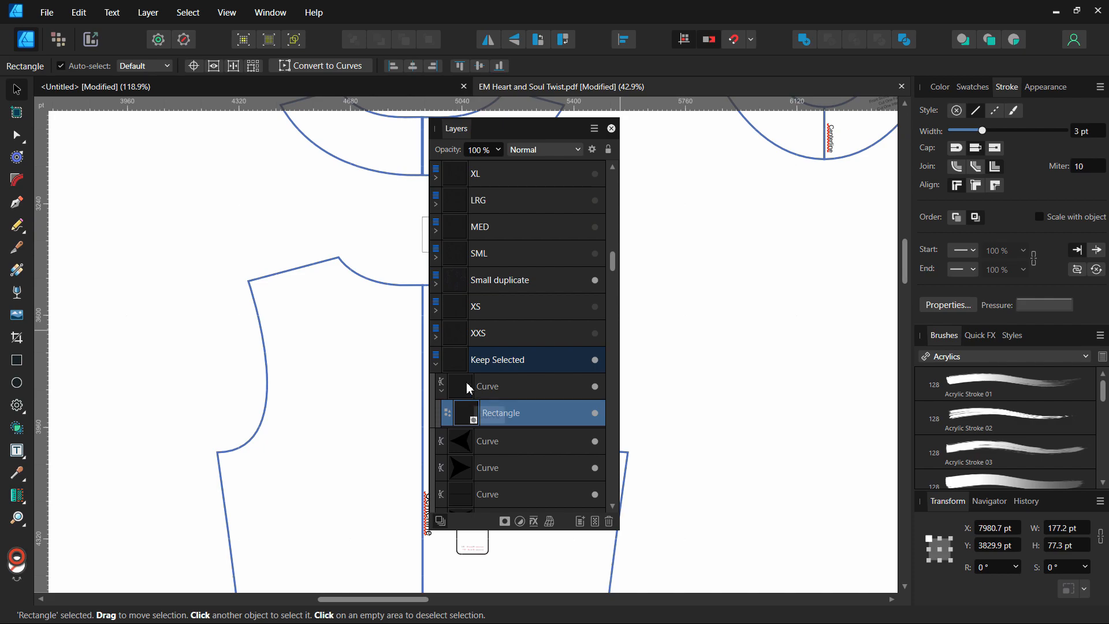
{"action": "mouse_move", "coordinate": [517, 467]}
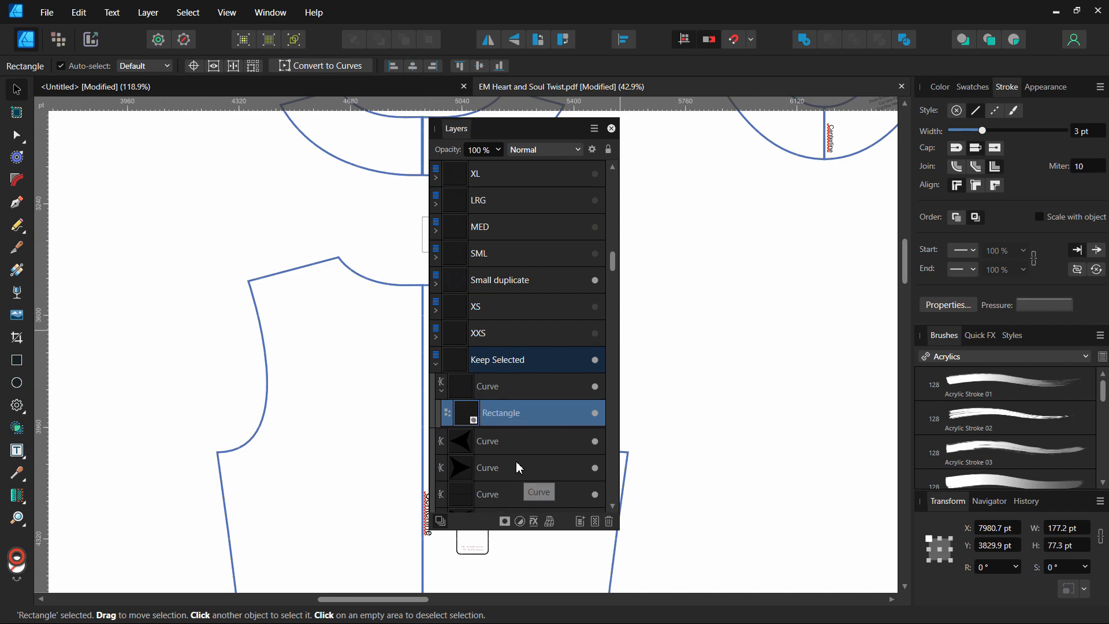
{"action": "mouse_move", "coordinate": [514, 473]}
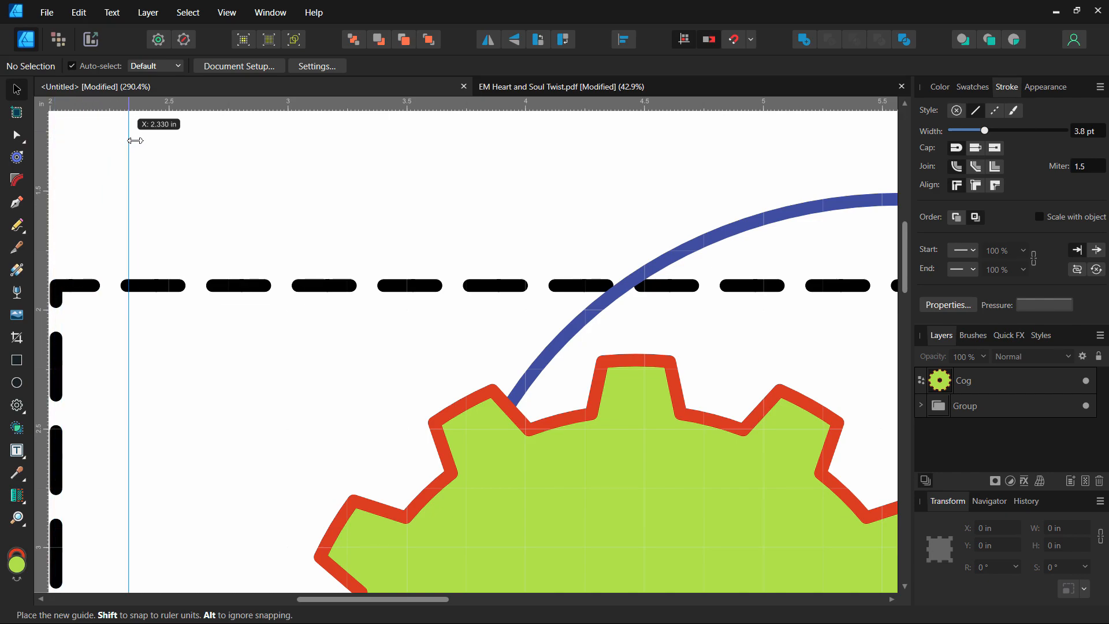
Drag a vertical guide from the ruler to 3.000 in, then pull out another.
{"action": "left_click_drag", "start_coordinate": [129, 142], "coordinate": [191, 142]}
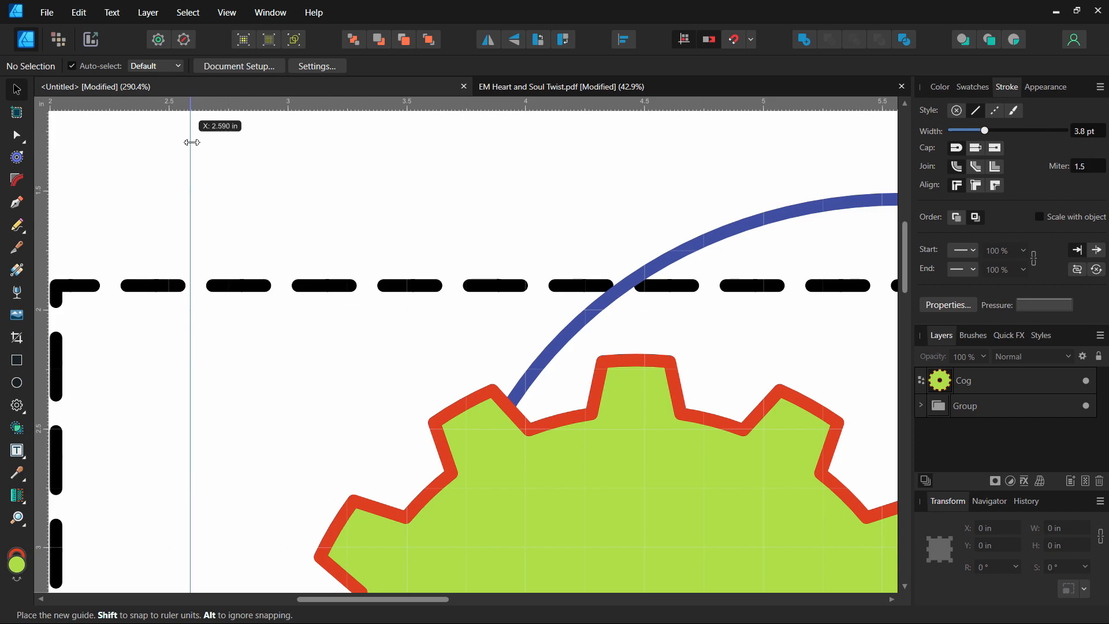
{"action": "left_click_drag", "start_coordinate": [191, 142], "coordinate": [274, 141]}
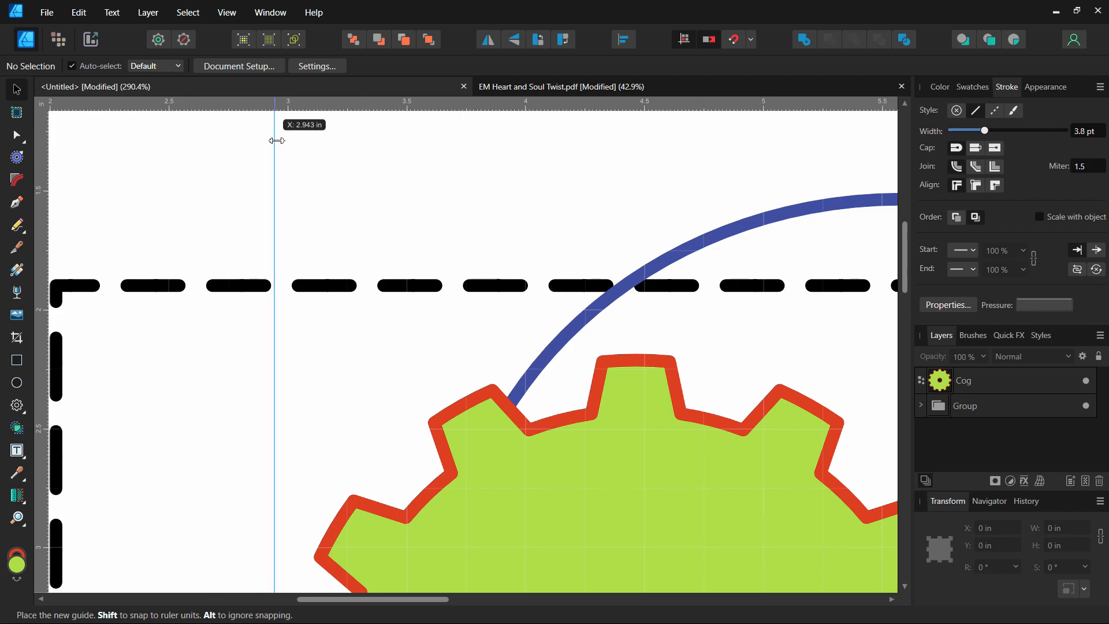
{"action": "left_click_drag", "start_coordinate": [272, 140], "coordinate": [289, 139]}
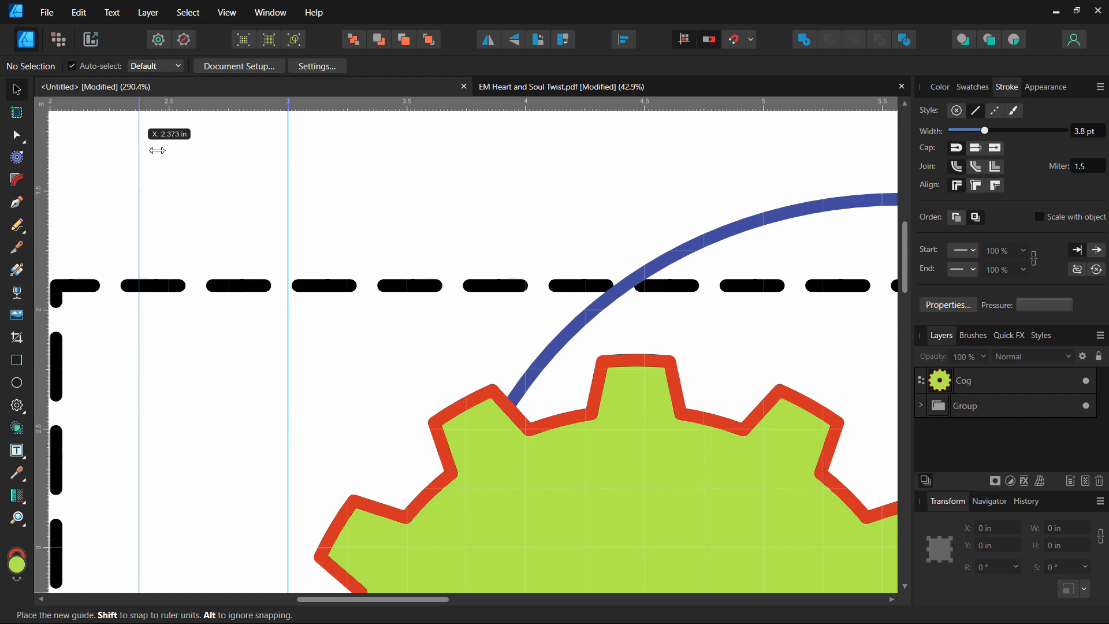
{"action": "left_click_drag", "start_coordinate": [141, 149], "coordinate": [288, 141]}
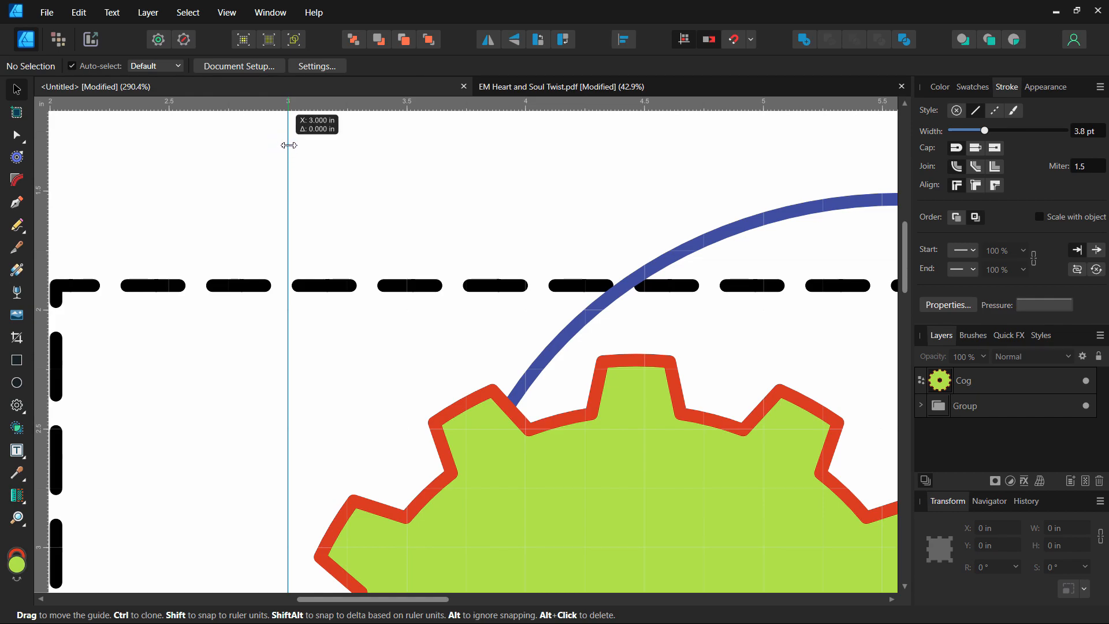
Ctrl-drag a clone of the 3-inch guide and release it near 3.5 in.
{"action": "left_click_drag", "start_coordinate": [288, 145], "coordinate": [311, 145]}
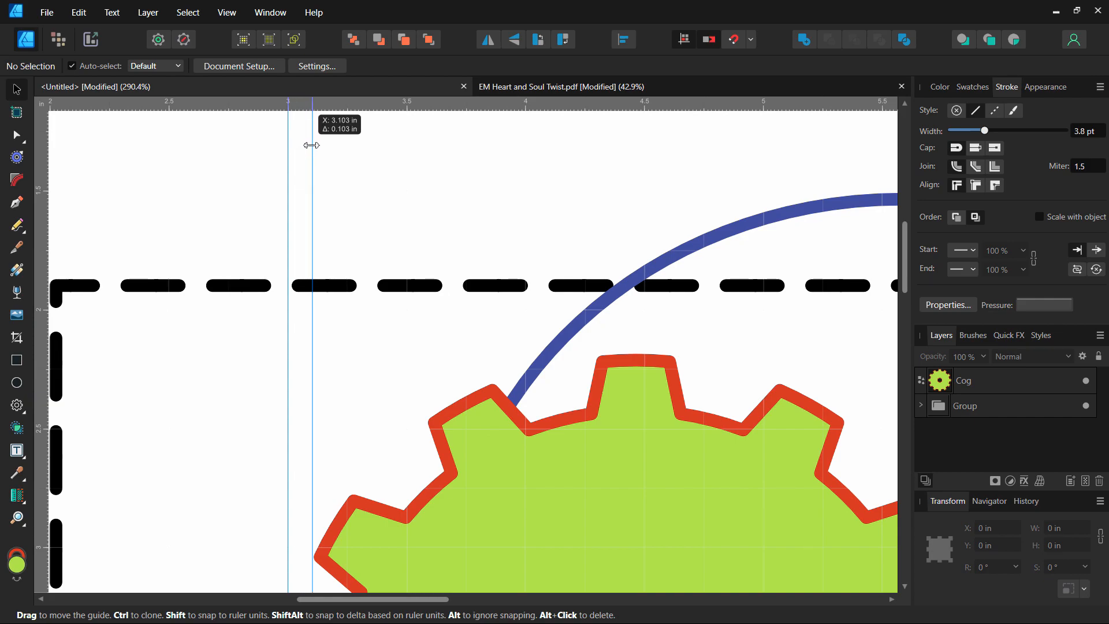
{"action": "left_click_drag", "start_coordinate": [312, 145], "coordinate": [337, 145]}
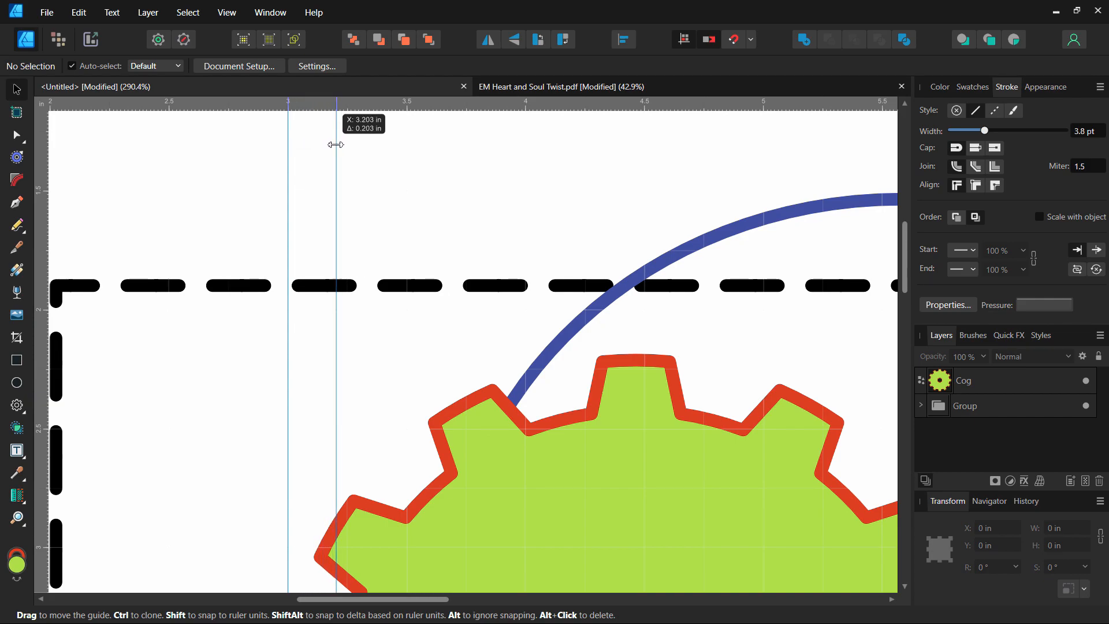
{"action": "left_click_drag", "start_coordinate": [337, 145], "coordinate": [352, 145]}
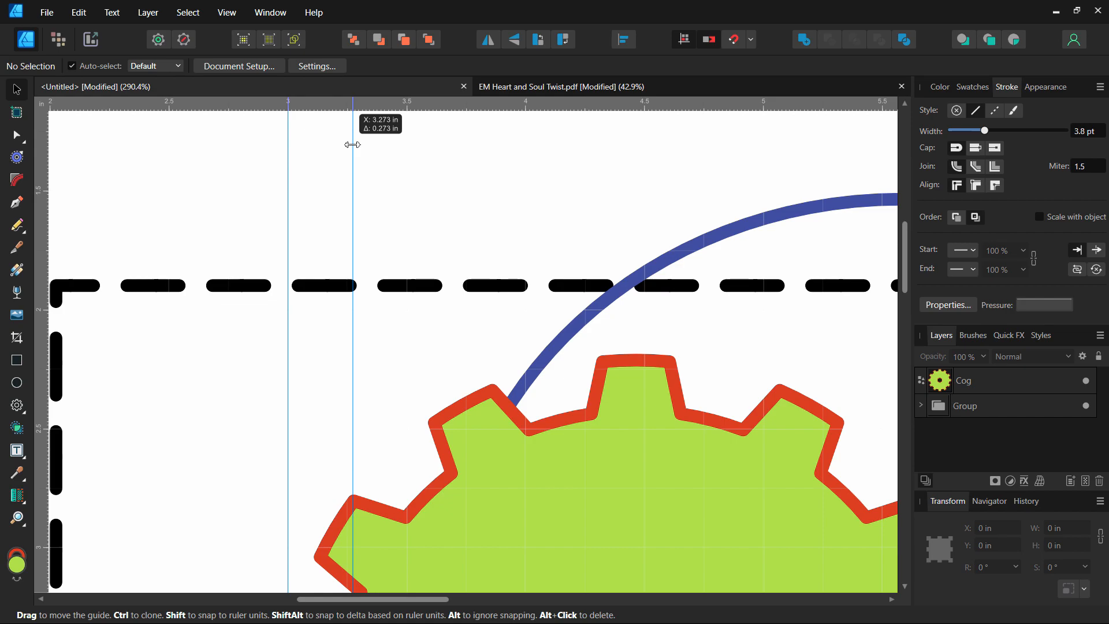
{"action": "left_click_drag", "start_coordinate": [352, 145], "coordinate": [348, 144]}
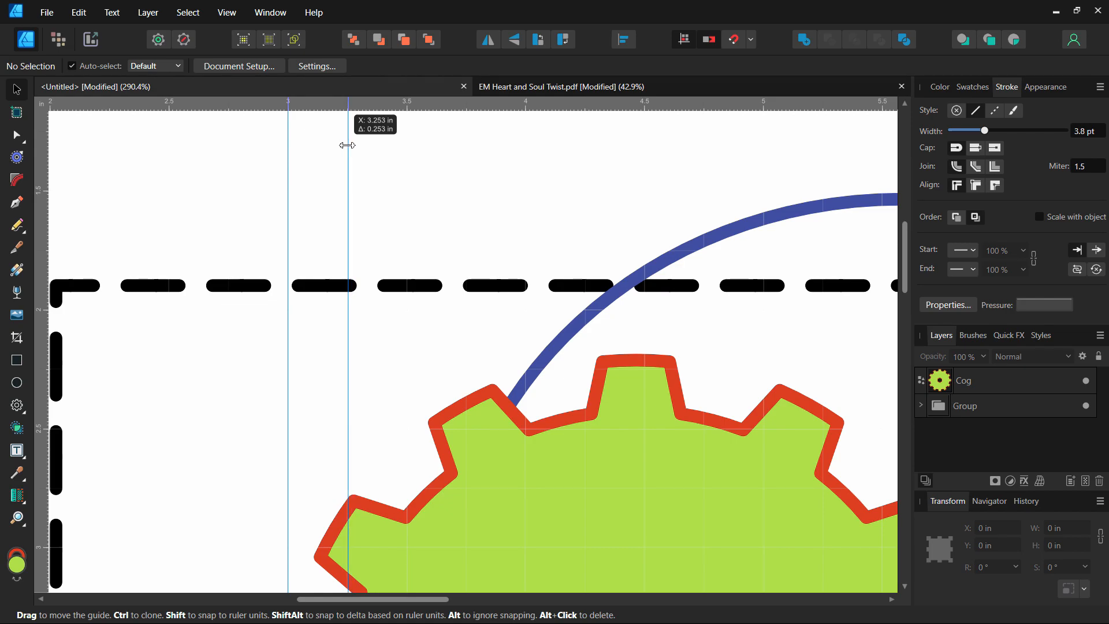
{"action": "left_click_drag", "start_coordinate": [347, 145], "coordinate": [349, 144]}
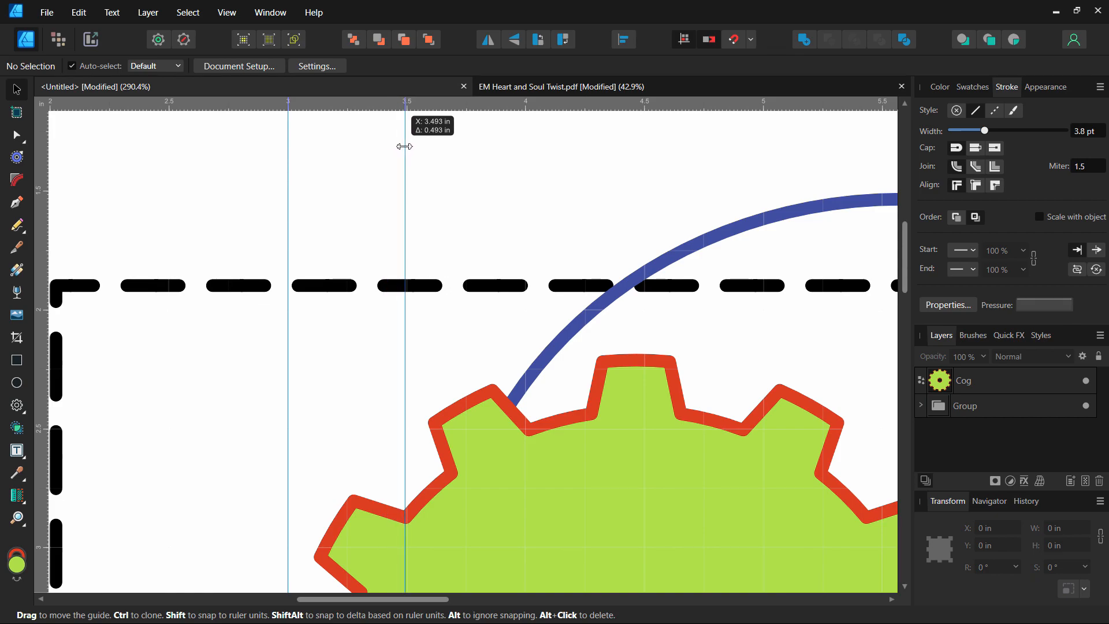
{"action": "left_click_drag", "start_coordinate": [403, 146], "coordinate": [406, 146]}
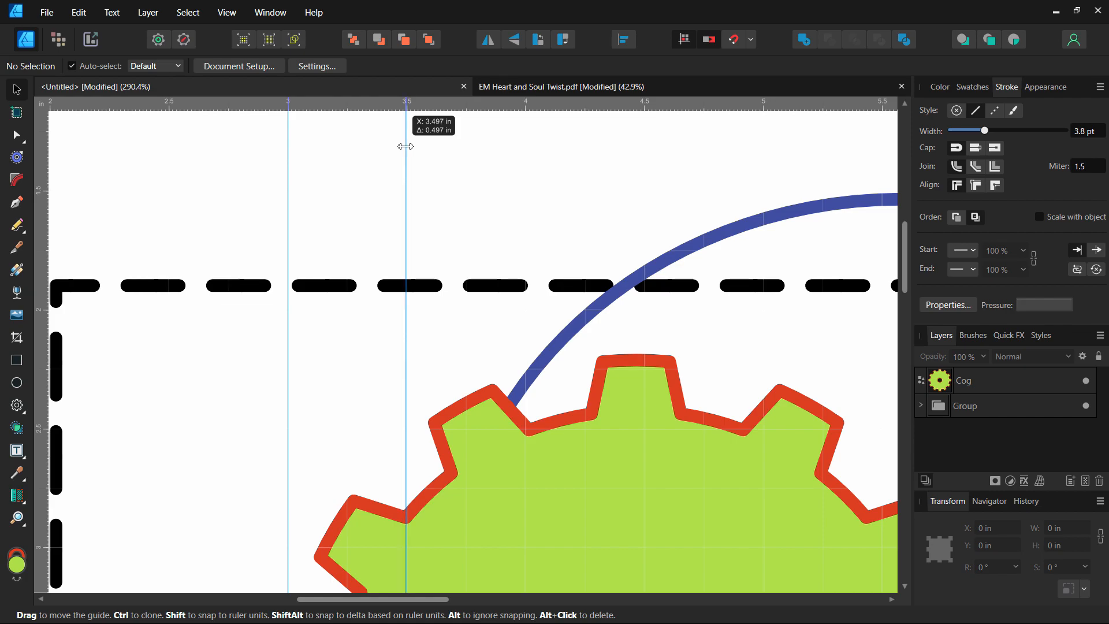
{"action": "left_click_drag", "start_coordinate": [405, 146], "coordinate": [409, 146]}
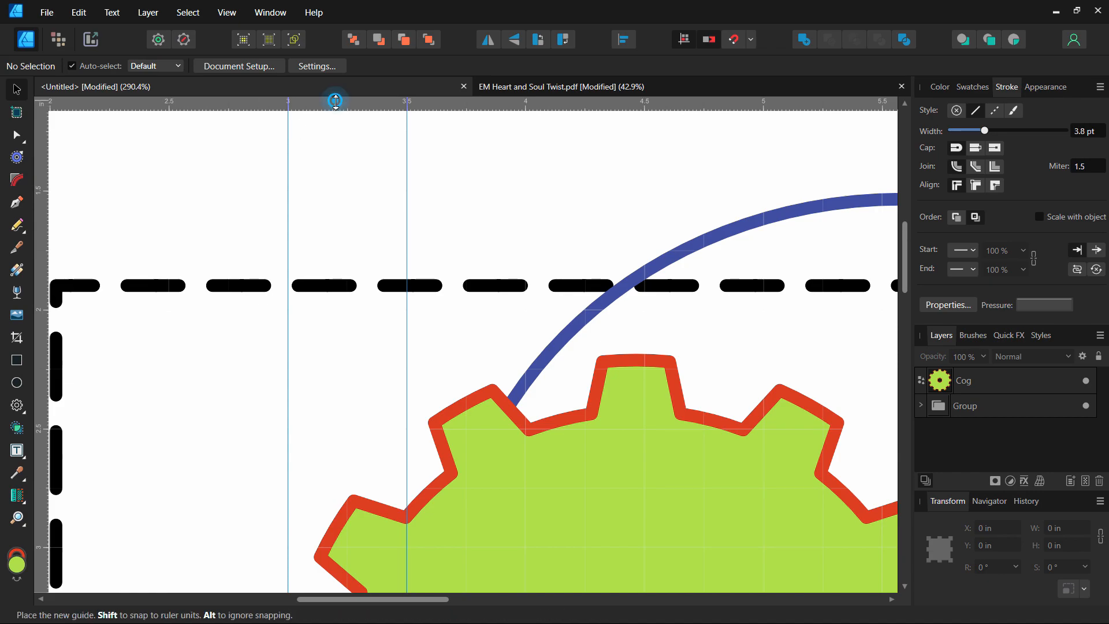
Drag out a horizontal guide and move it to just below the dashed border.
{"action": "left_click_drag", "start_coordinate": [335, 99], "coordinate": [342, 245]}
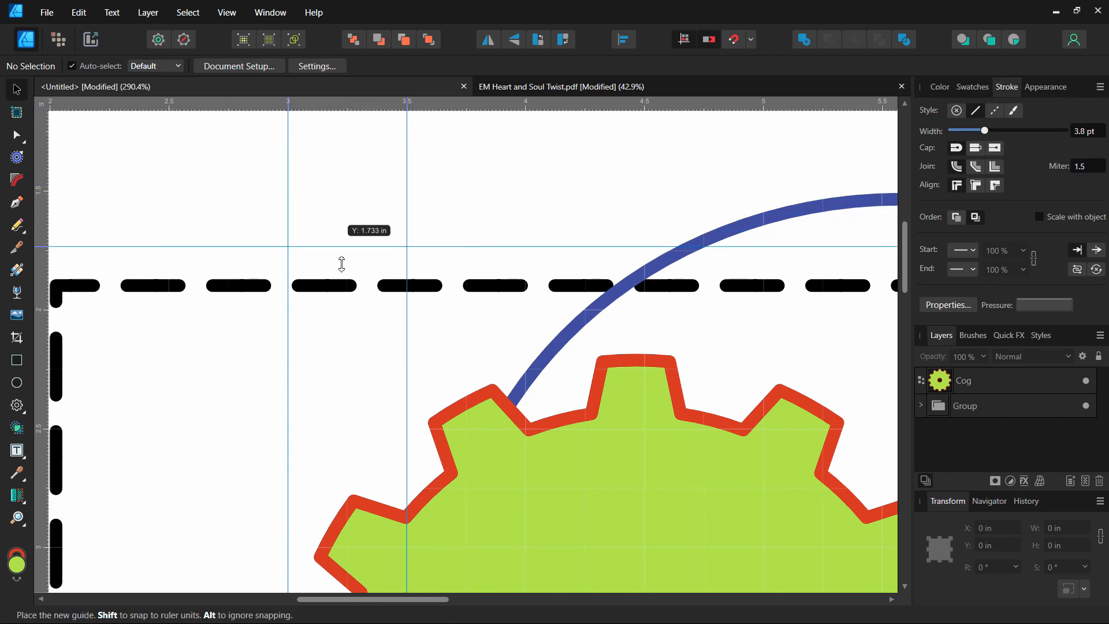
{"action": "left_click_drag", "start_coordinate": [342, 246], "coordinate": [351, 189]}
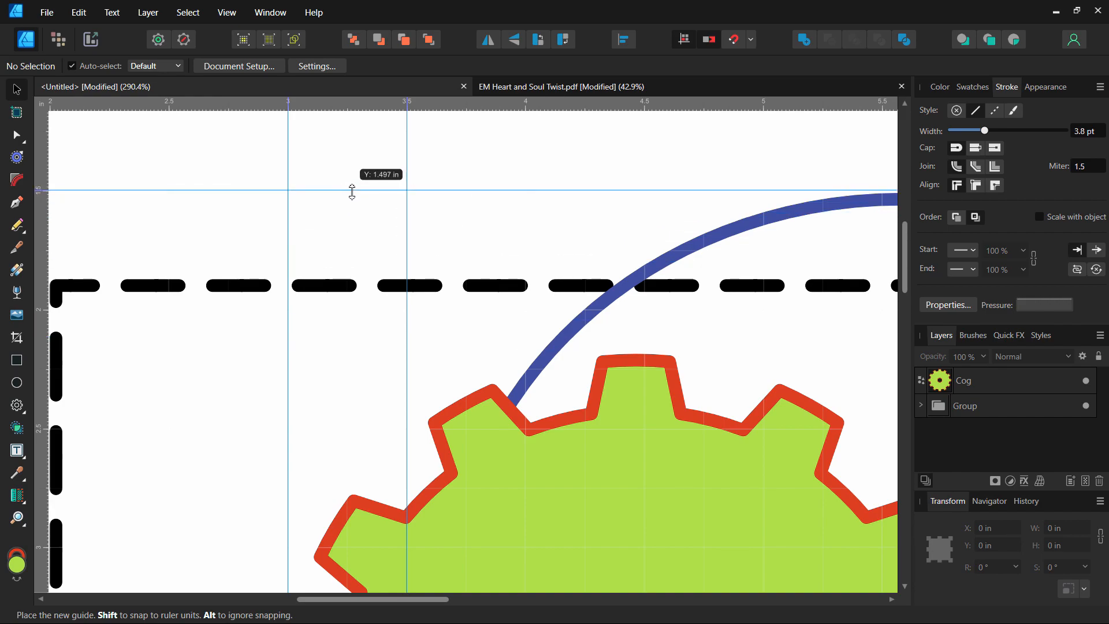
{"action": "left_click_drag", "start_coordinate": [352, 192], "coordinate": [352, 189]}
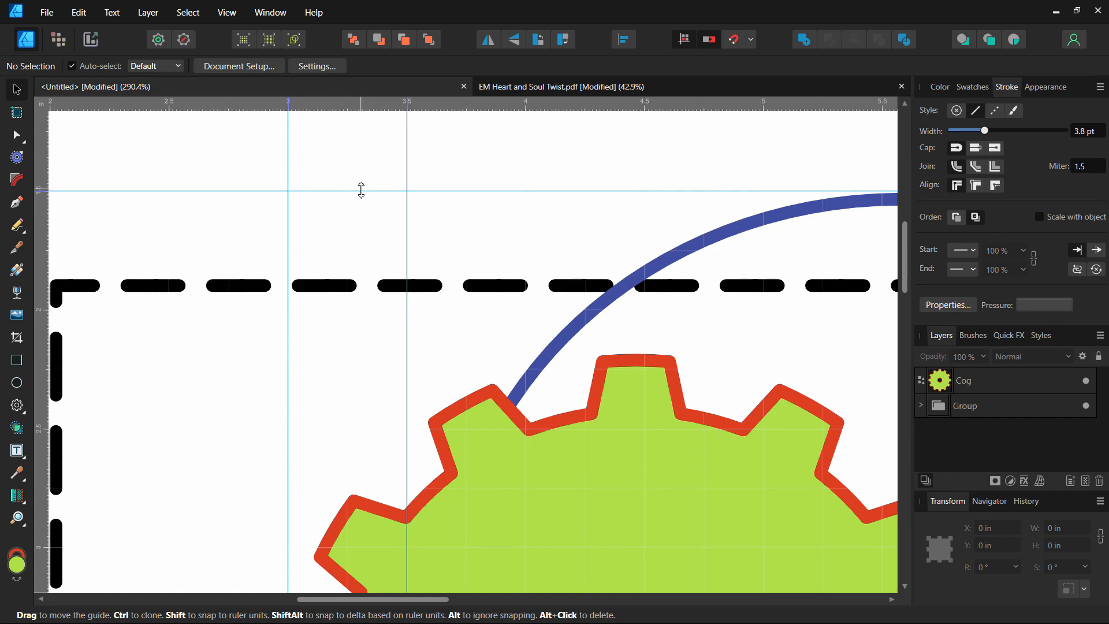
{"action": "mouse_move", "coordinate": [354, 111]}
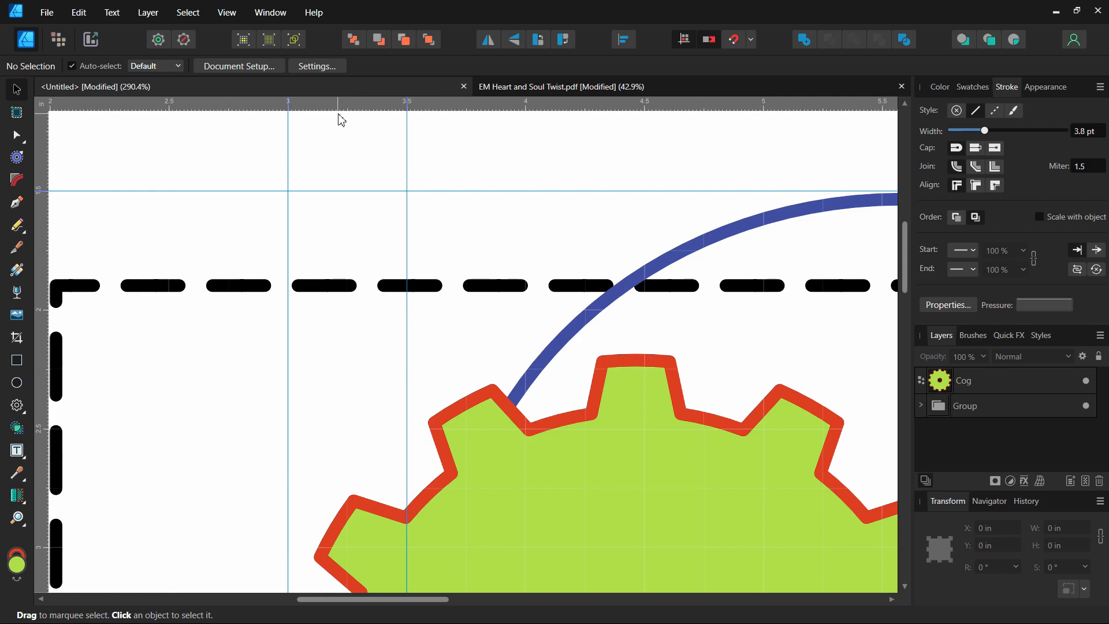
{"action": "mouse_move", "coordinate": [395, 188]}
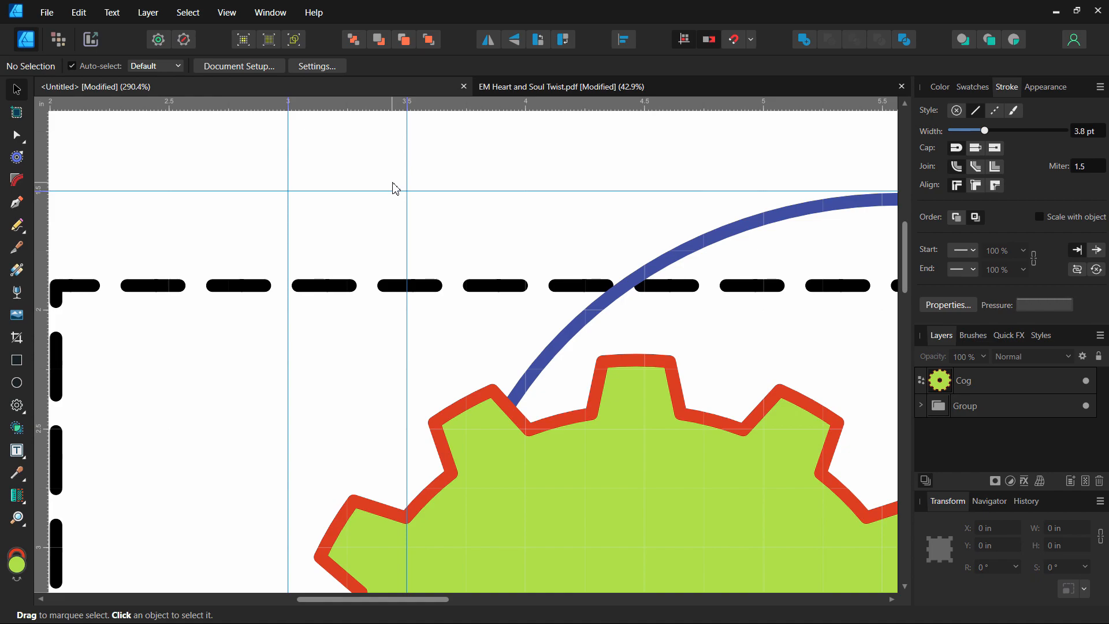
{"action": "mouse_move", "coordinate": [226, 144]}
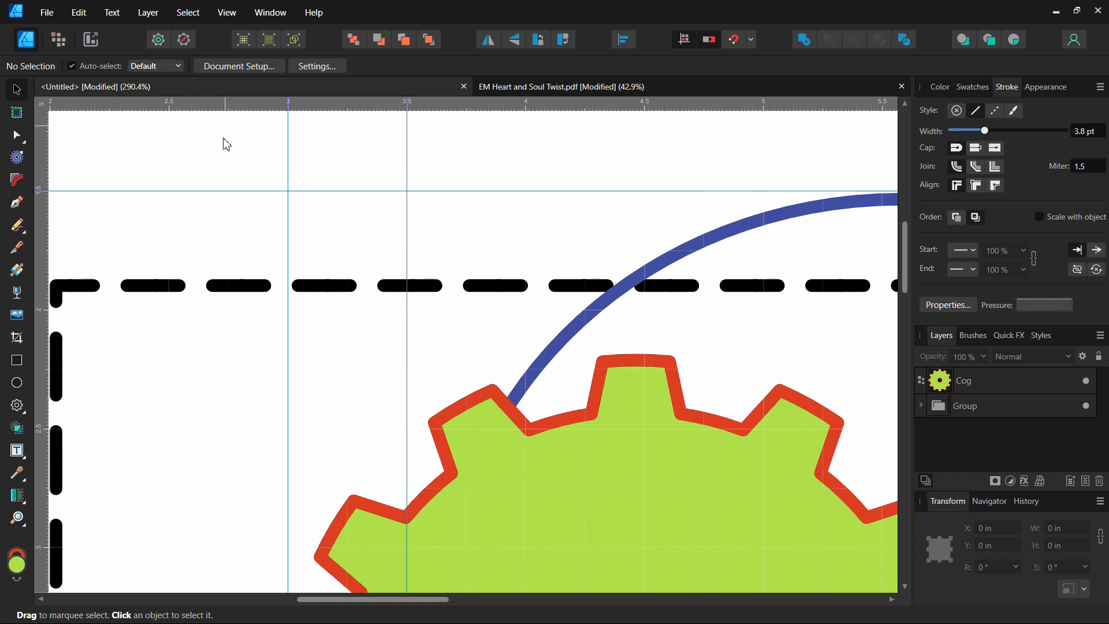
{"action": "left_click_drag", "start_coordinate": [297, 189], "coordinate": [298, 234]}
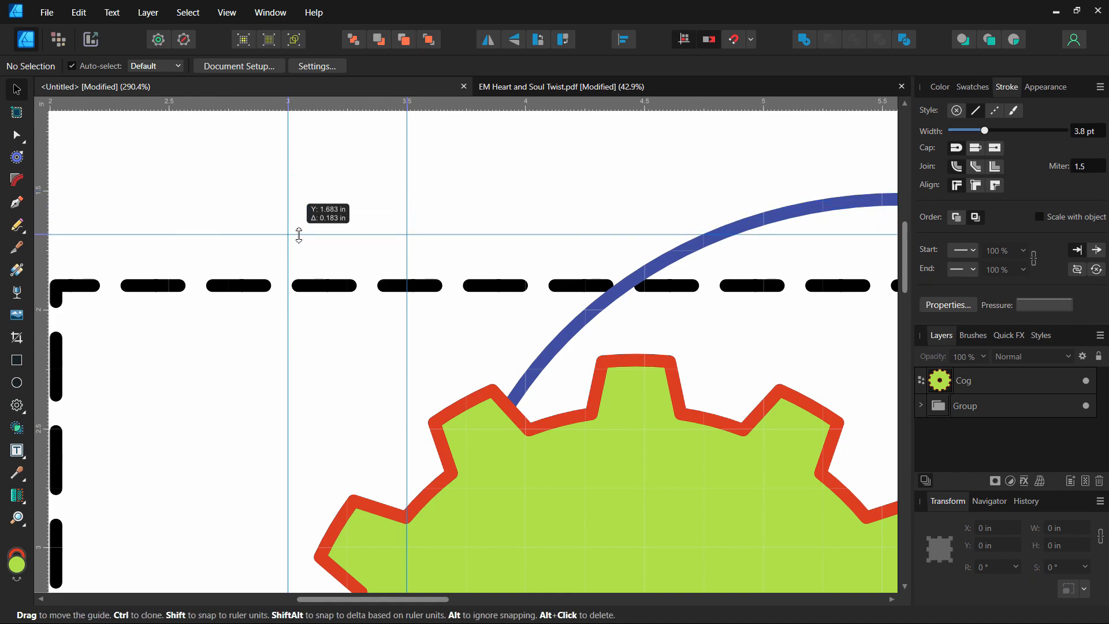
{"action": "left_click_drag", "start_coordinate": [298, 233], "coordinate": [294, 252]}
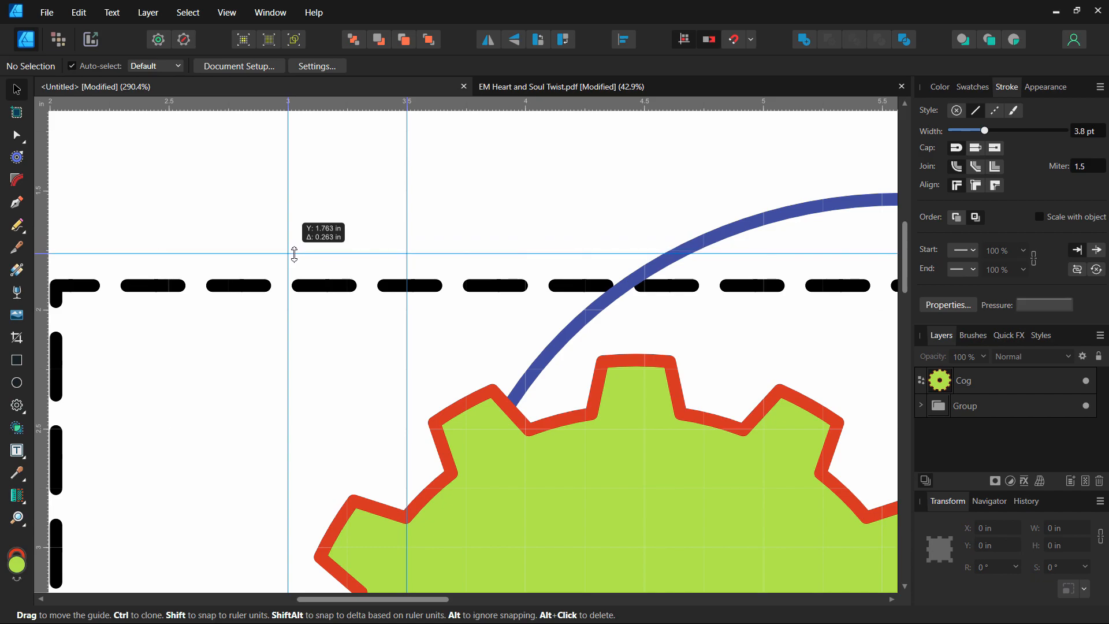
{"action": "left_click_drag", "start_coordinate": [293, 253], "coordinate": [306, 191]}
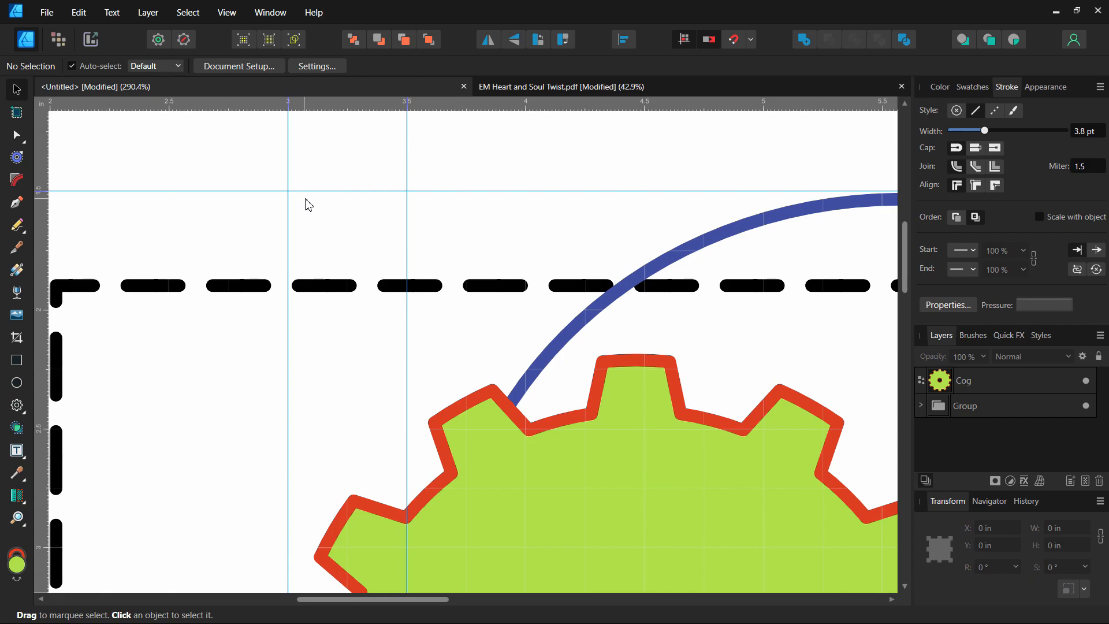
{"action": "left_click_drag", "start_coordinate": [307, 205], "coordinate": [328, 199]}
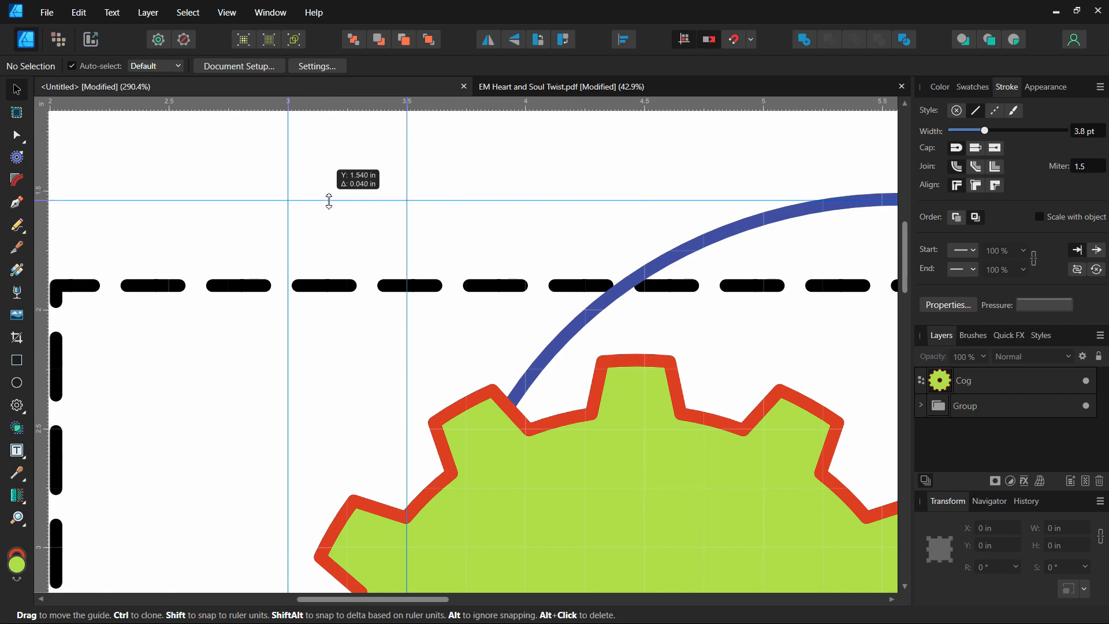
{"action": "left_click_drag", "start_coordinate": [328, 200], "coordinate": [328, 233]}
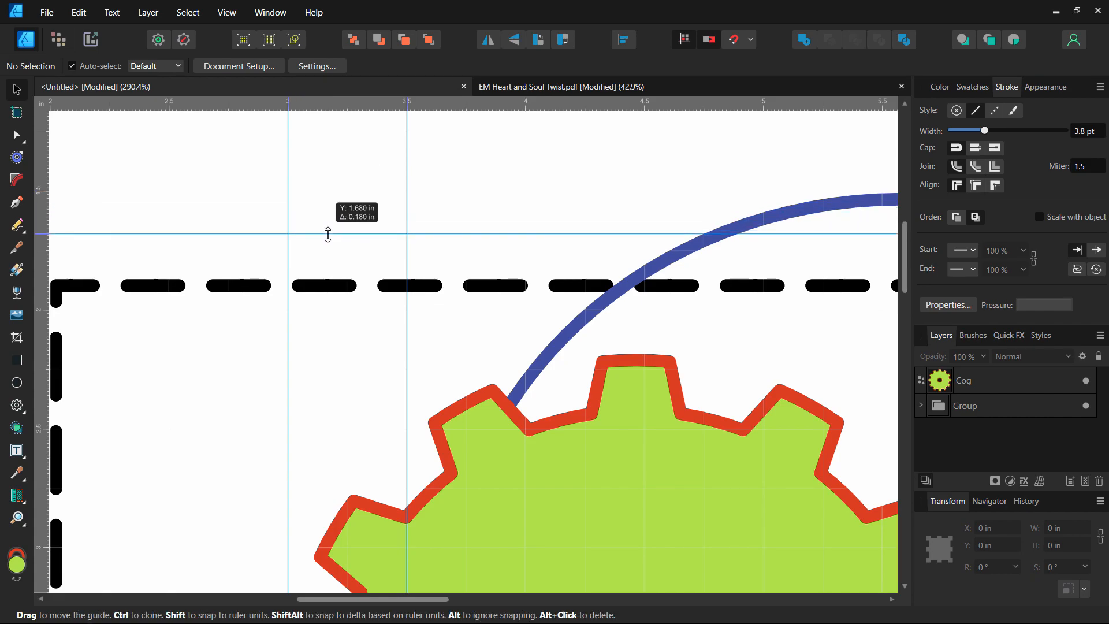
{"action": "left_click_drag", "start_coordinate": [327, 232], "coordinate": [325, 251]}
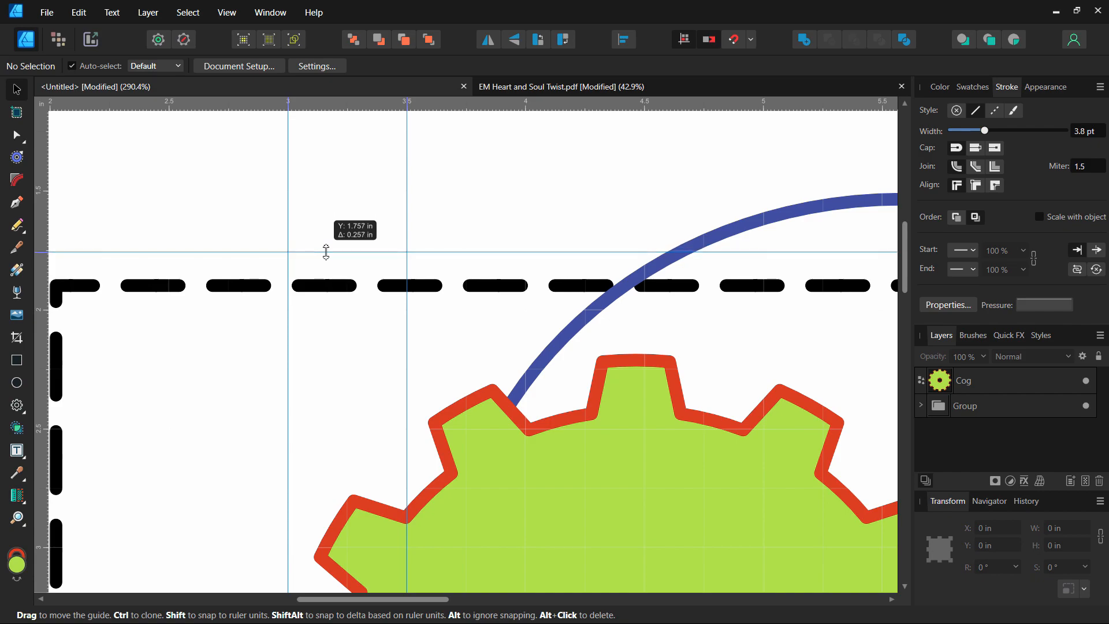
{"action": "left_click_drag", "start_coordinate": [325, 252], "coordinate": [325, 286]}
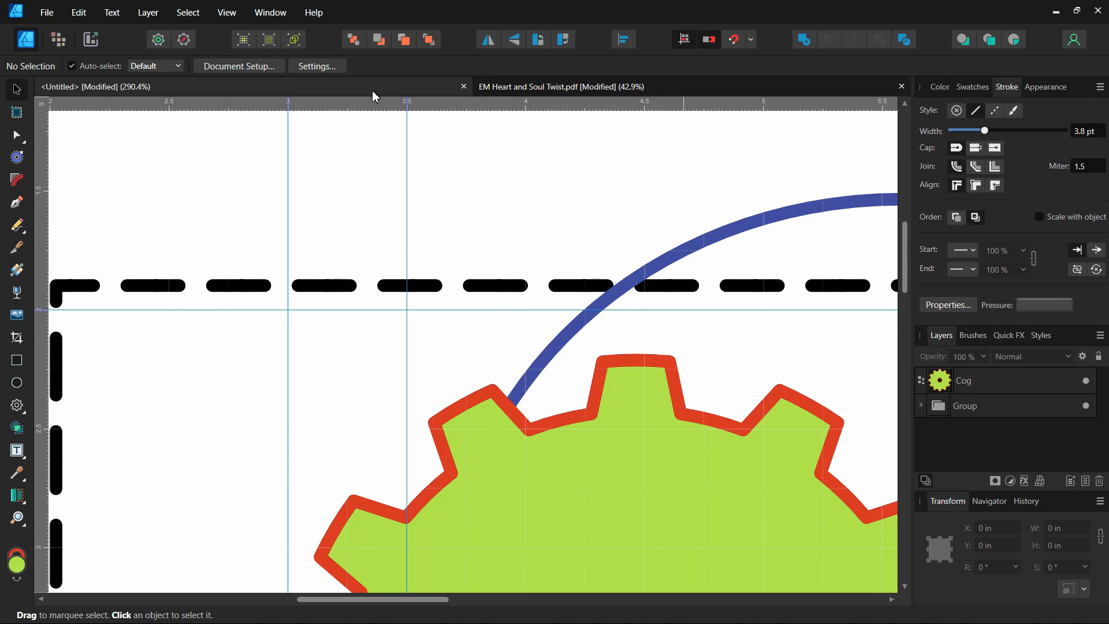
{"action": "mouse_move", "coordinate": [113, 145]}
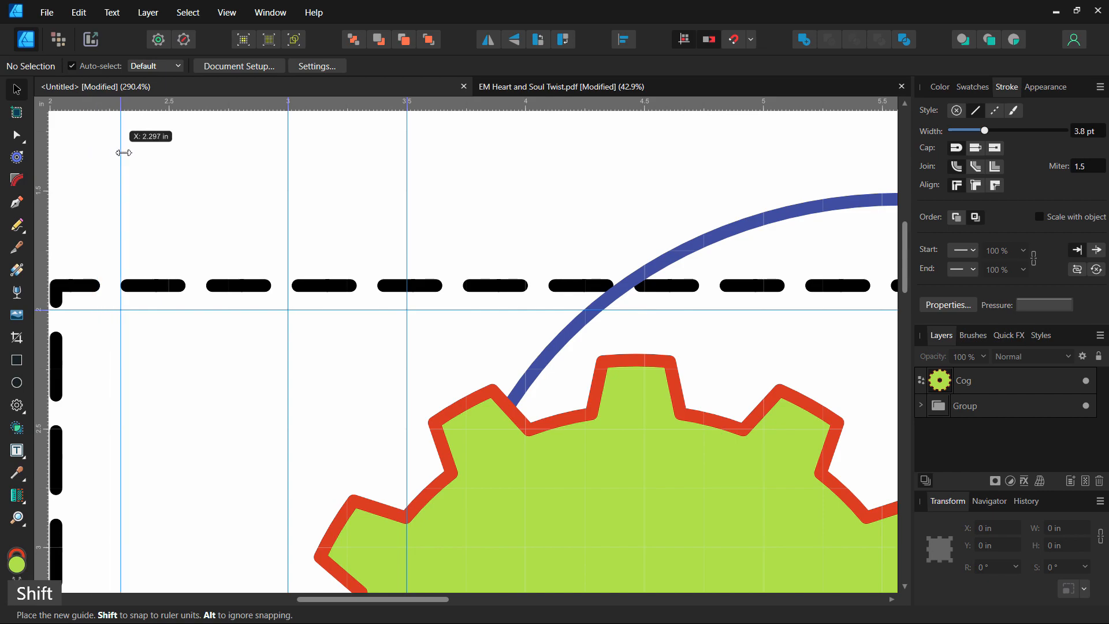
Drag out a vertical guide and settle it between 3 and 3.5 in, around 3.25 in.
{"action": "left_click_drag", "start_coordinate": [122, 150], "coordinate": [170, 150]}
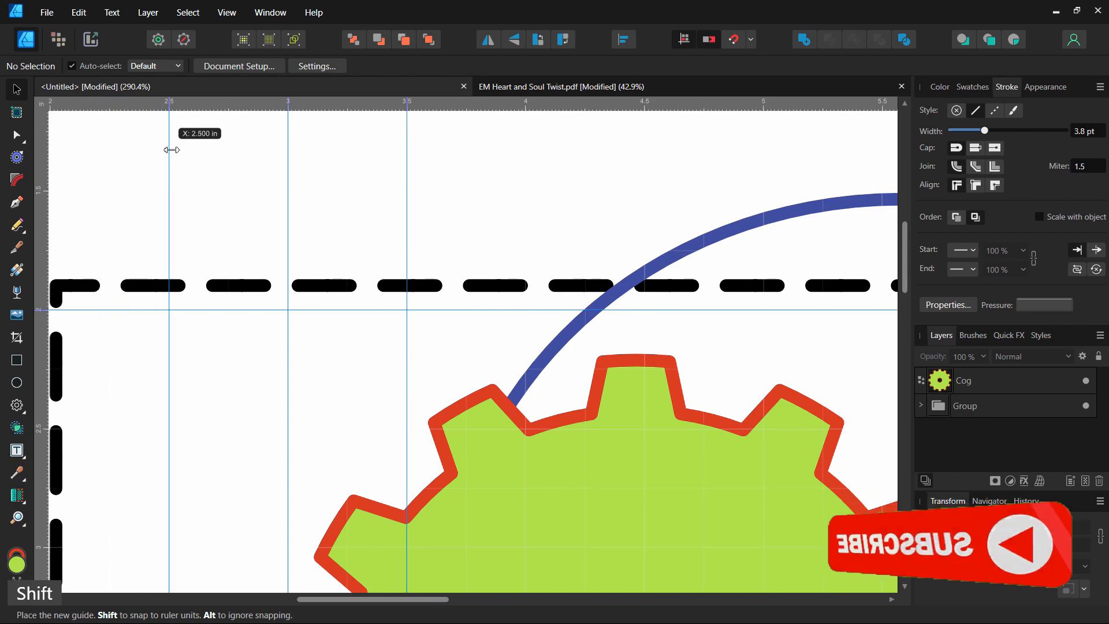
{"action": "left_click_drag", "start_coordinate": [169, 149], "coordinate": [267, 144]}
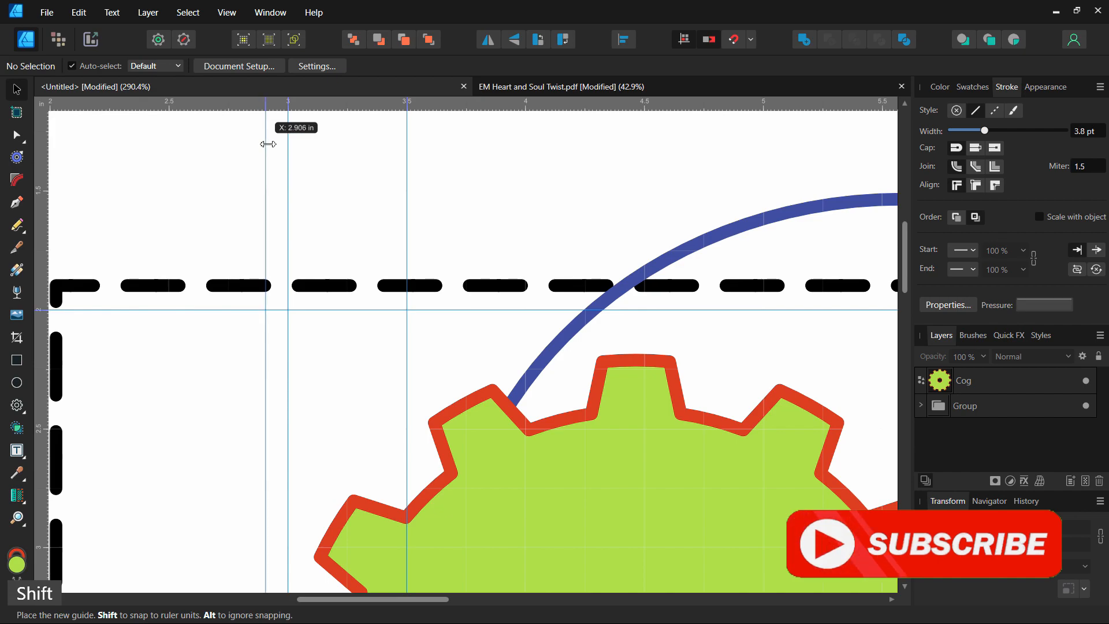
{"action": "left_click_drag", "start_coordinate": [268, 143], "coordinate": [336, 145]}
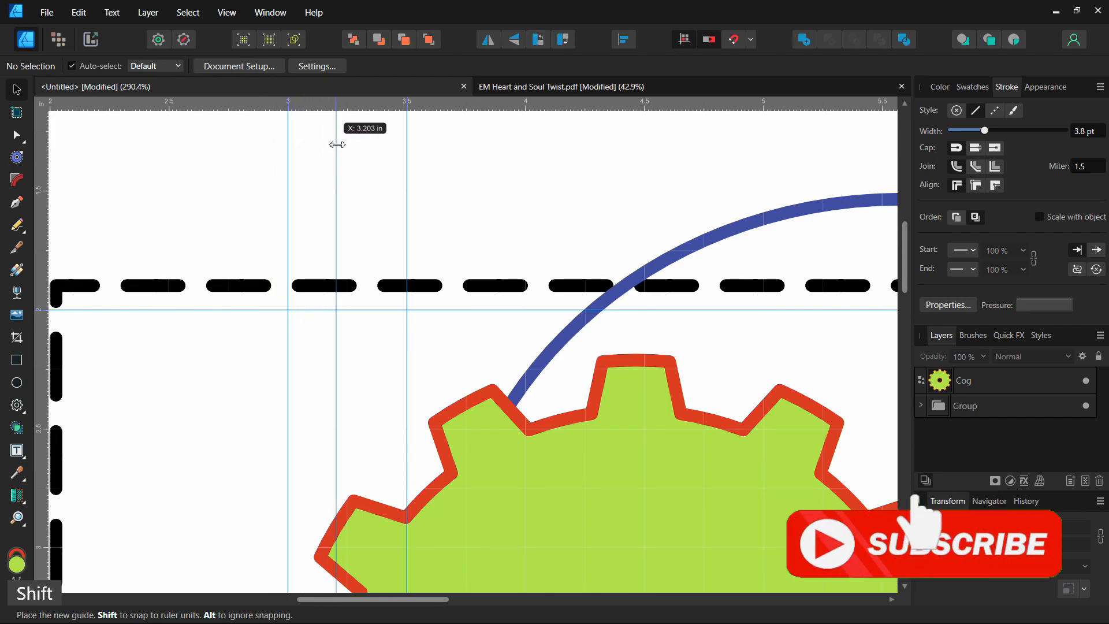
{"action": "left_click_drag", "start_coordinate": [334, 144], "coordinate": [378, 144]}
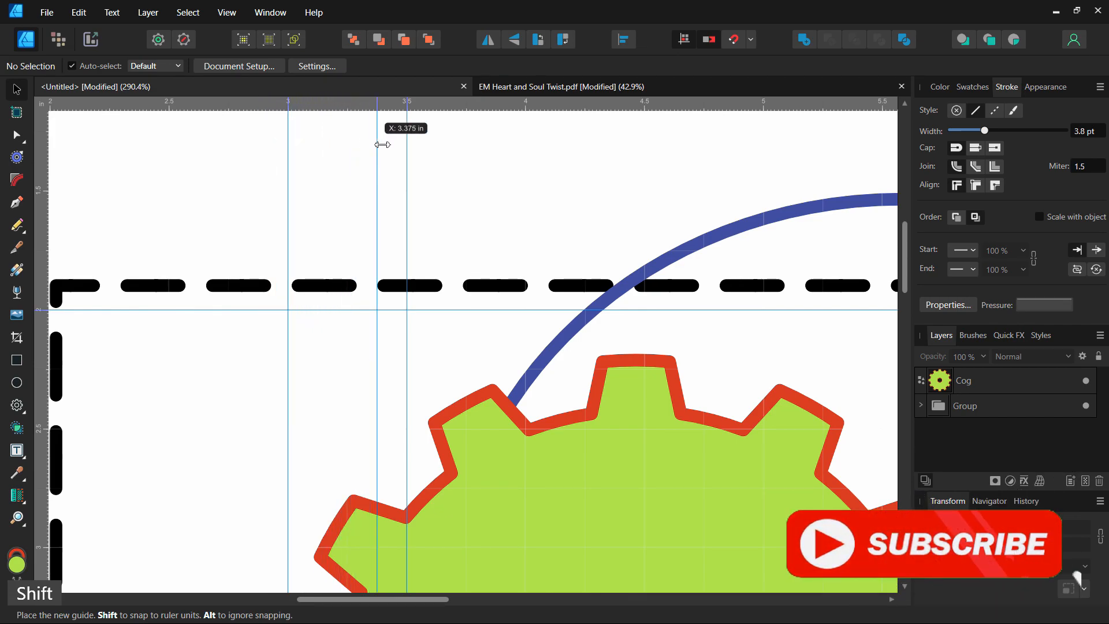
{"action": "left_click_drag", "start_coordinate": [381, 144], "coordinate": [409, 145]}
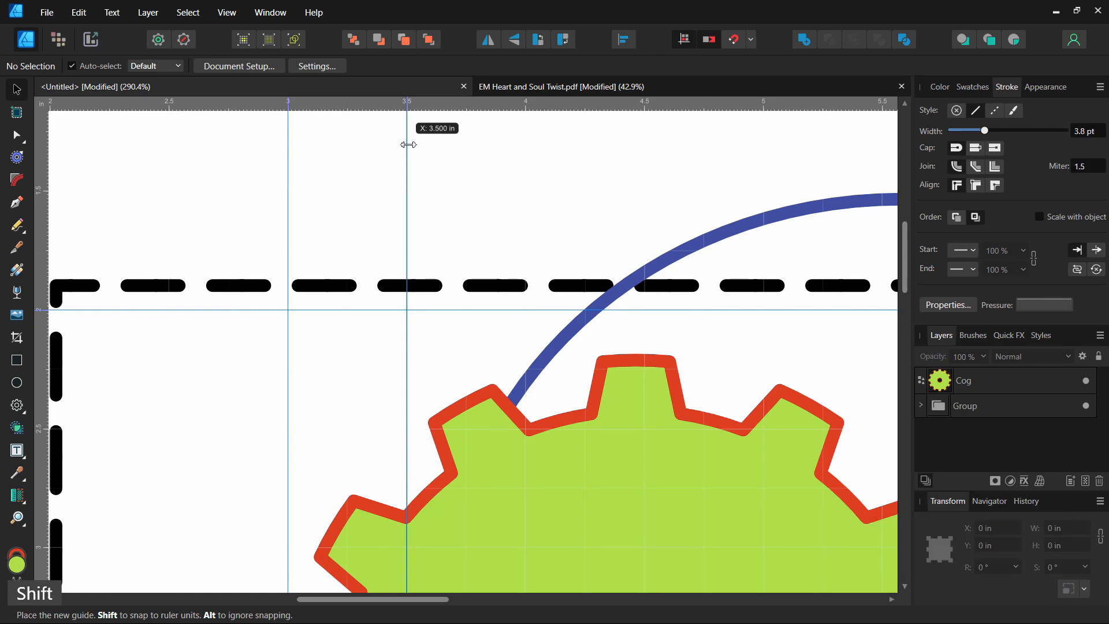
{"action": "left_click_drag", "start_coordinate": [408, 141], "coordinate": [366, 141]}
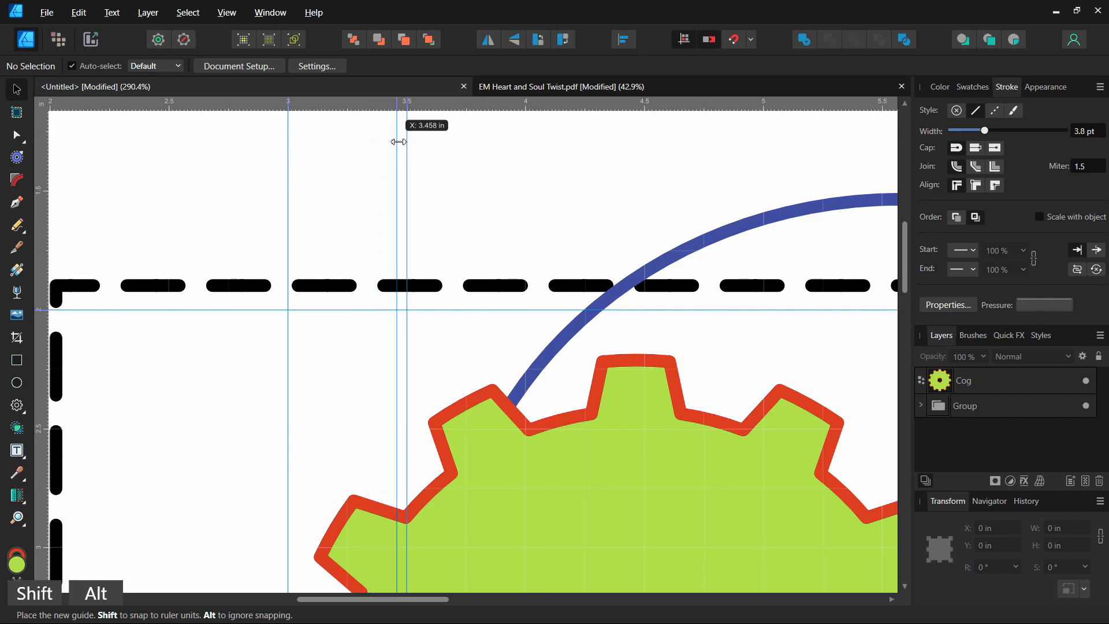
{"action": "left_click_drag", "start_coordinate": [400, 141], "coordinate": [377, 137]}
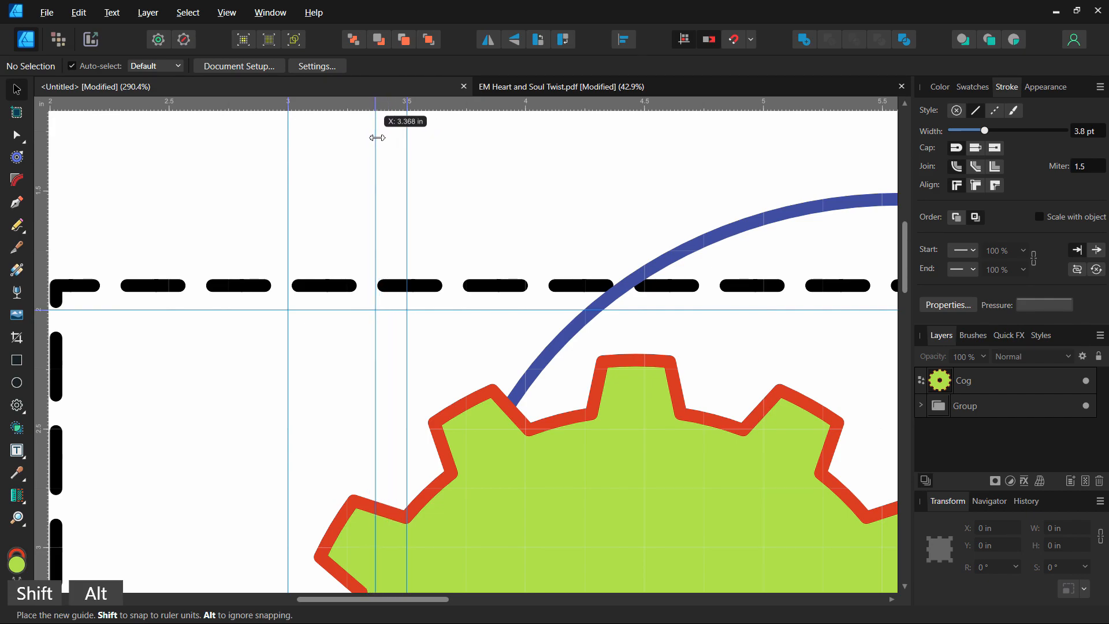
{"action": "left_click_drag", "start_coordinate": [377, 138], "coordinate": [366, 139]}
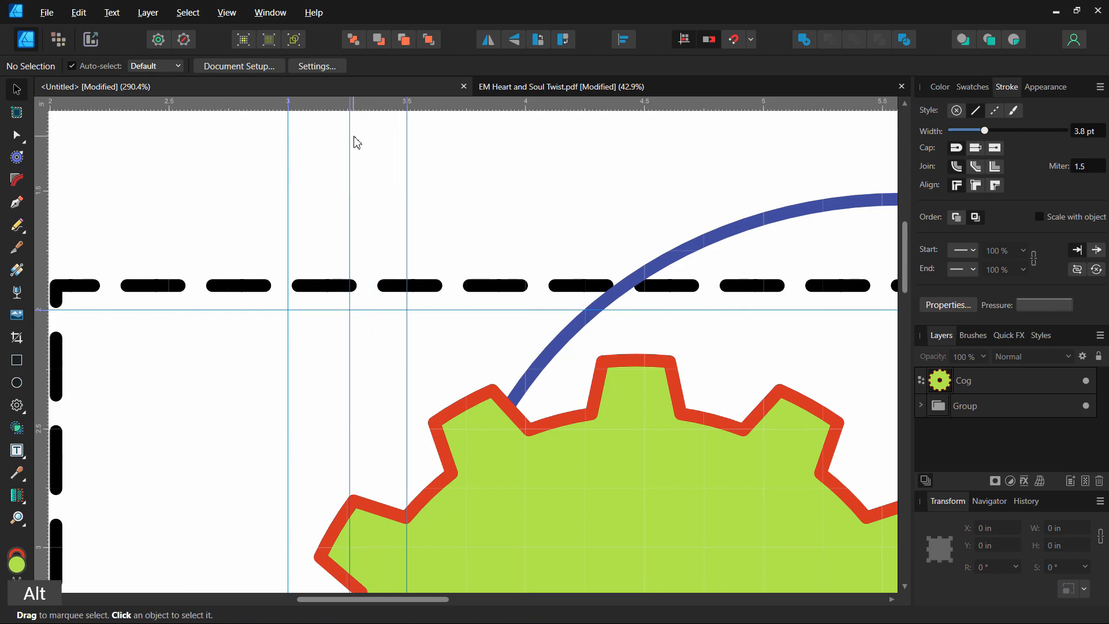
{"action": "mouse_move", "coordinate": [352, 136]}
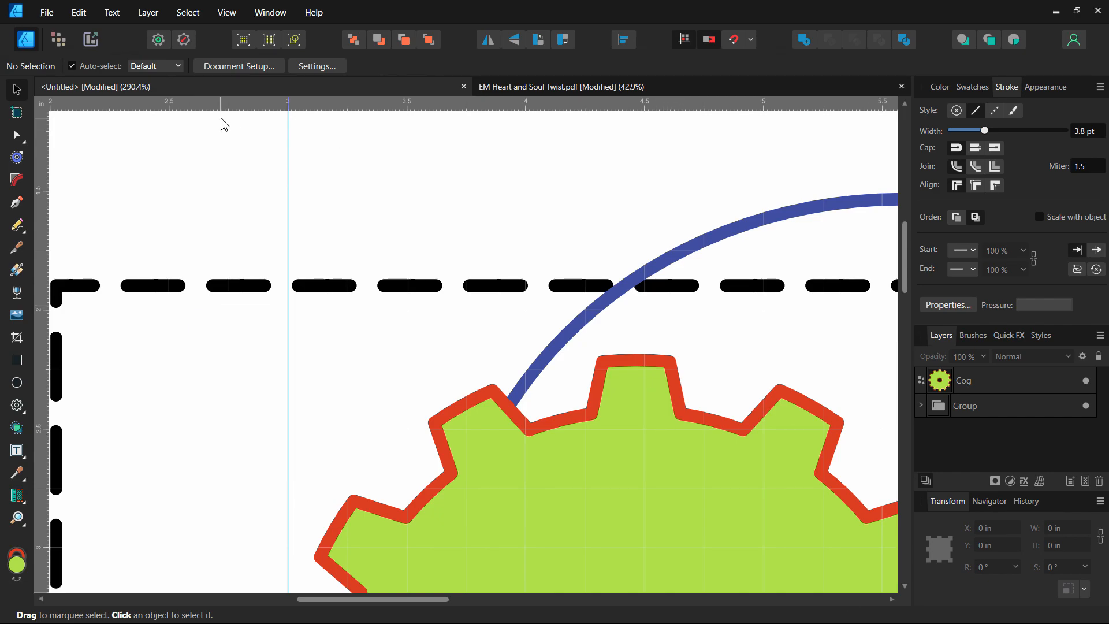
{"action": "mouse_move", "coordinate": [60, 166]}
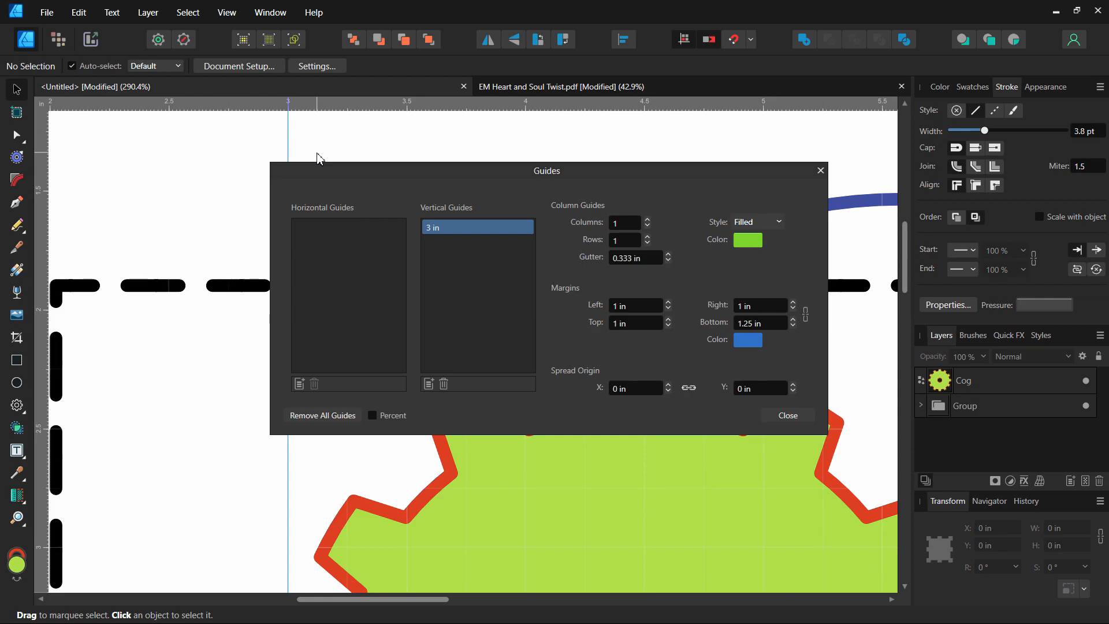
{"action": "mouse_move", "coordinate": [429, 383]}
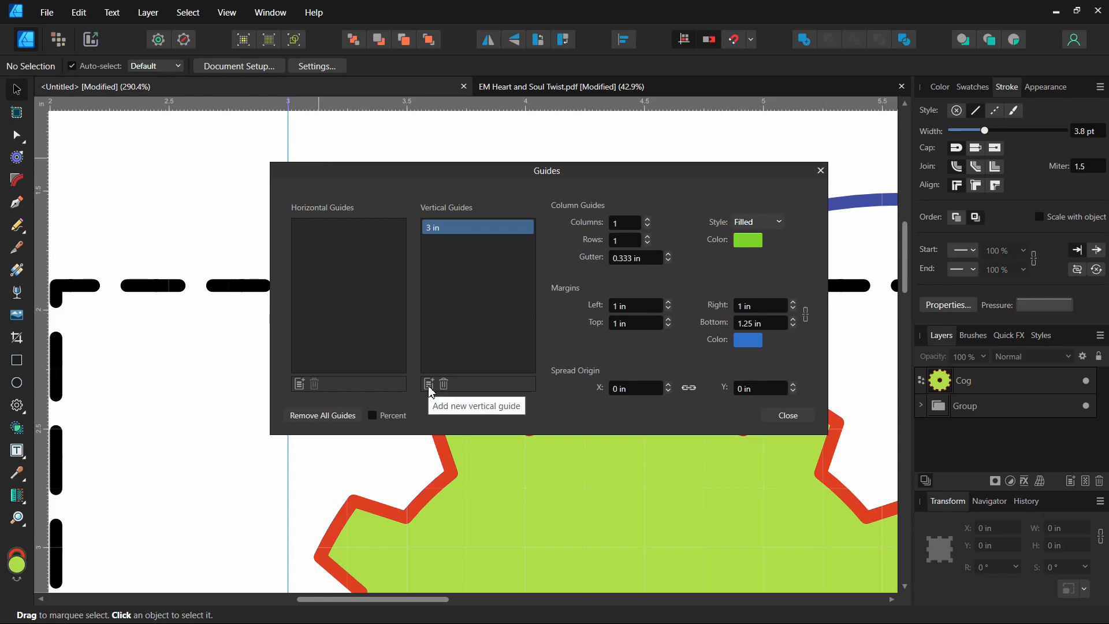
Add a vertical guide at 4.5 in in the Guides dialog and close it.
{"action": "left_click", "coordinate": [428, 384]}
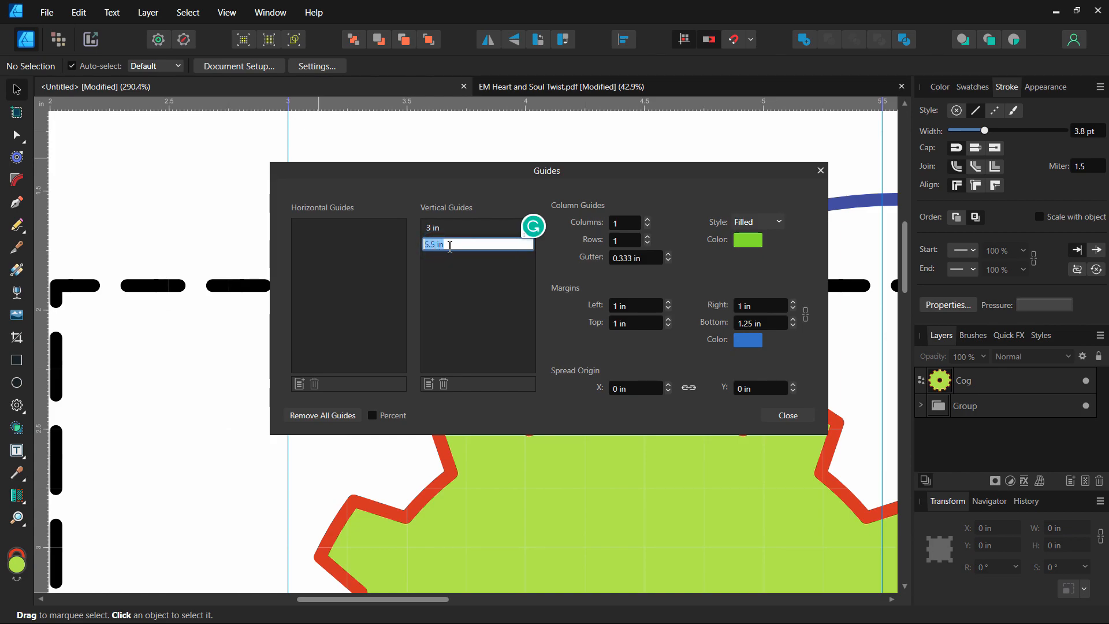
{"action": "type", "text": "4"}
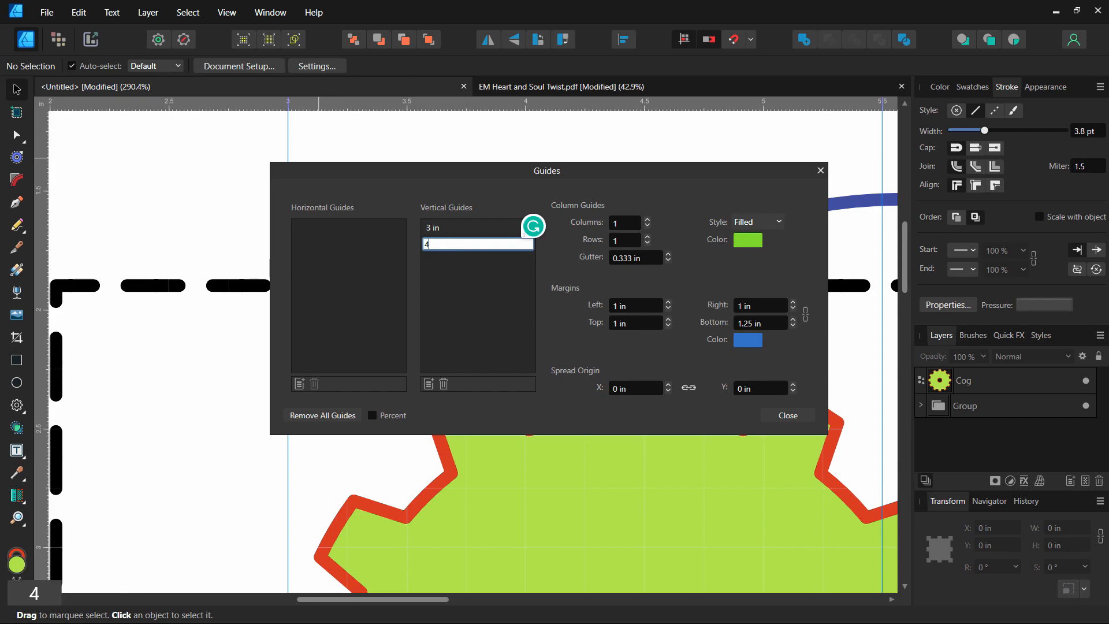
{"action": "type", "text": ".5 in"}
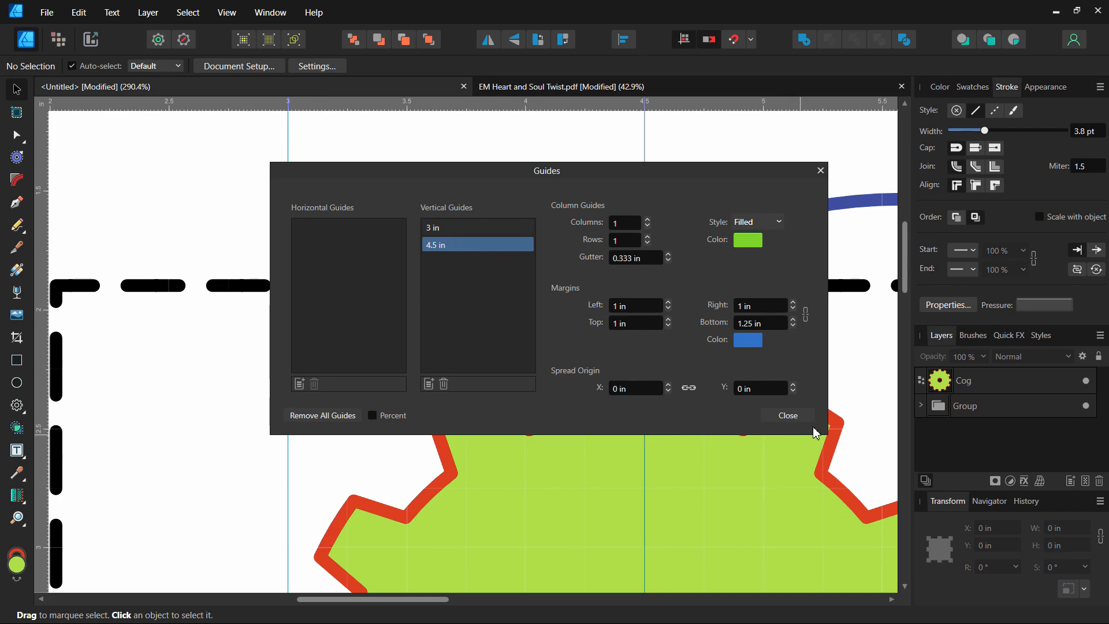
{"action": "left_click", "coordinate": [787, 415]}
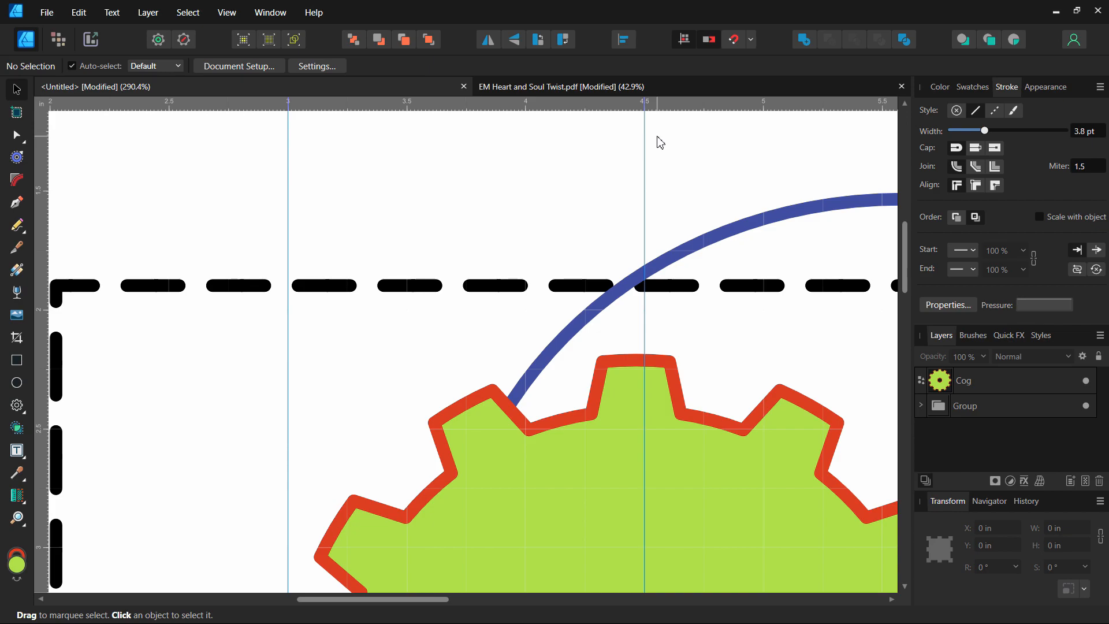
{"action": "mouse_move", "coordinate": [487, 158]}
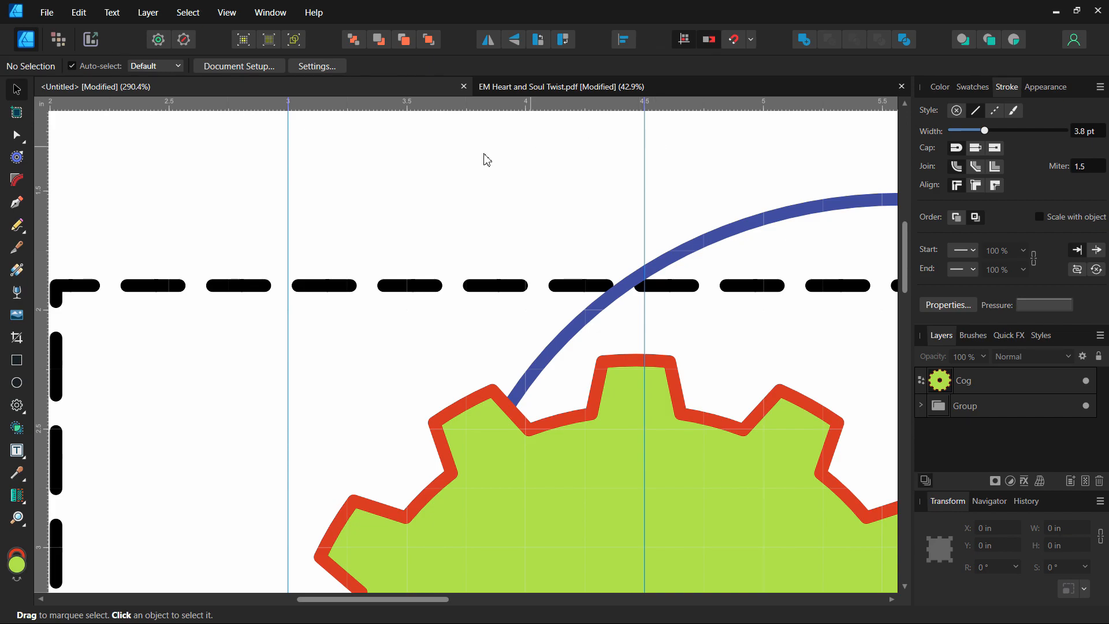
{"action": "mouse_move", "coordinate": [625, 218]}
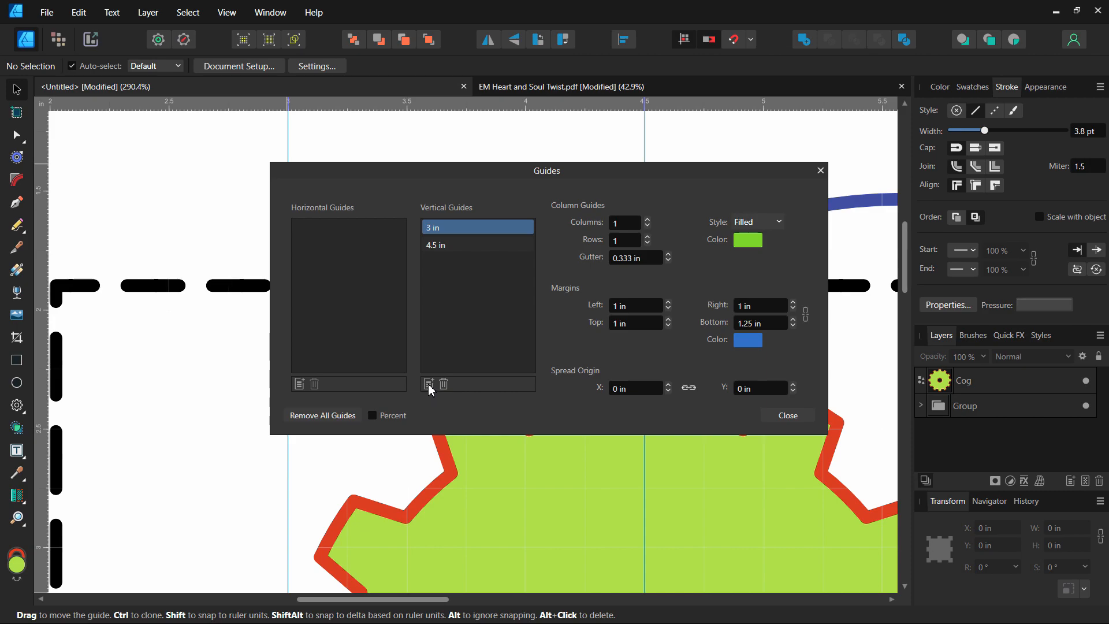
Add a third vertical guide at 4.75 in and close the Guides dialog.
{"action": "left_click", "coordinate": [428, 384]}
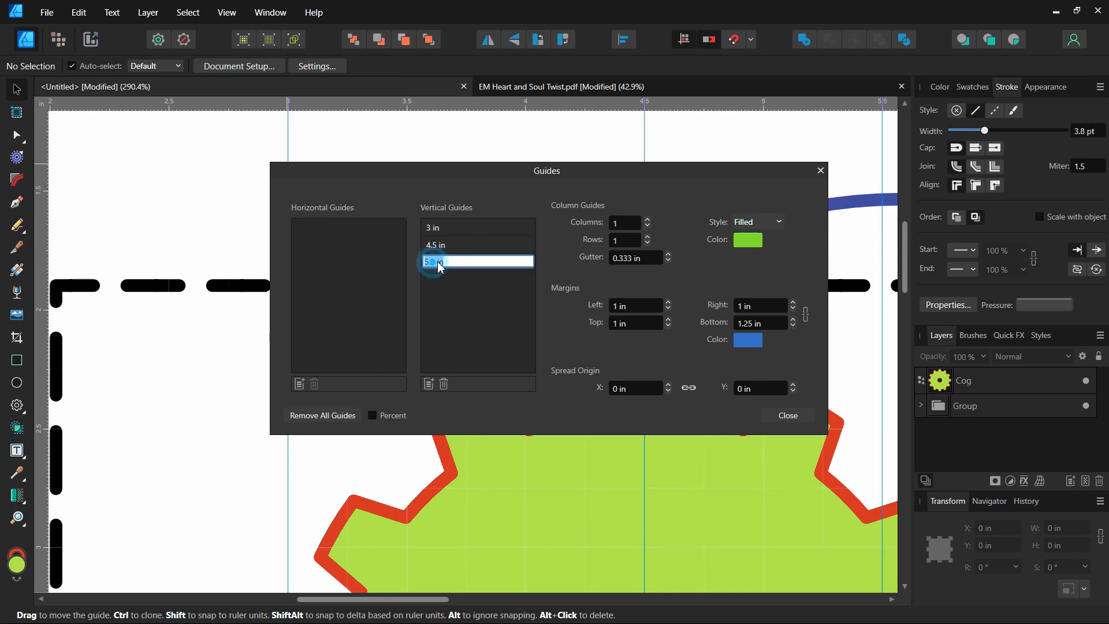
{"action": "type", "text": "4.75"}
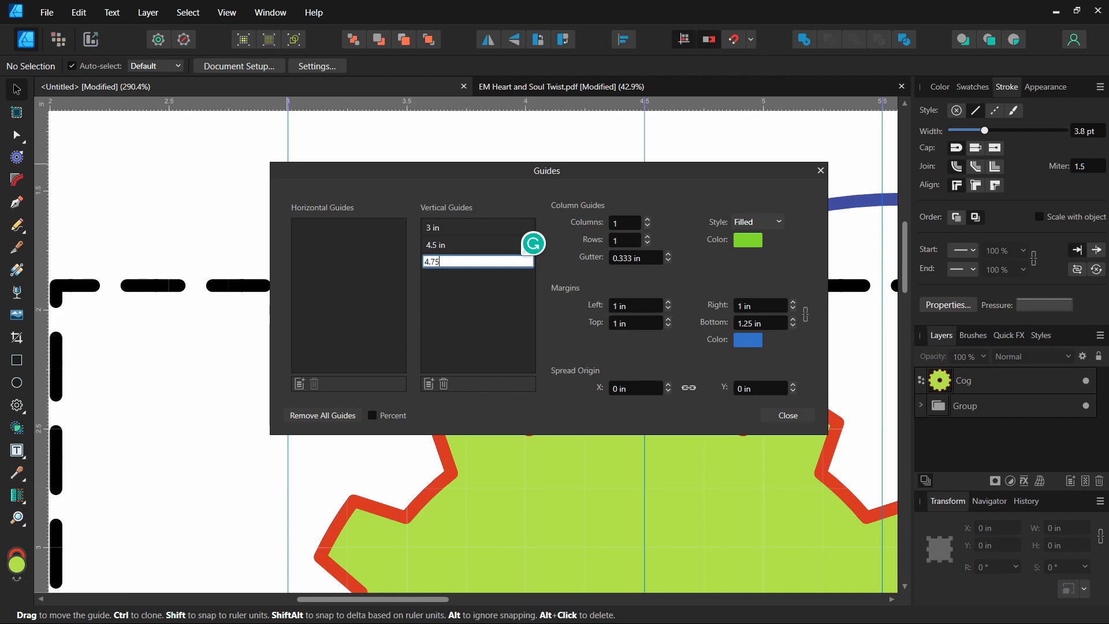
{"action": "mouse_move", "coordinate": [795, 422]}
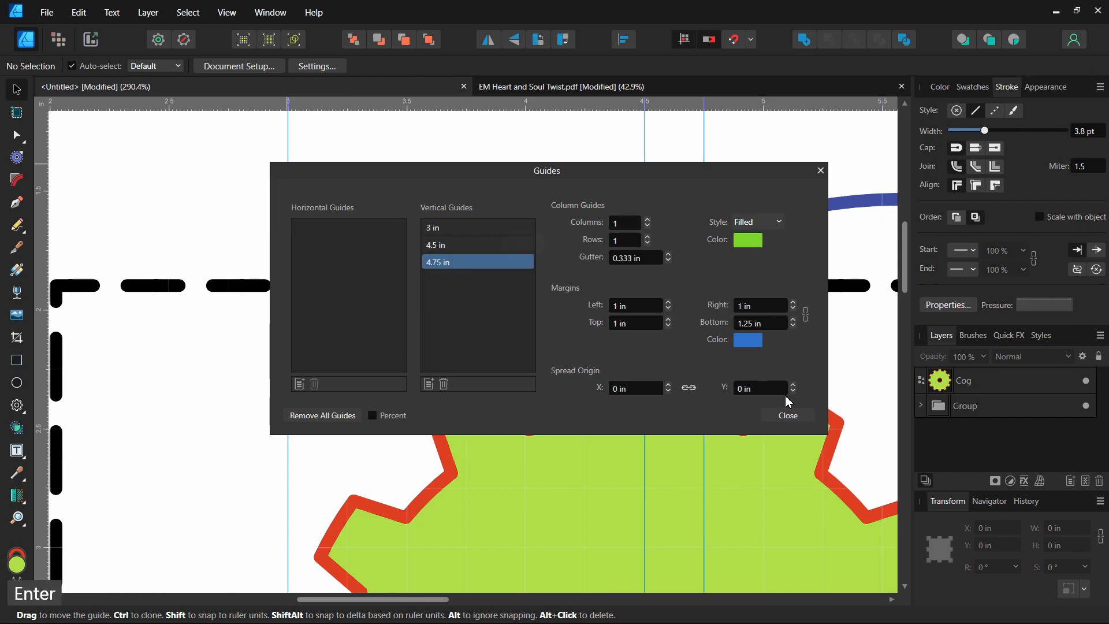
{"action": "left_click", "coordinate": [786, 416]}
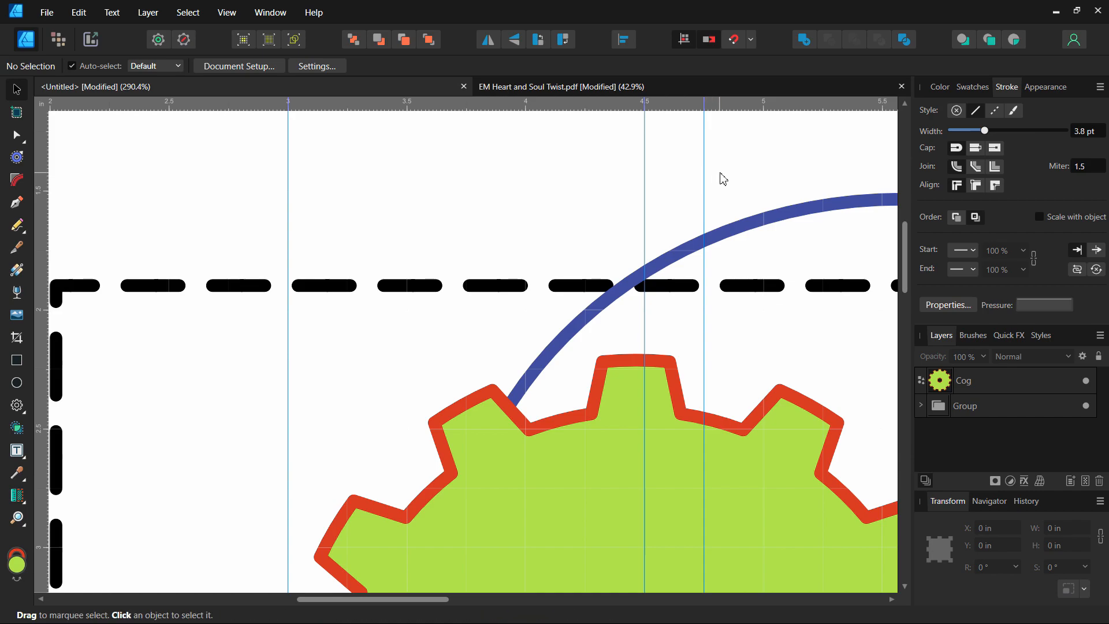
{"action": "mouse_move", "coordinate": [703, 192]}
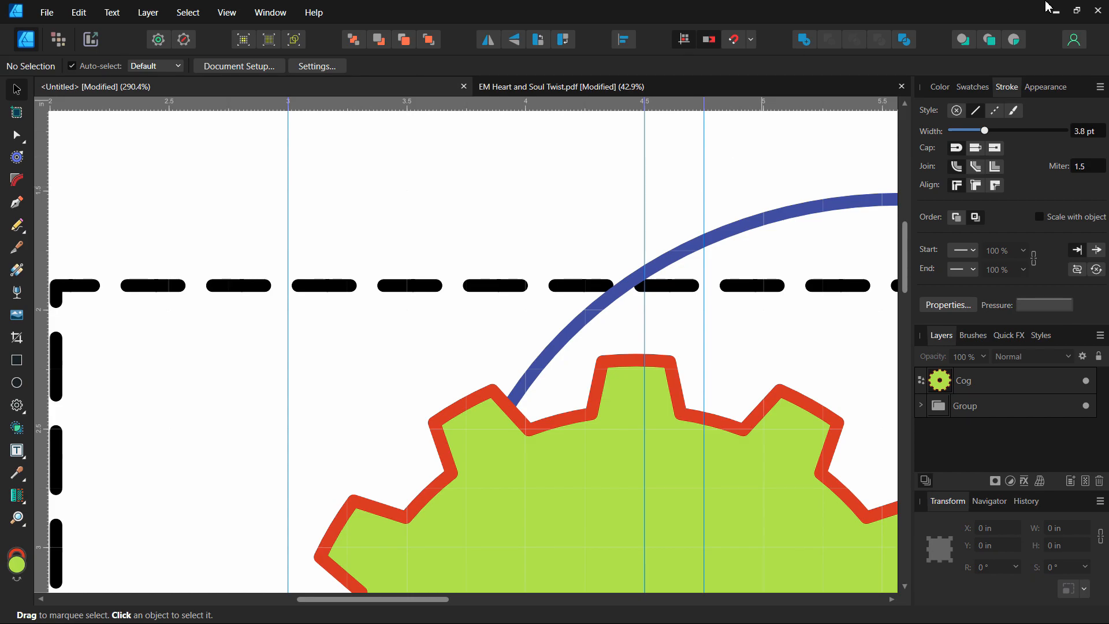
{"action": "left_click", "coordinate": [558, 86]}
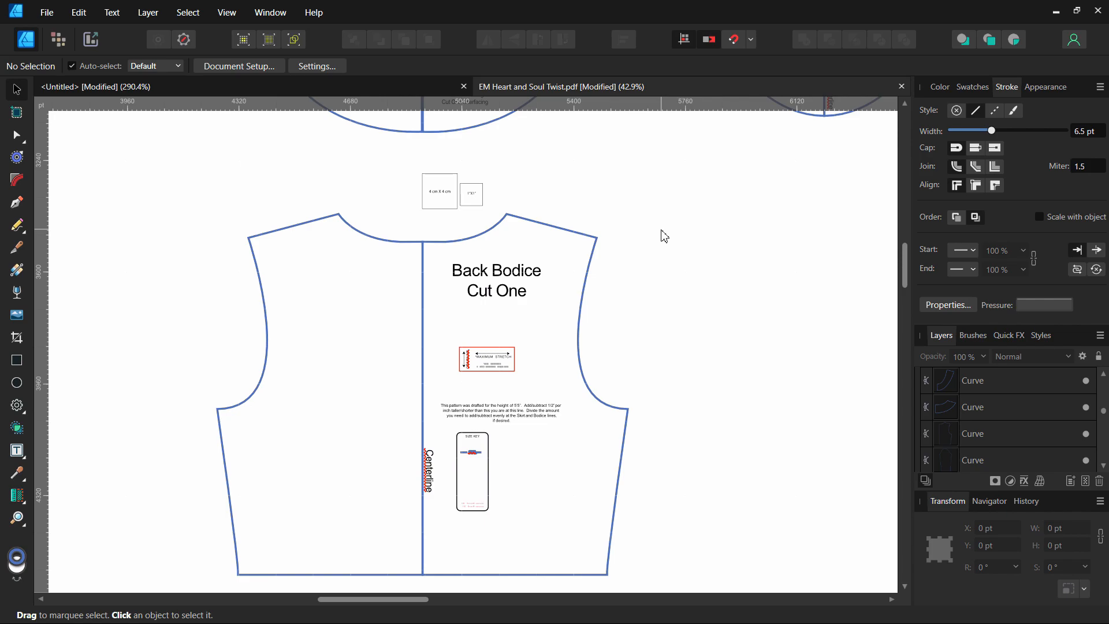
{"action": "mouse_move", "coordinate": [980, 434]}
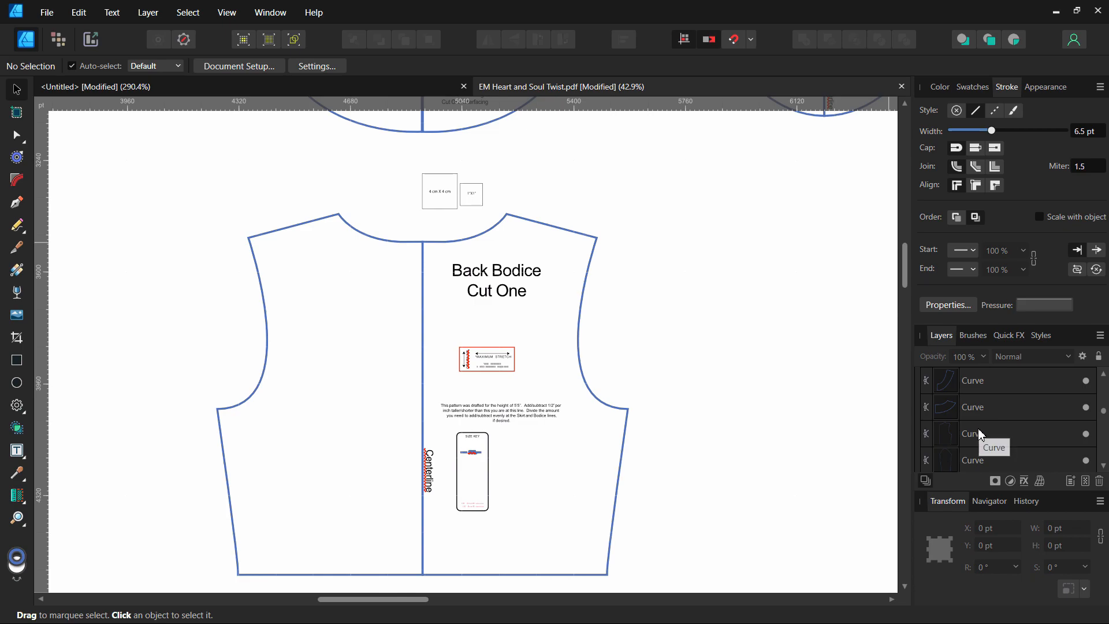
{"action": "mouse_move", "coordinate": [683, 305]}
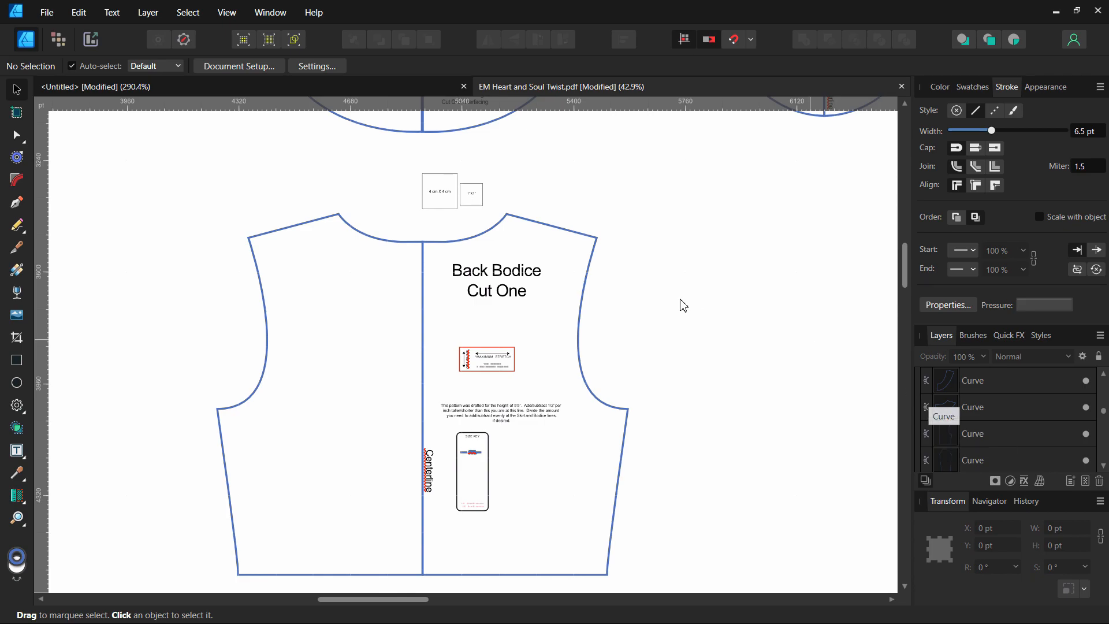
Rename the back bodice Curve layer to 'Bodice back'.
{"action": "left_click", "coordinate": [590, 240]}
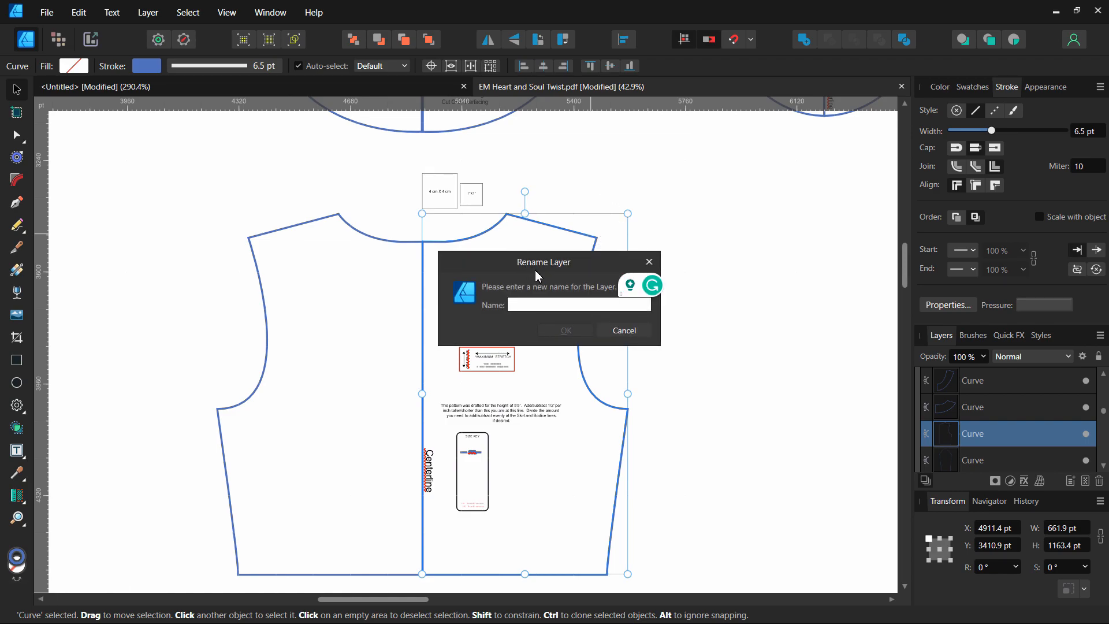
{"action": "key", "text": "shift"}
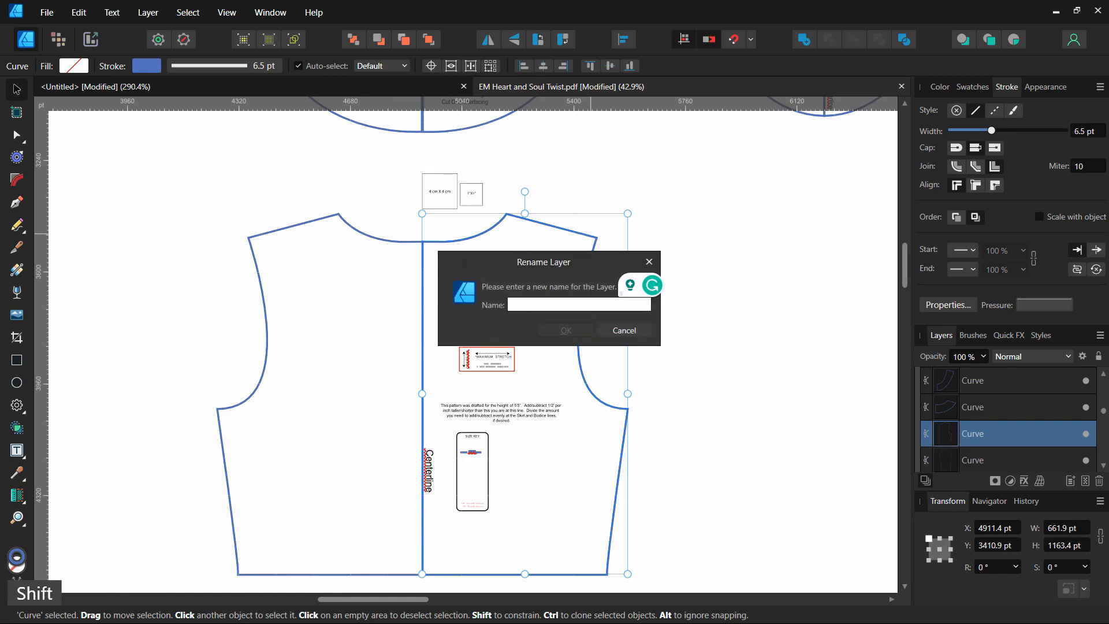
{"action": "type", "text": "Bodice back"}
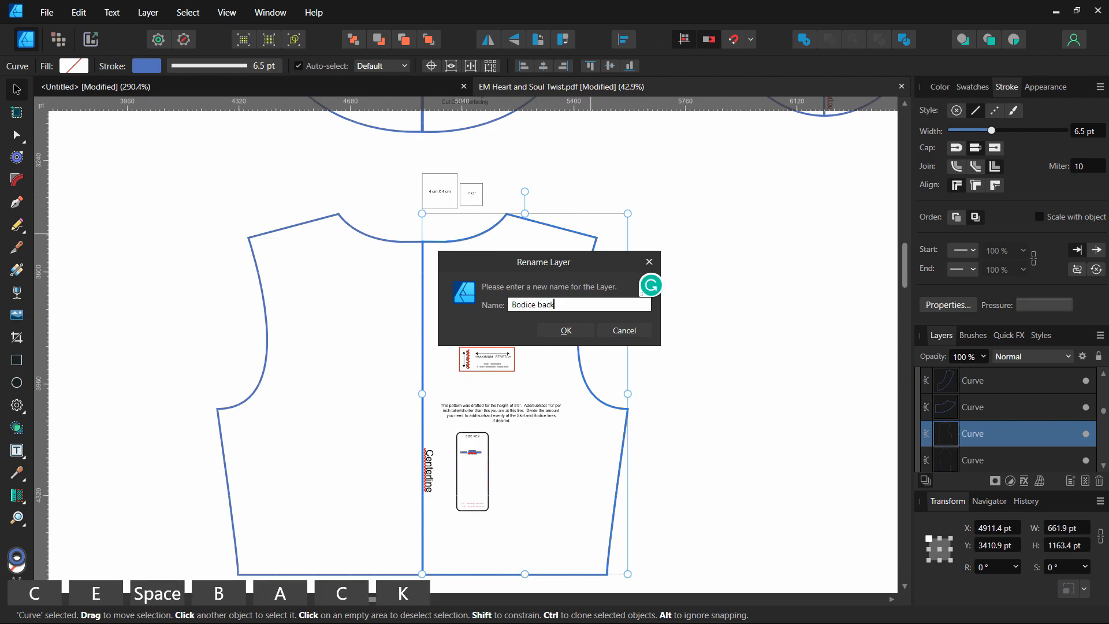
{"action": "left_click", "coordinate": [564, 330]}
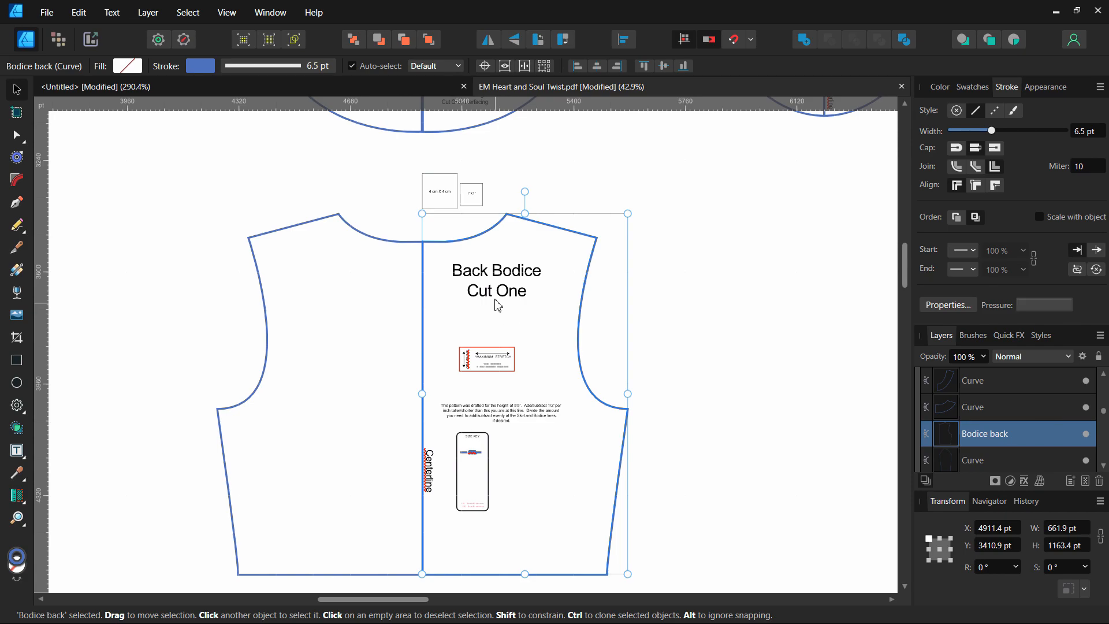
{"action": "mouse_move", "coordinate": [555, 474]}
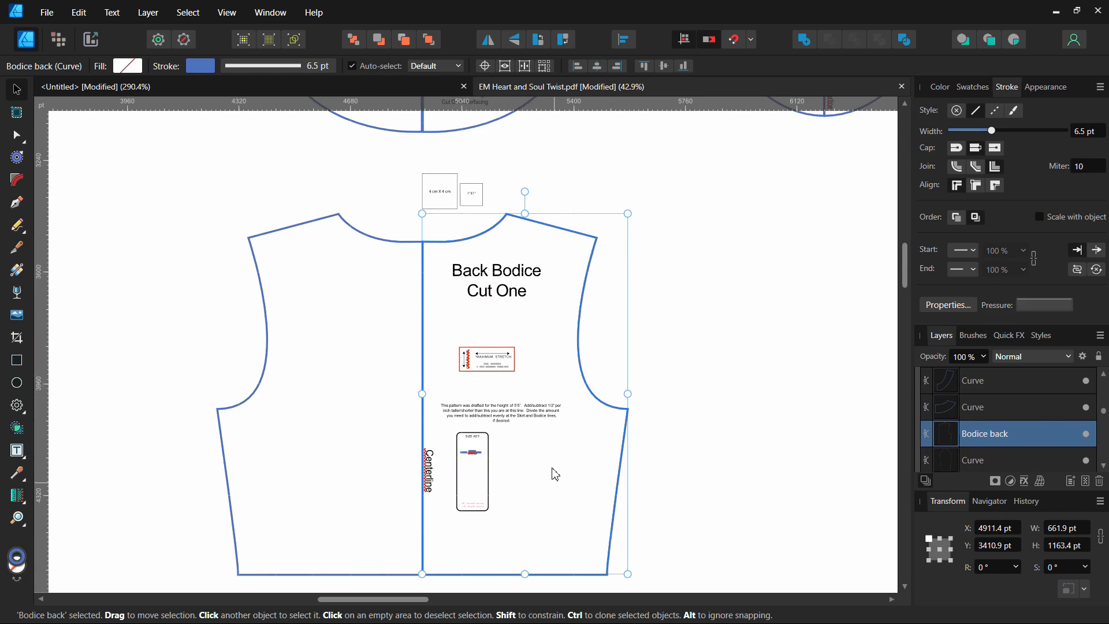